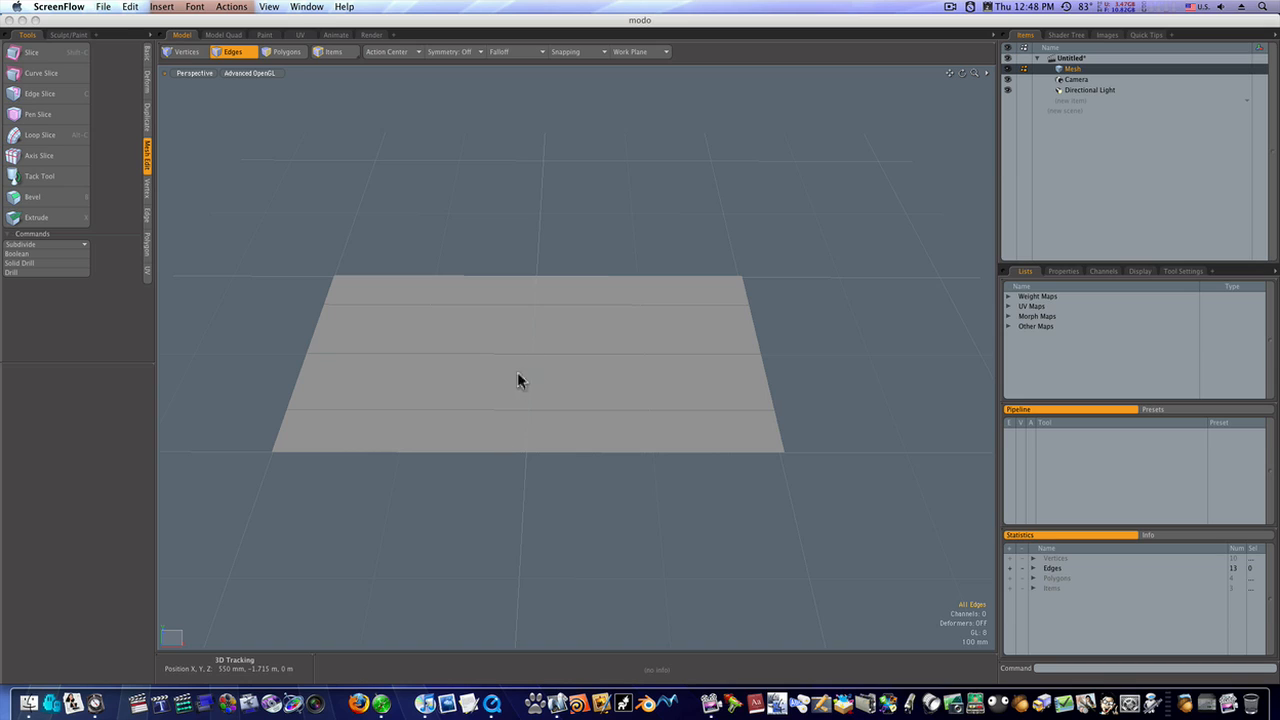
mouse_move(484, 400)
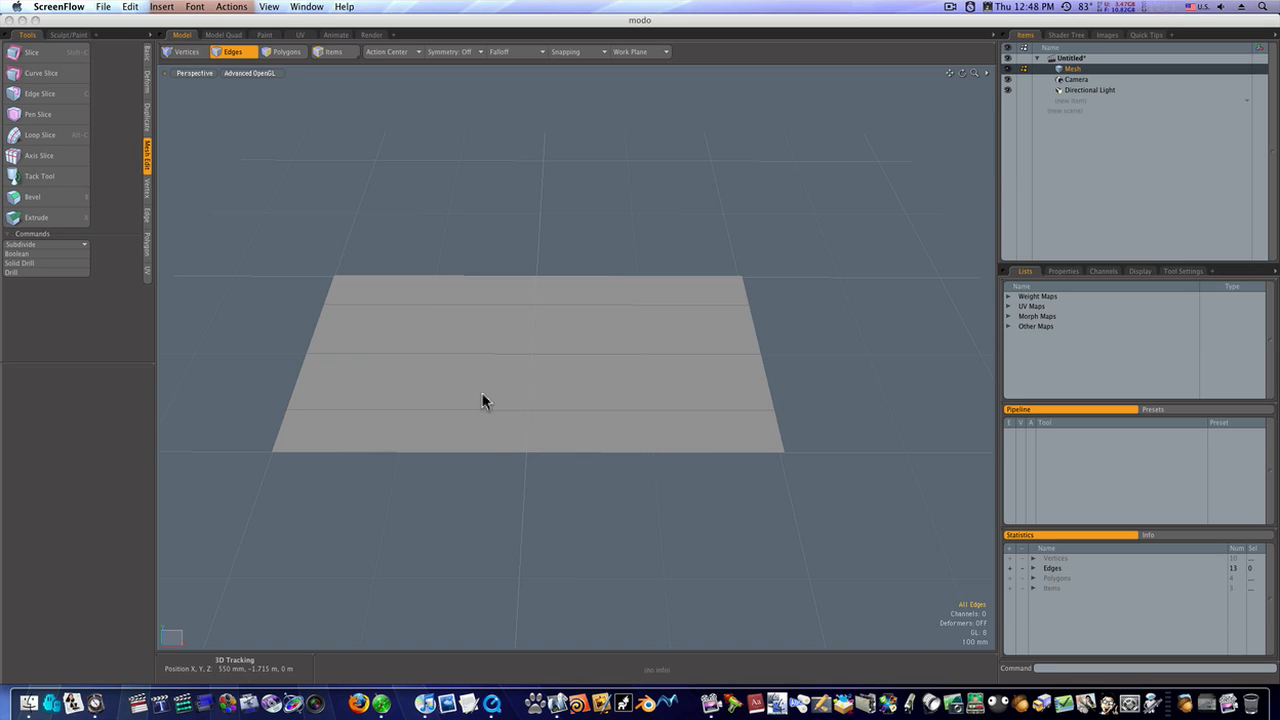
mouse_move(528, 398)
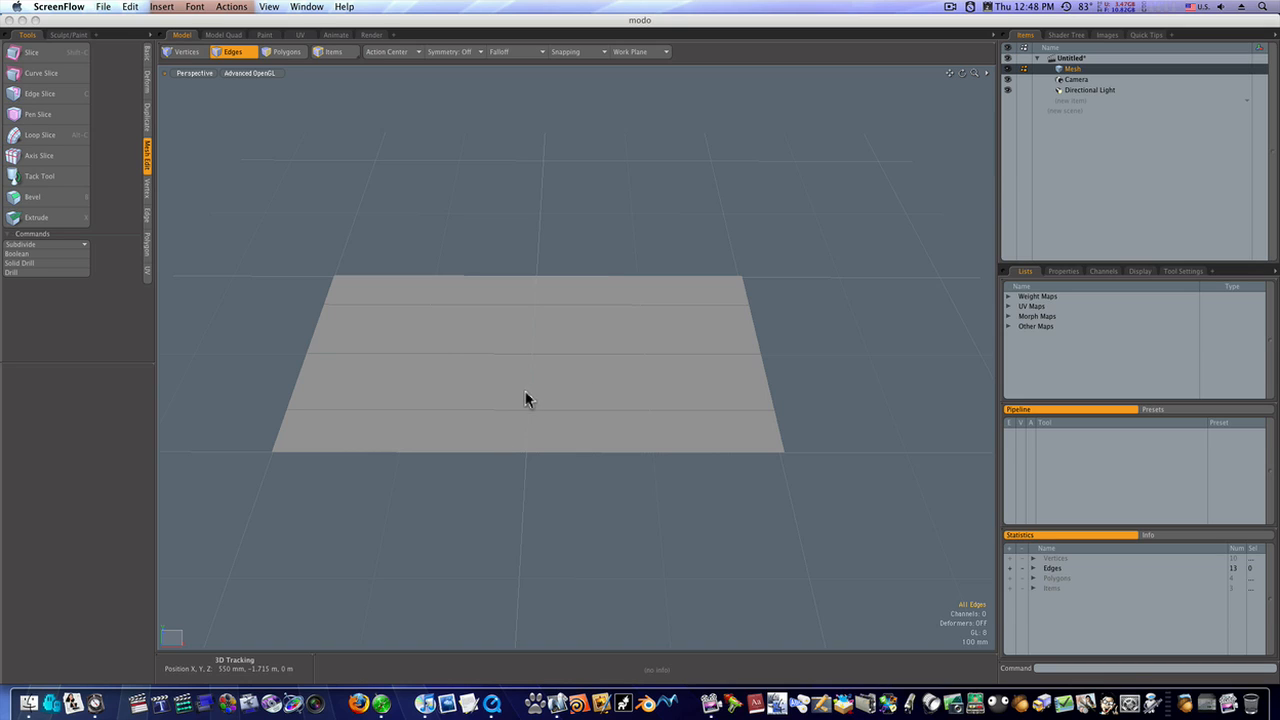
mouse_move(492, 400)
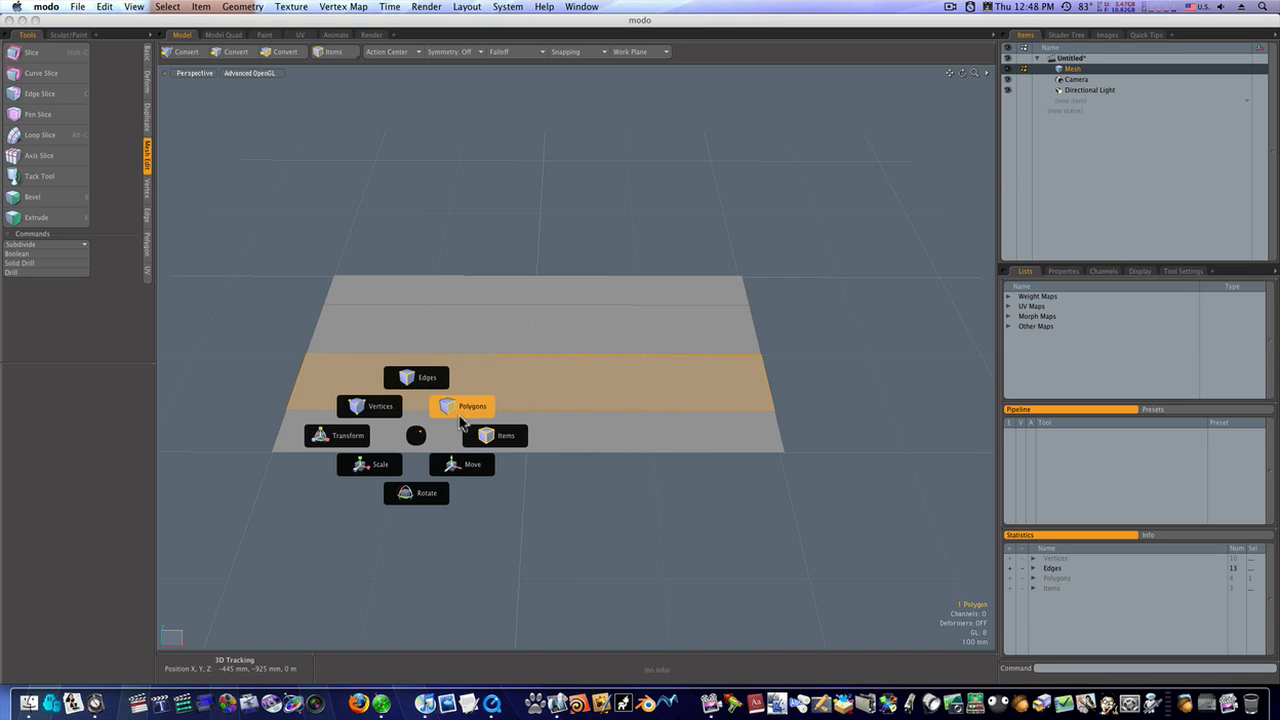
Select strips of faces in Polygons mode and start Loop Slice with its Mode options shown
click(472, 406)
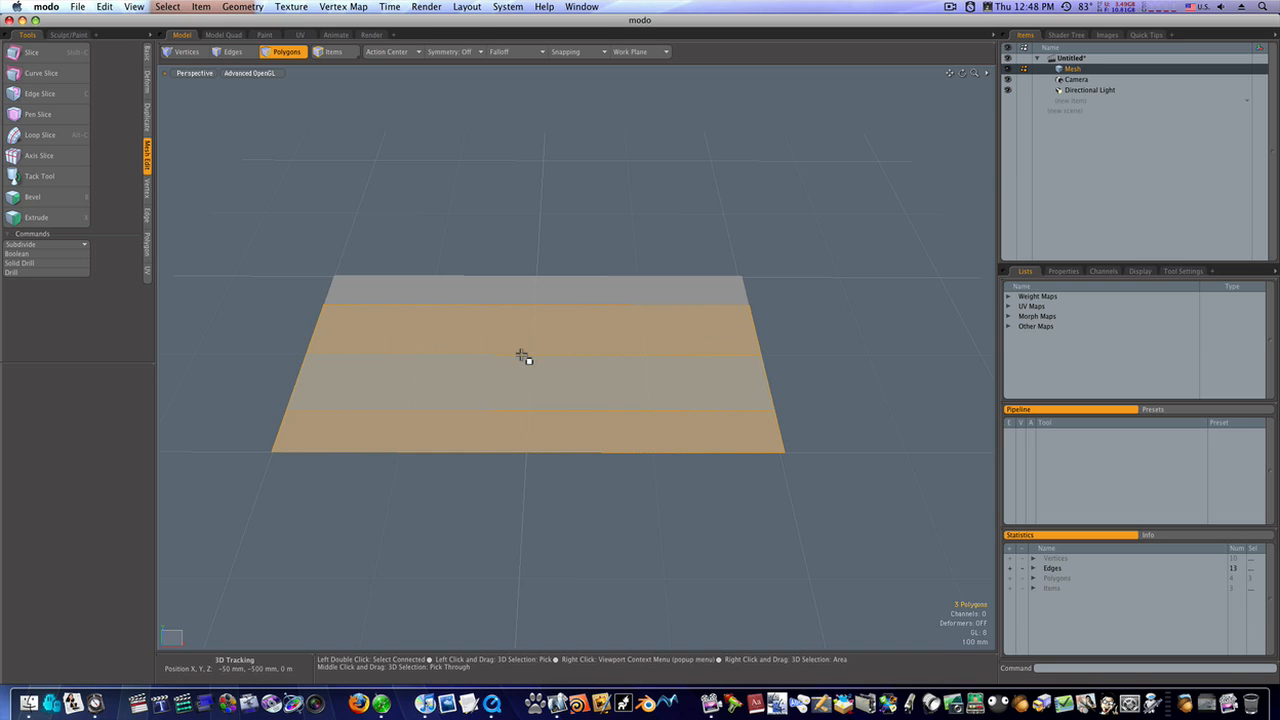
click(40, 136)
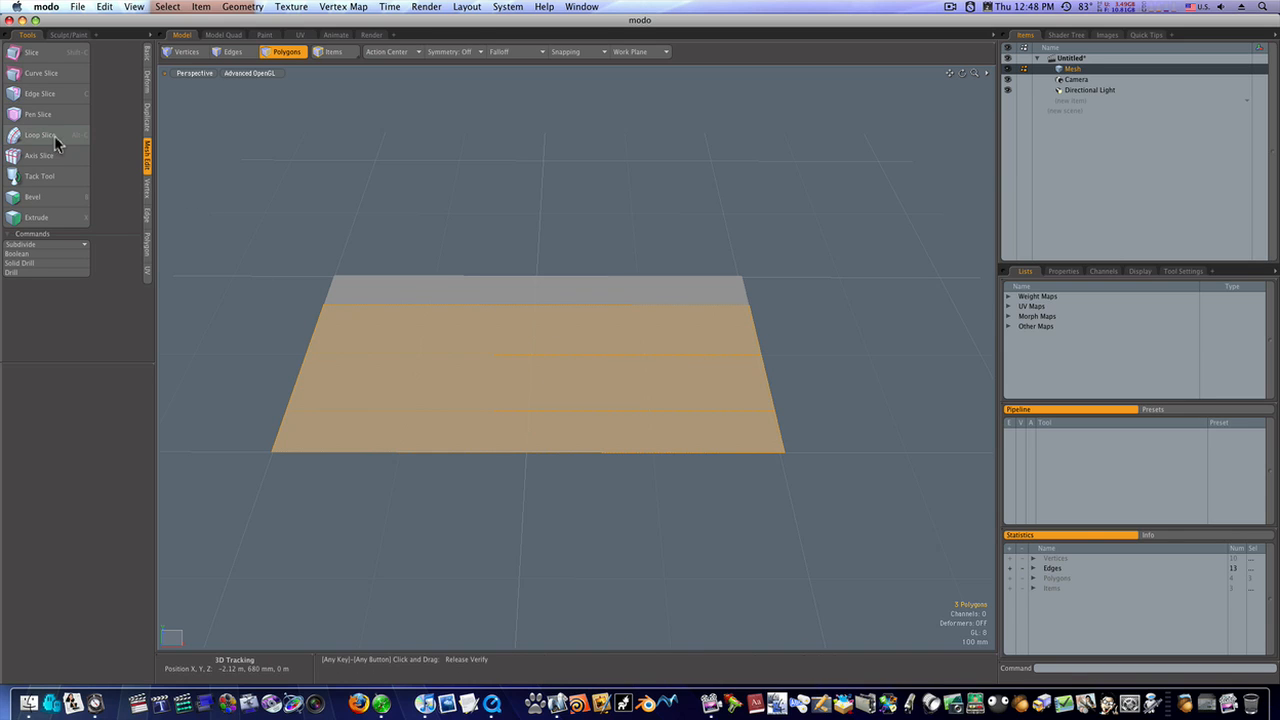
click(40, 136)
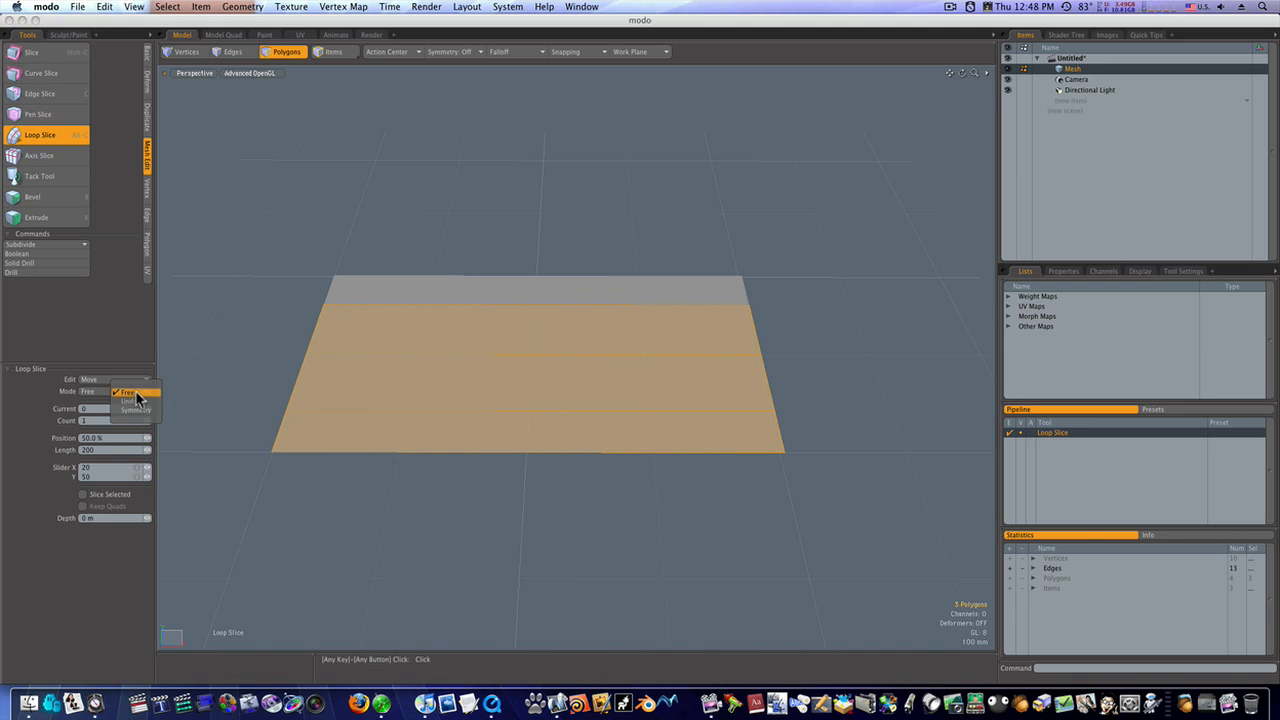
click(128, 408)
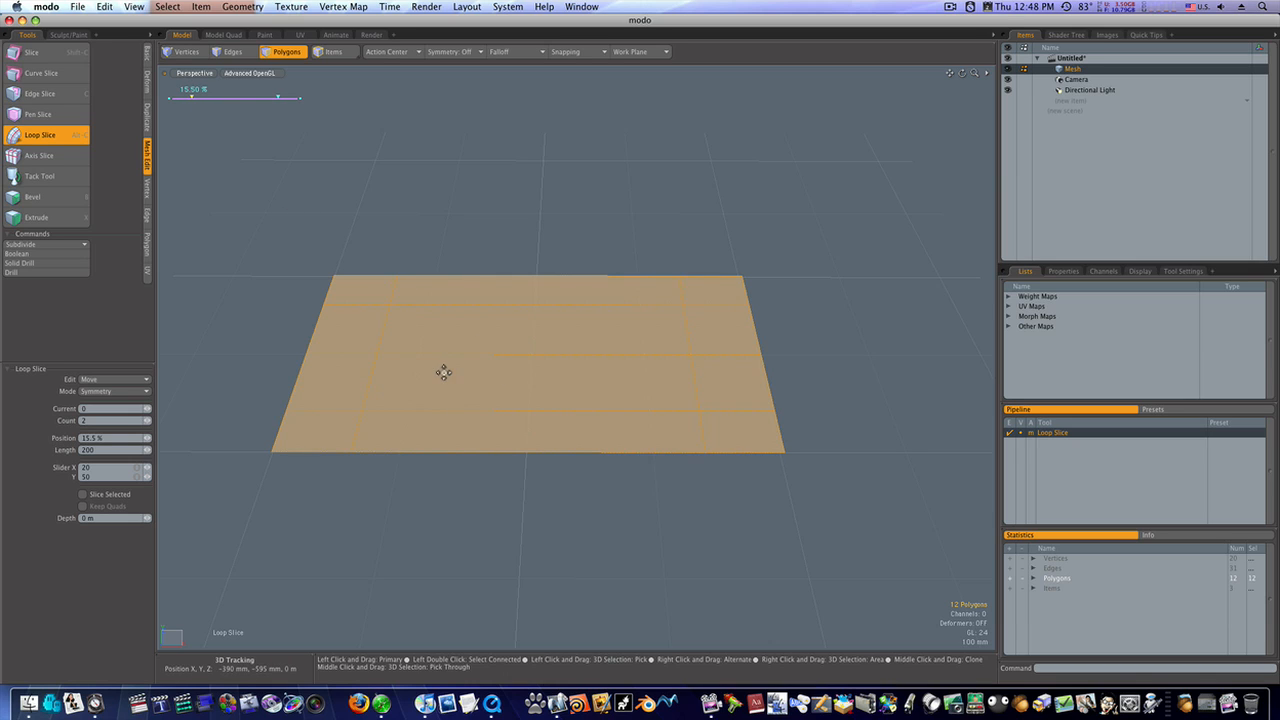
mouse_move(408, 360)
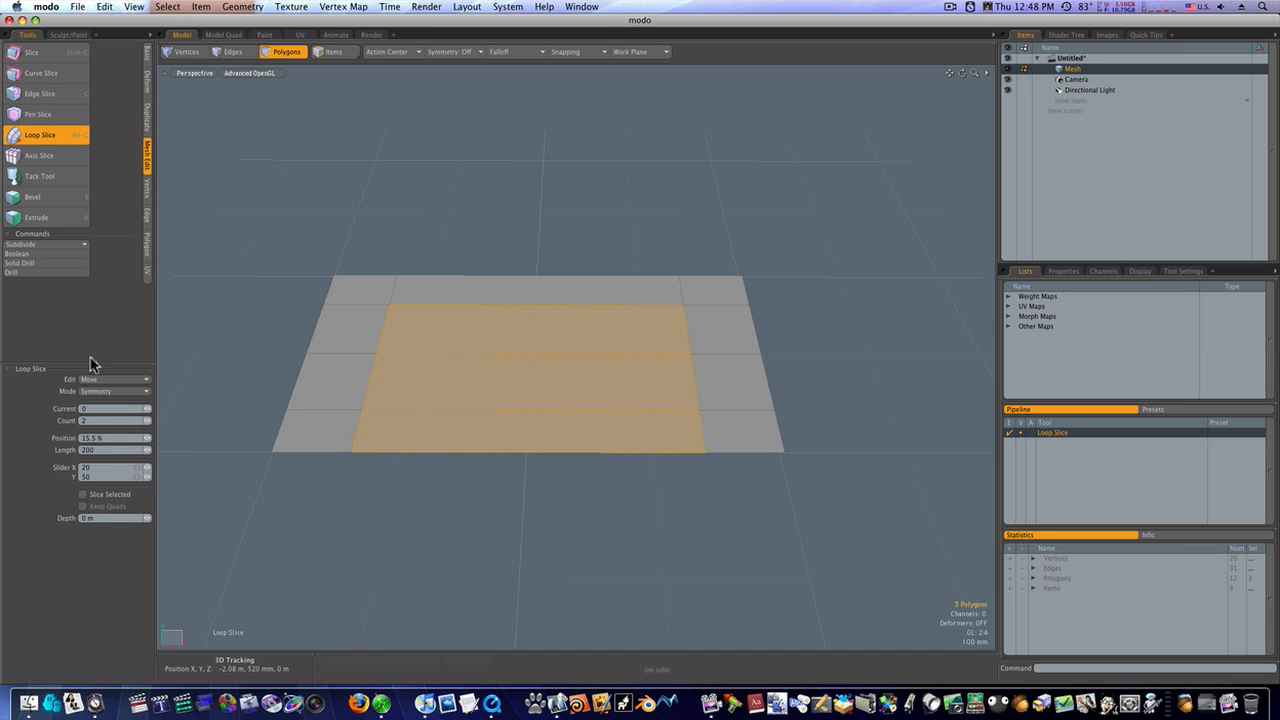
Choose a different Loop Slice mode to cut the plane into an even grid of squares
click(116, 390)
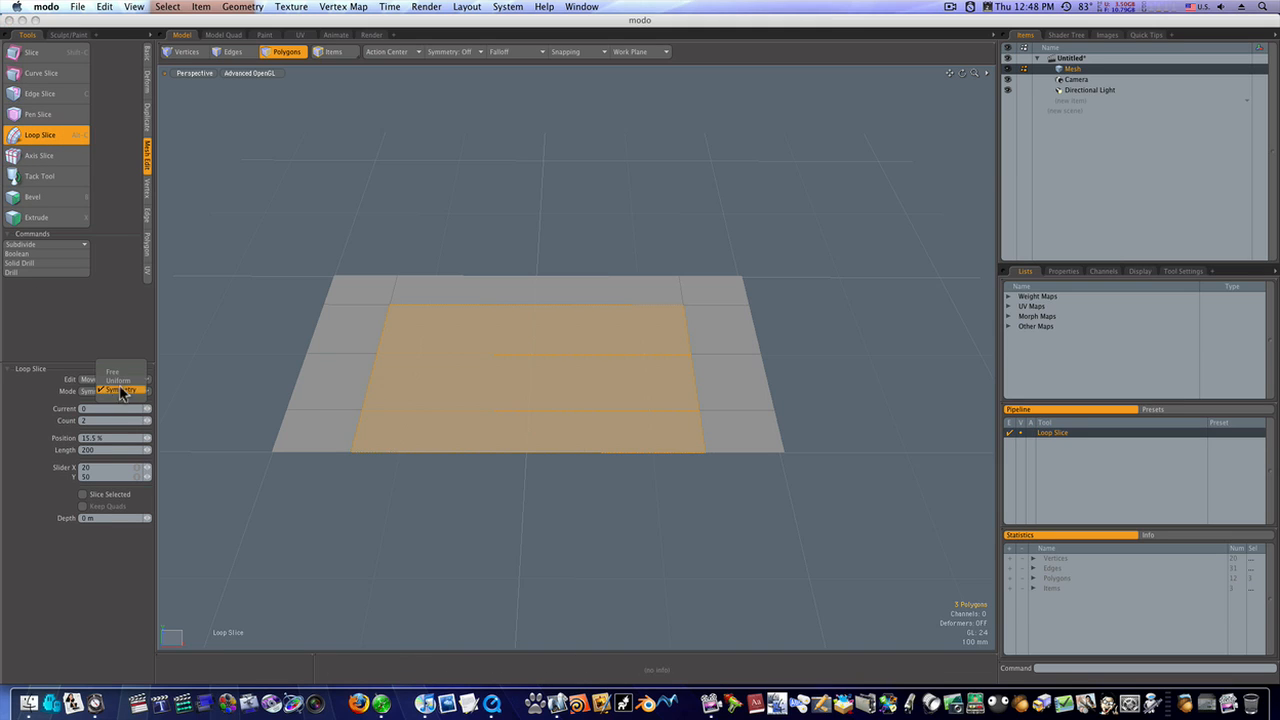
click(112, 370)
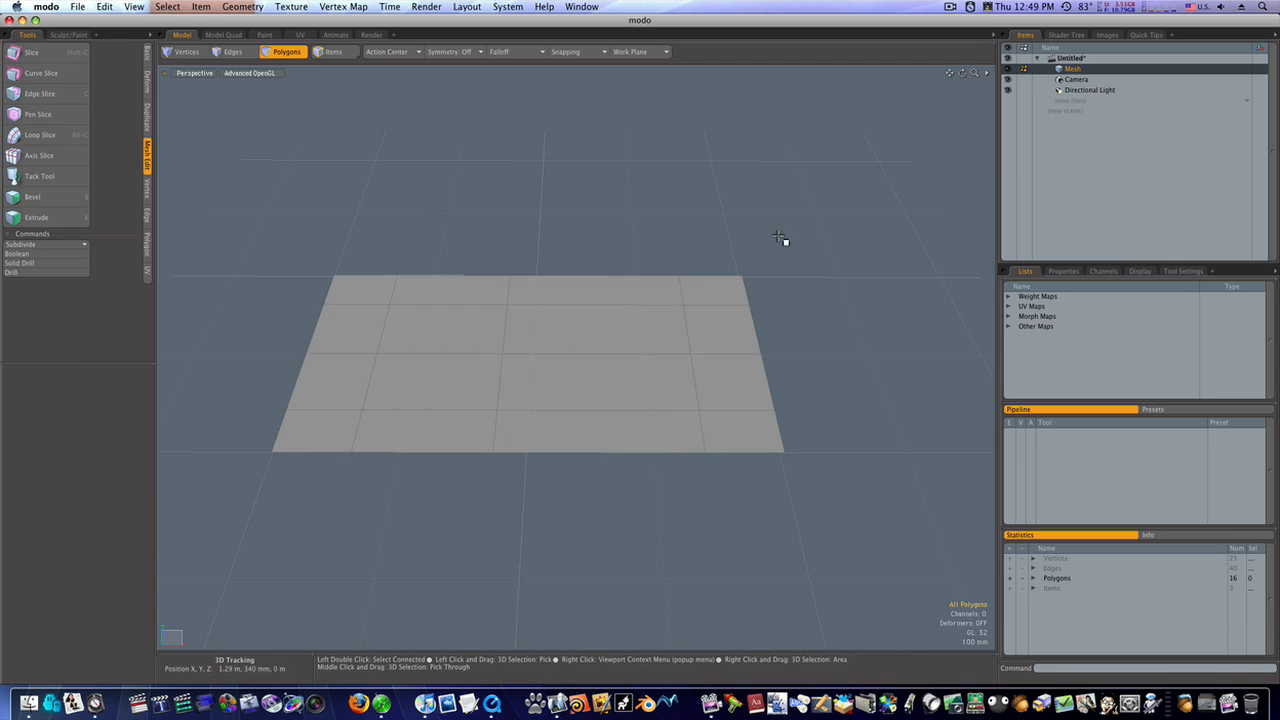
Loop-slice the centre face and slide the new loop into place along the middle column
click(586, 344)
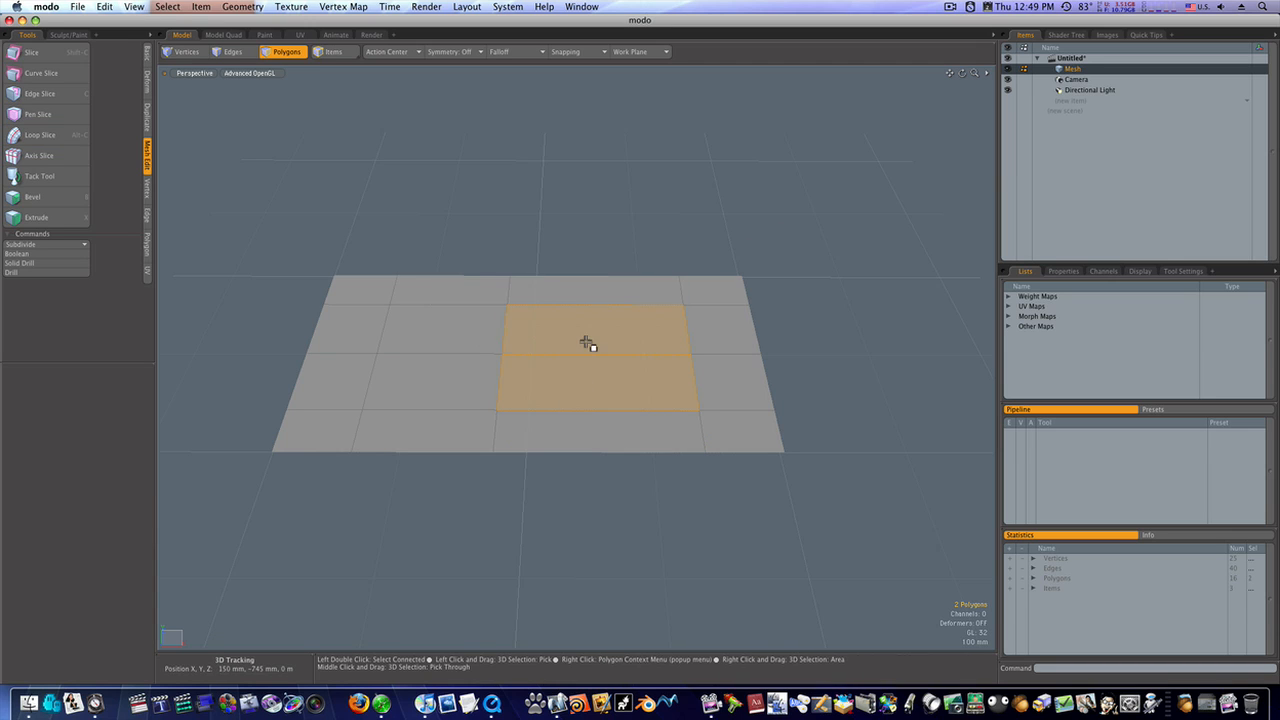
click(40, 136)
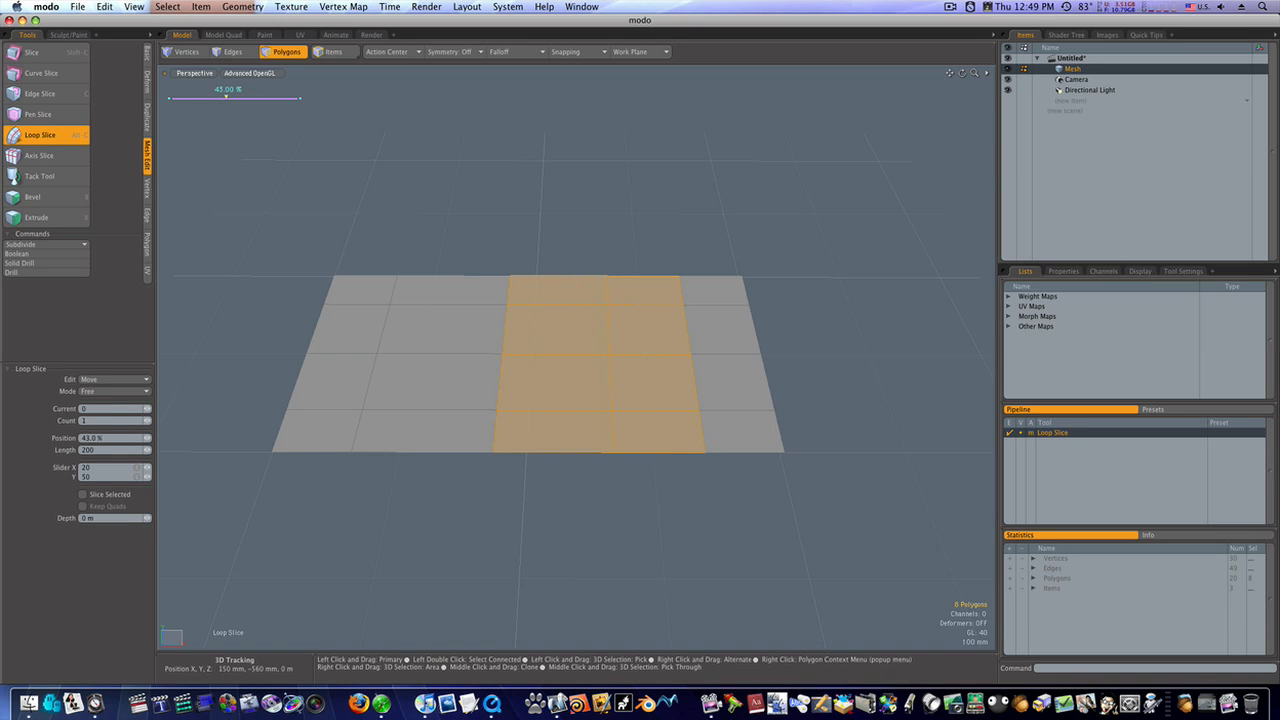
drag(224, 96, 284, 96)
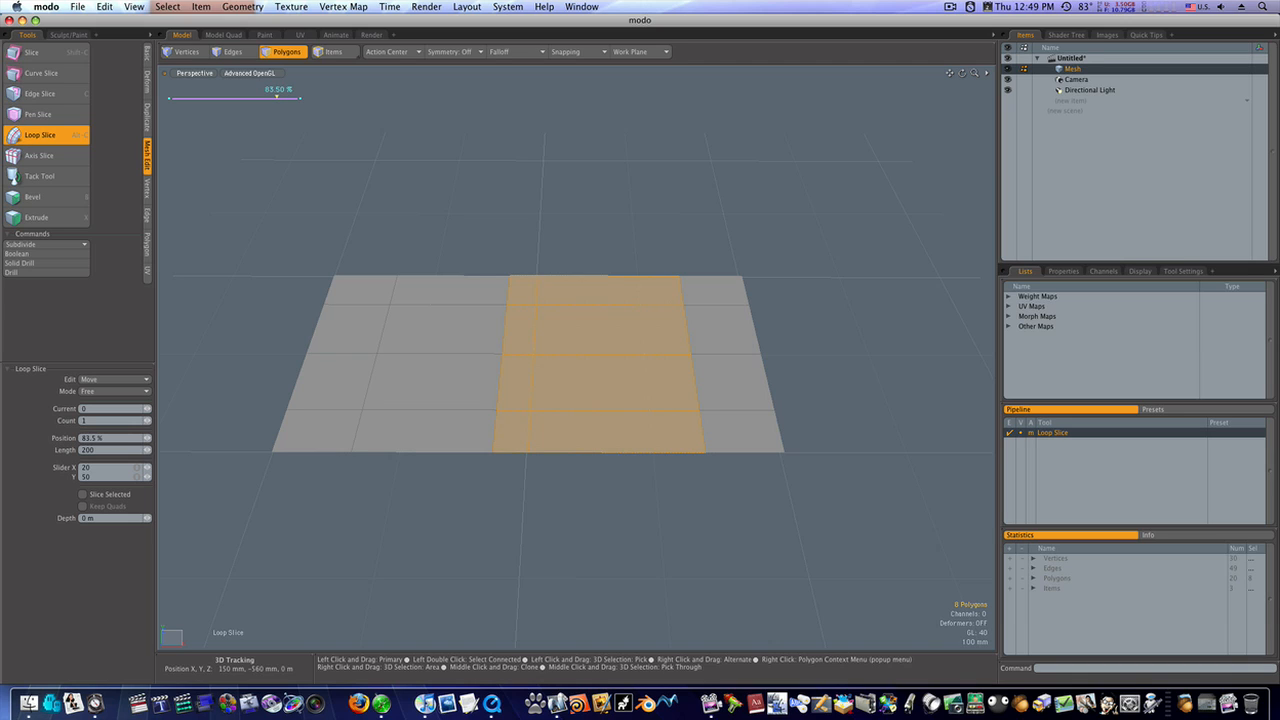
mouse_move(652, 344)
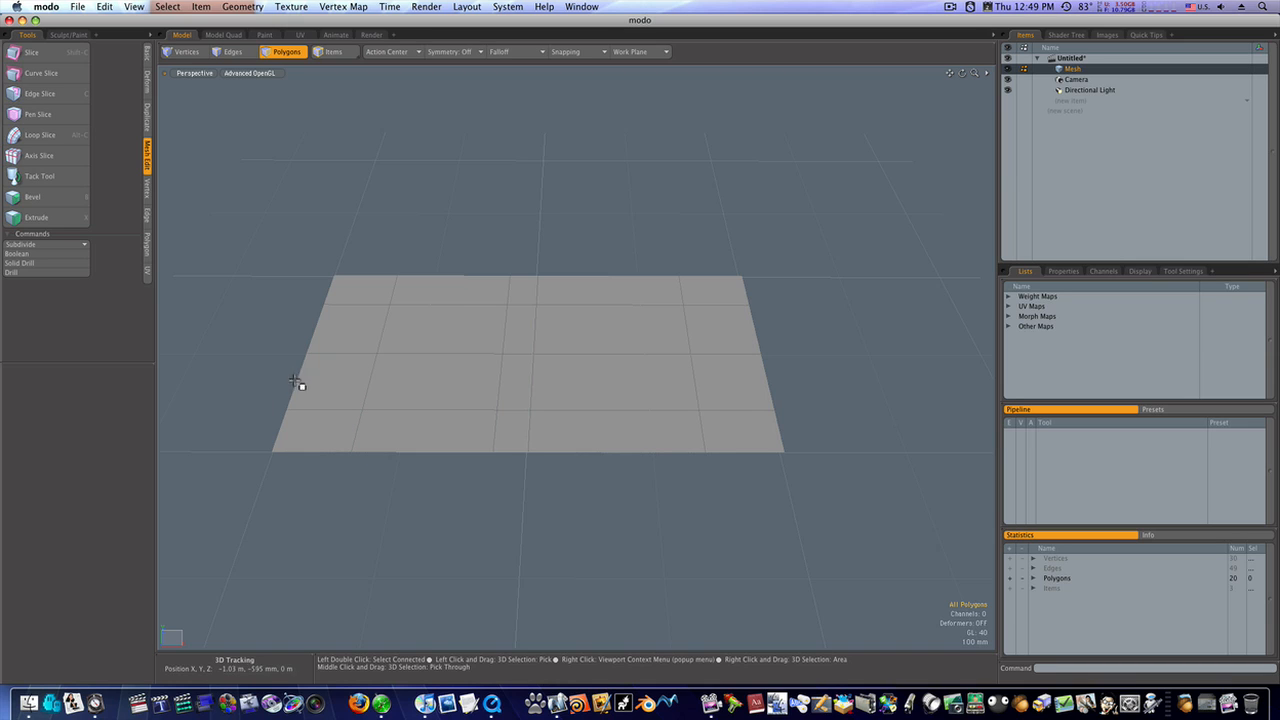
In Vertices mode, join the top-left and lower-left corner vertex pairs to clip those corners
right_click(288, 390)
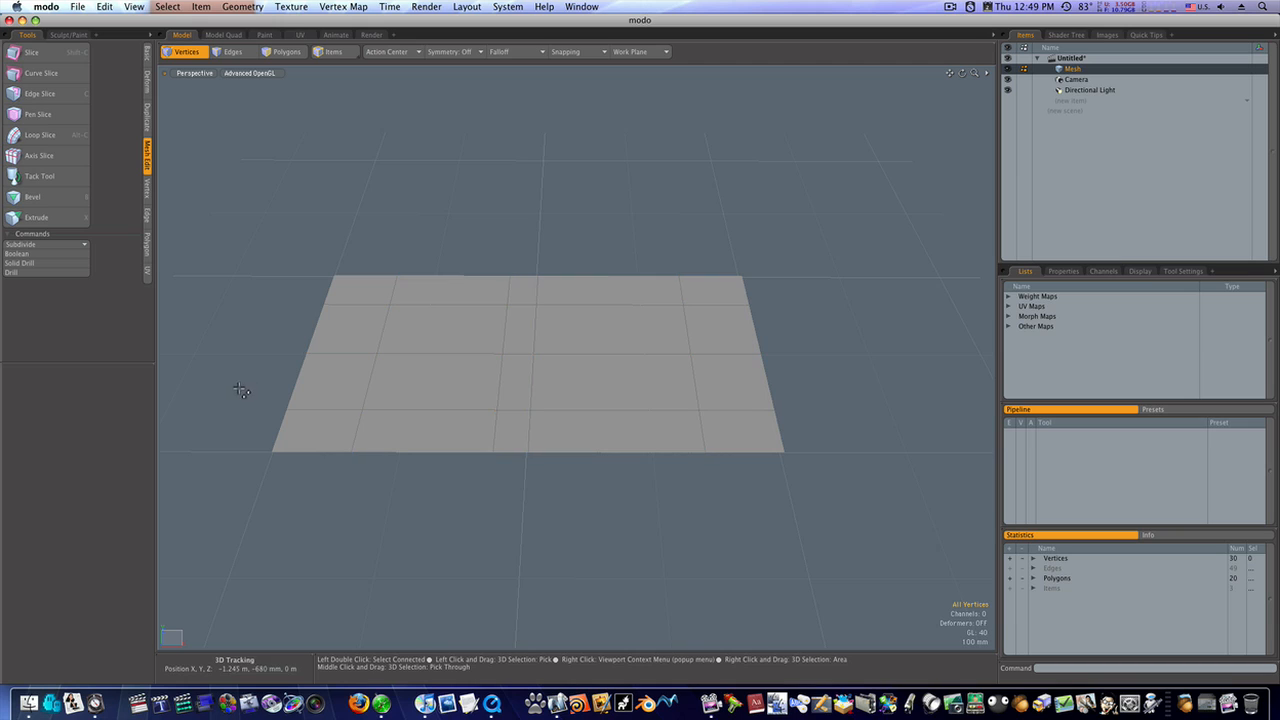
mouse_move(340, 272)
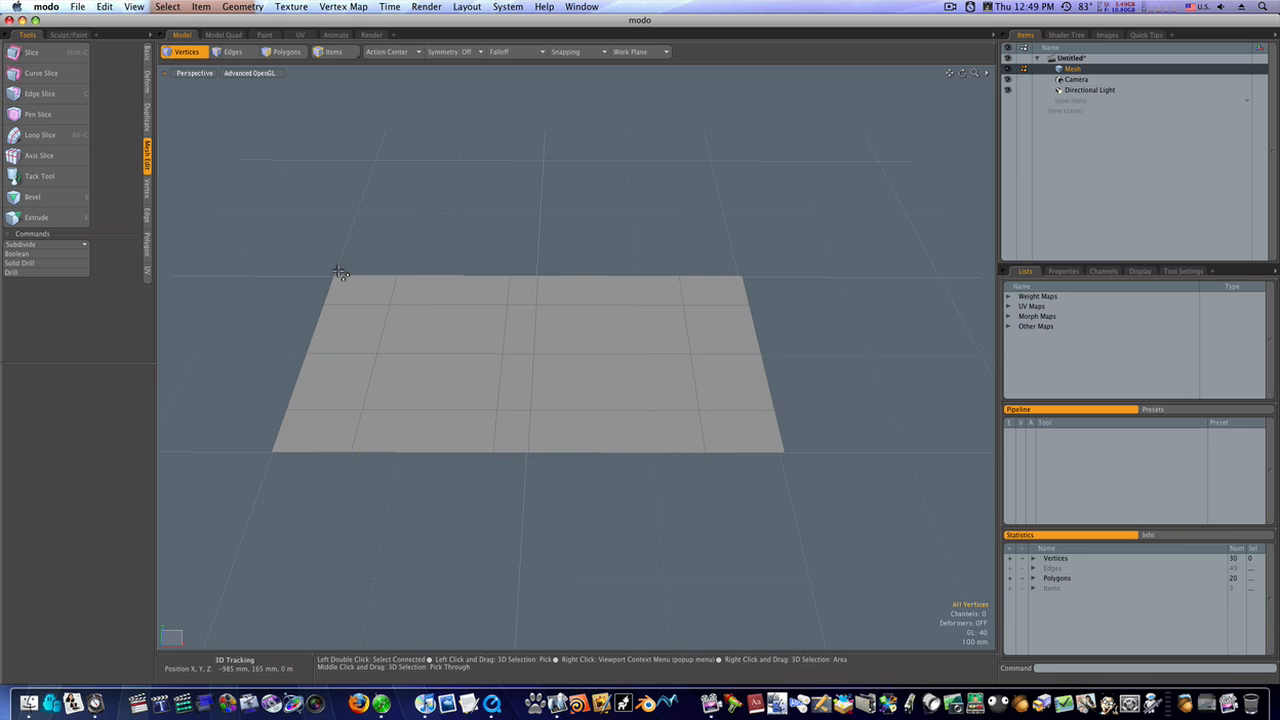
click(332, 276)
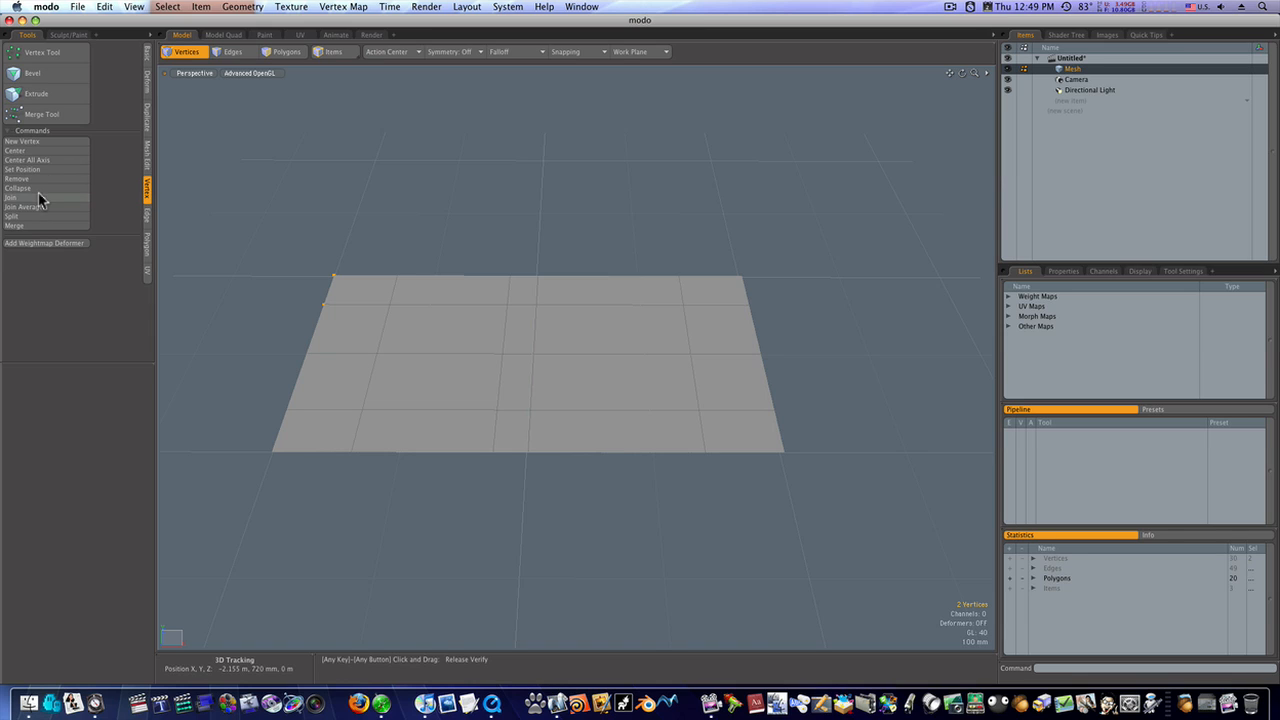
click(12, 198)
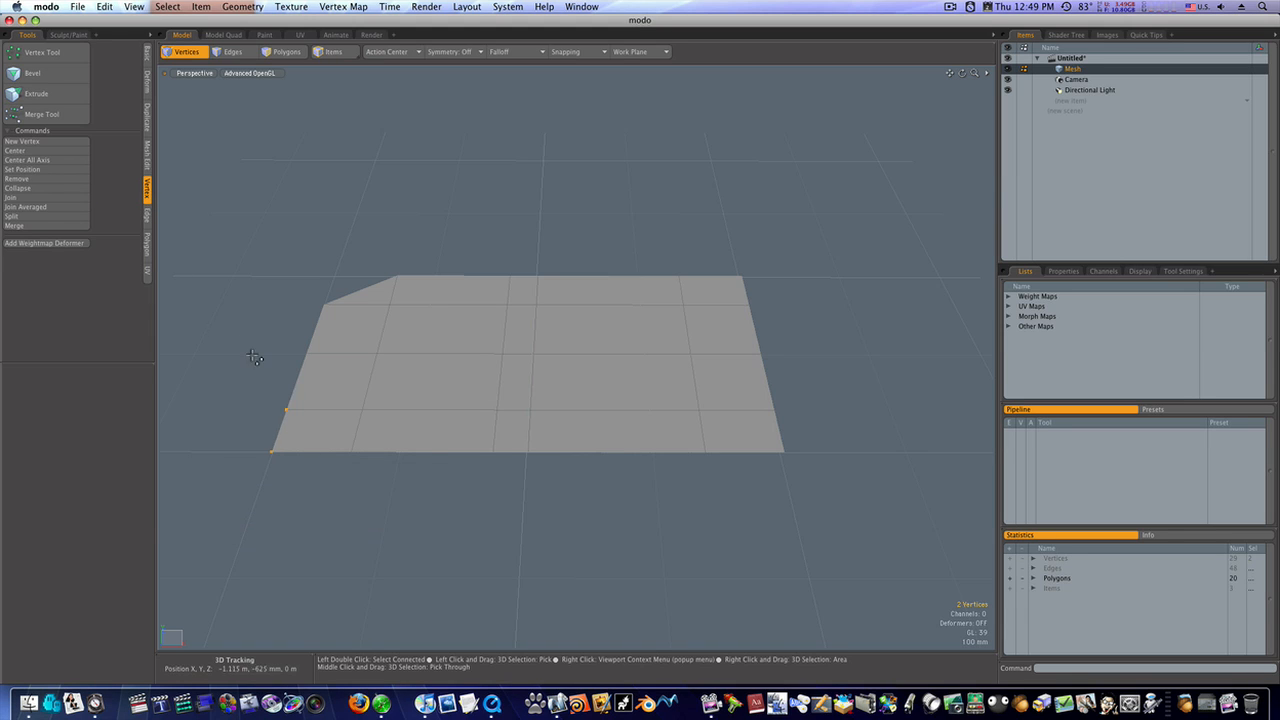
click(12, 198)
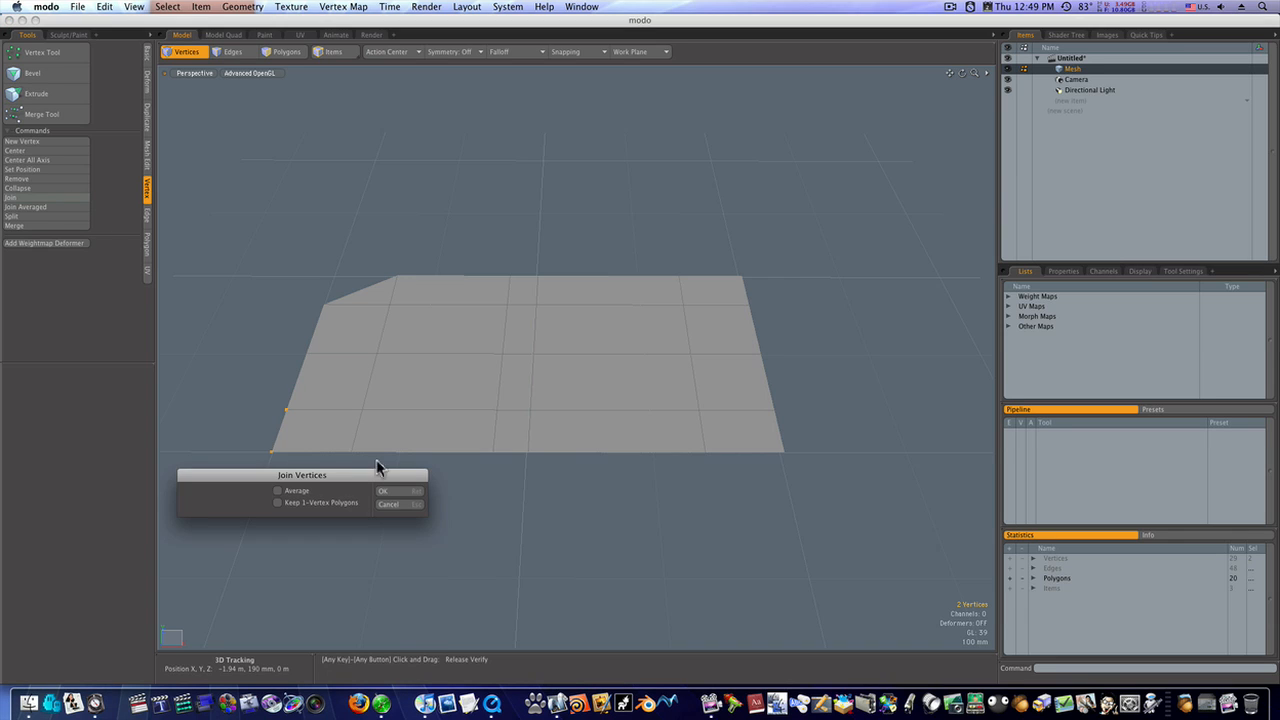
click(384, 490)
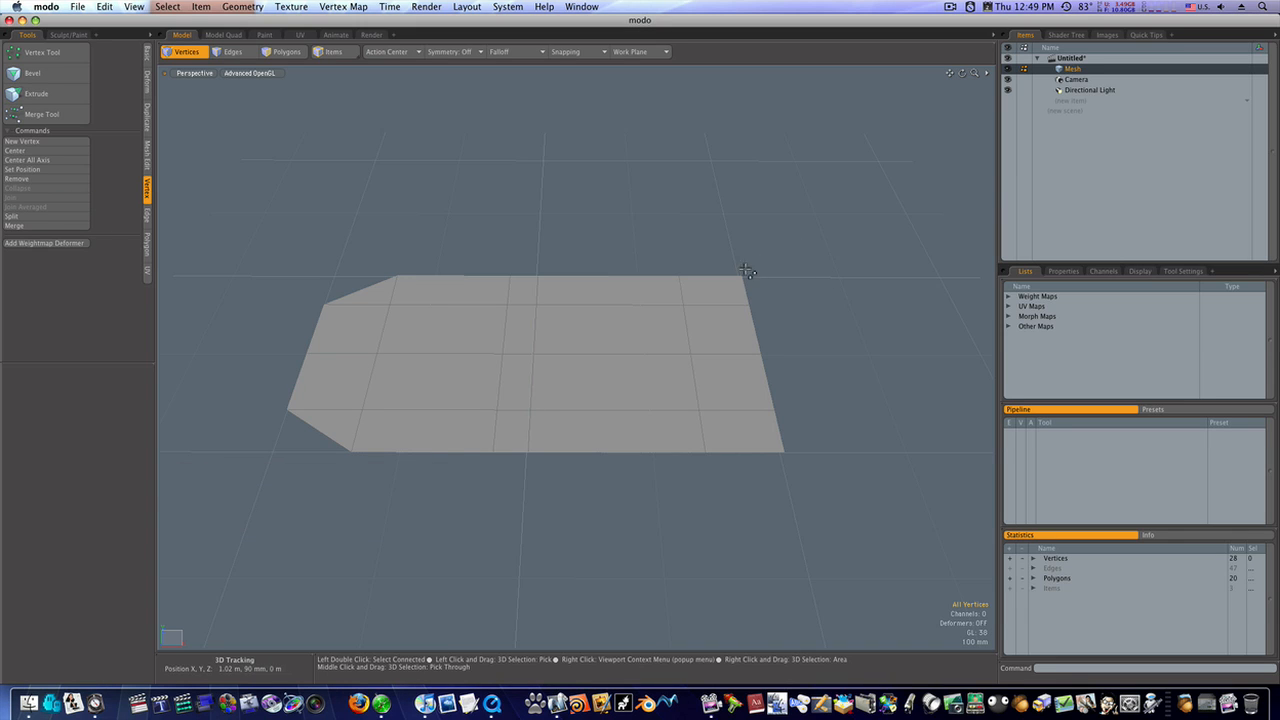
Join the top-right and lower-right corner vertex pairs, completing the octagonal outline
click(742, 276)
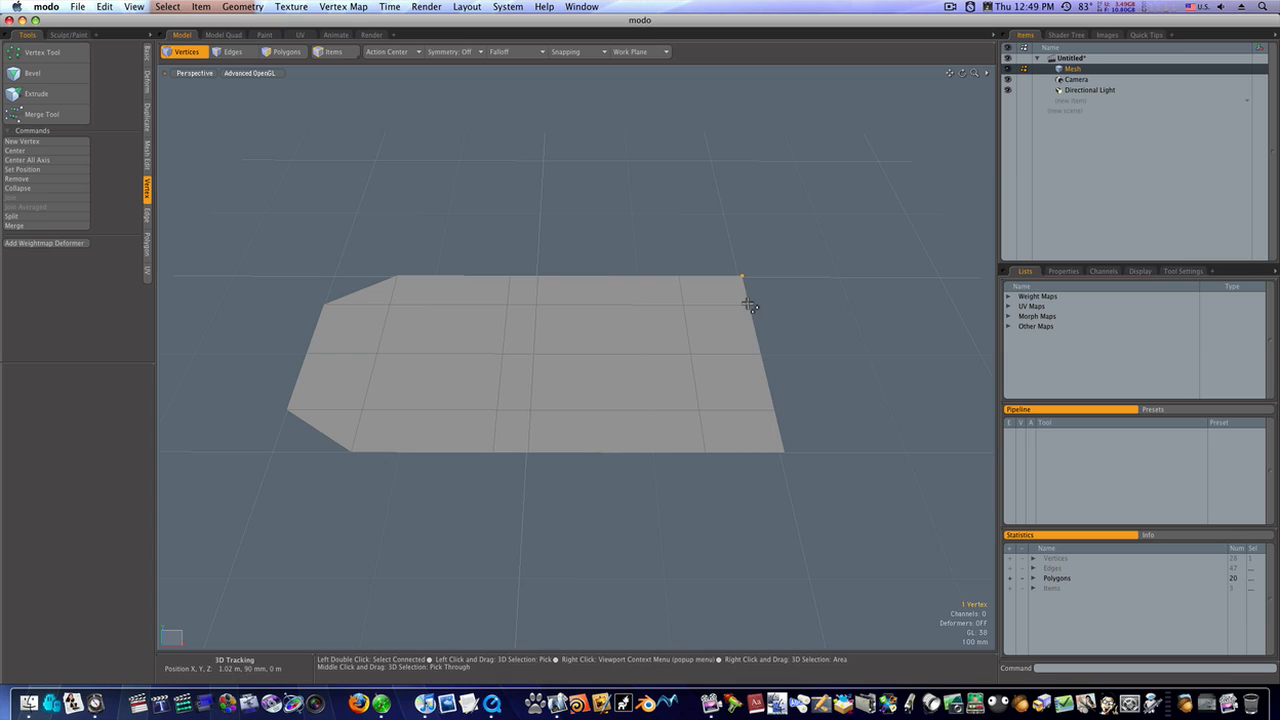
click(750, 308)
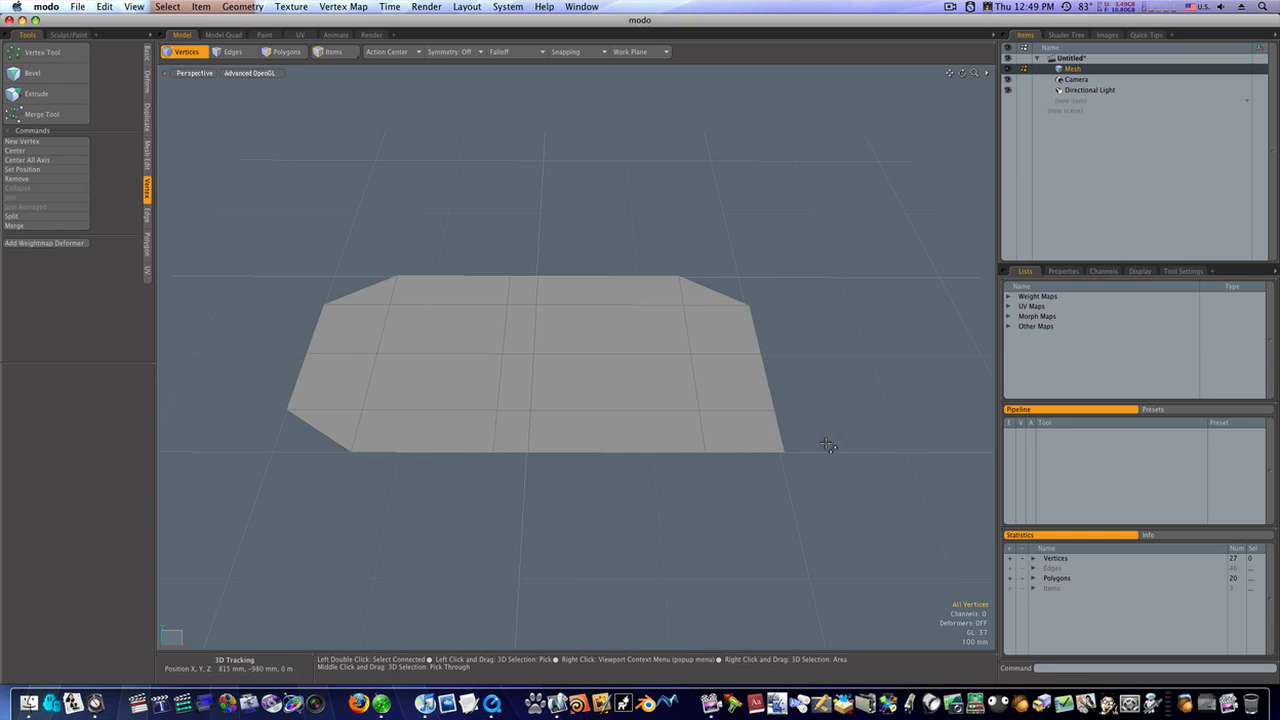
click(784, 452)
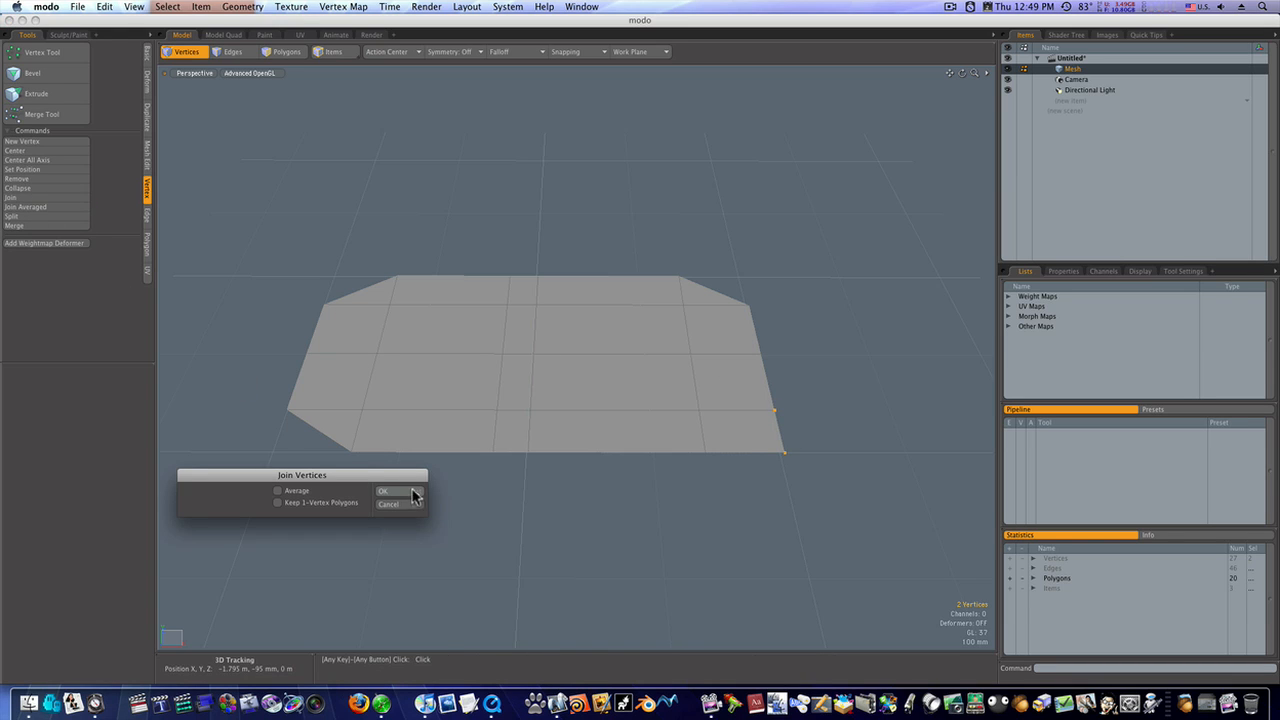
click(384, 492)
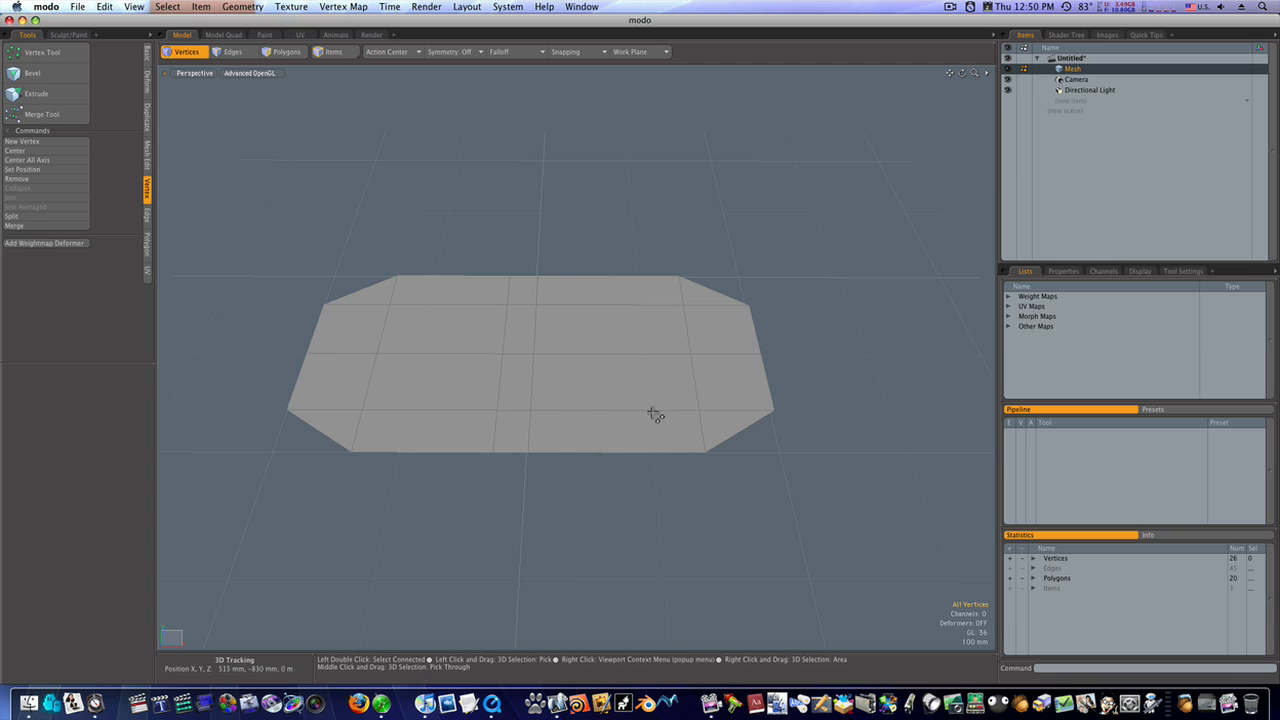
mouse_move(552, 406)
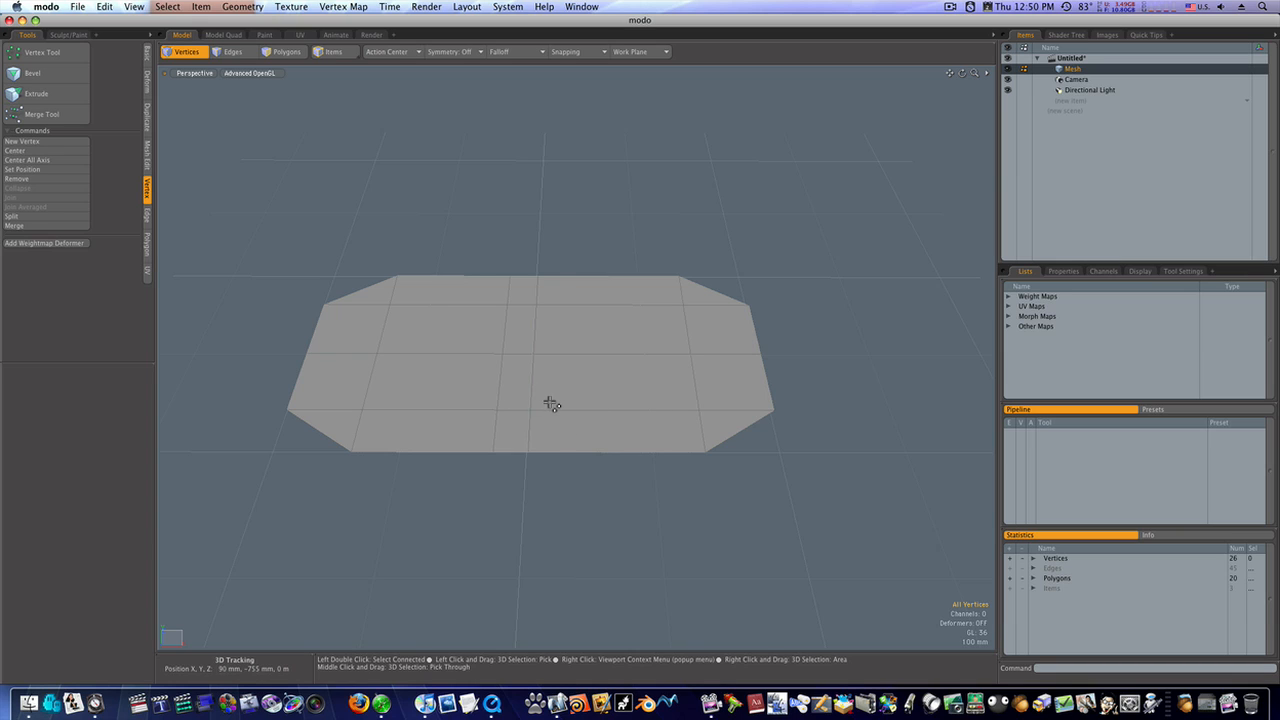
mouse_move(376, 322)
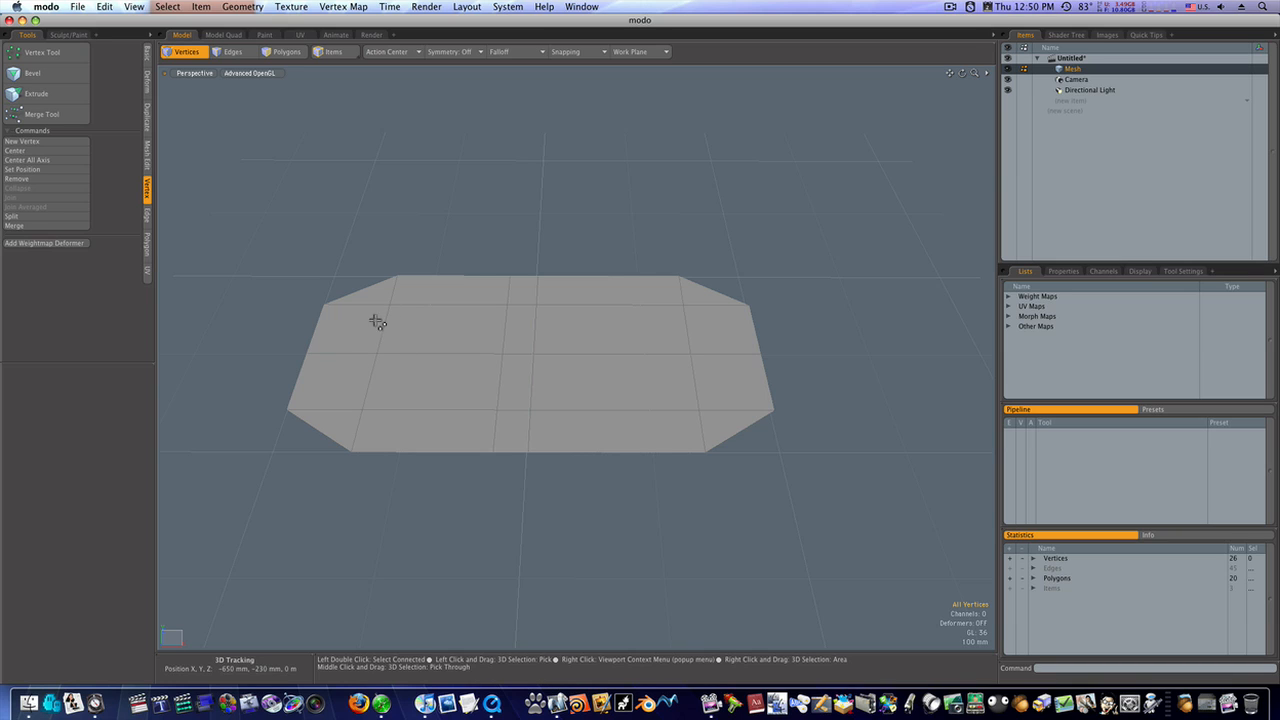
mouse_move(370, 408)
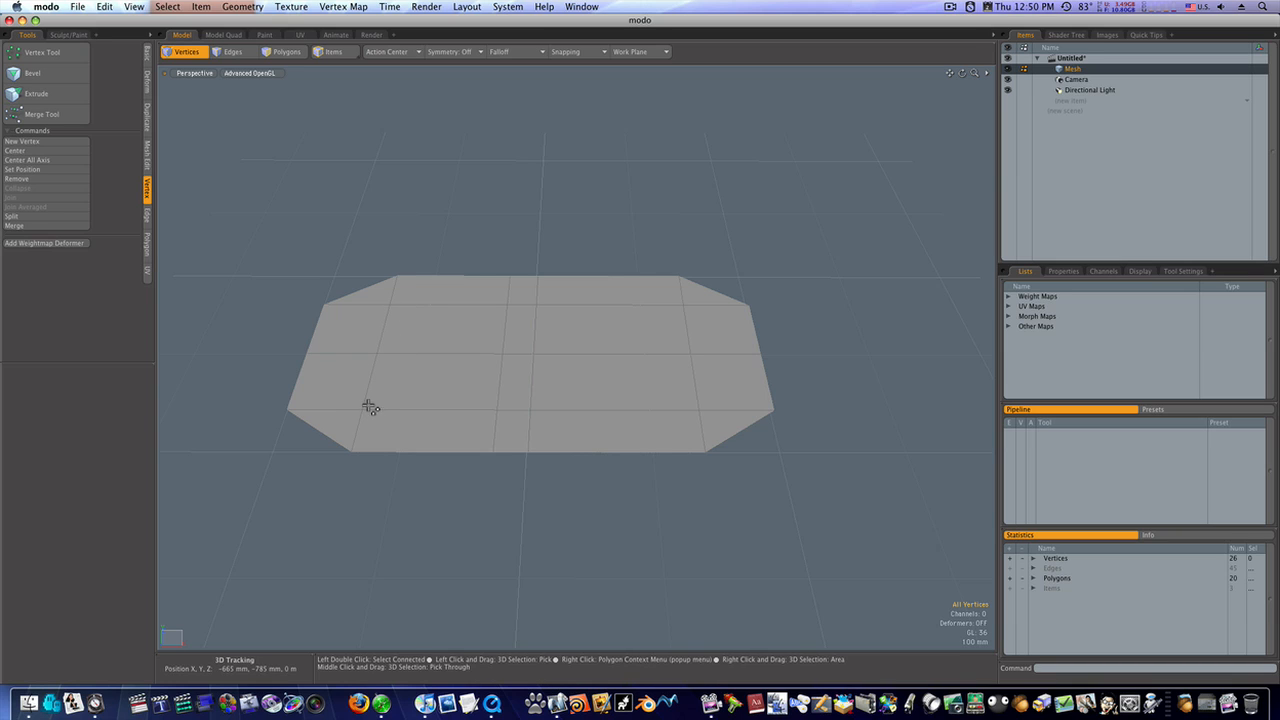
Move a left-side vertex and nudge a top-edge vertex so the inner loop follows the clipped corners
click(364, 412)
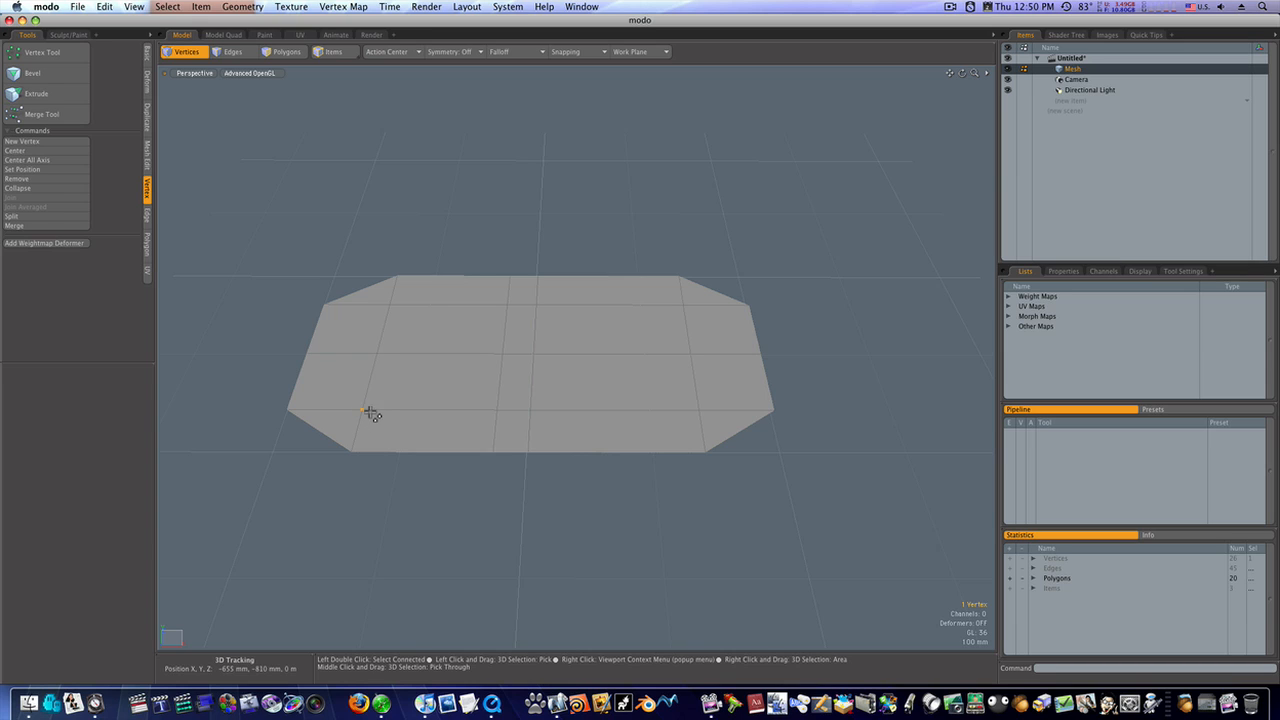
click(362, 410)
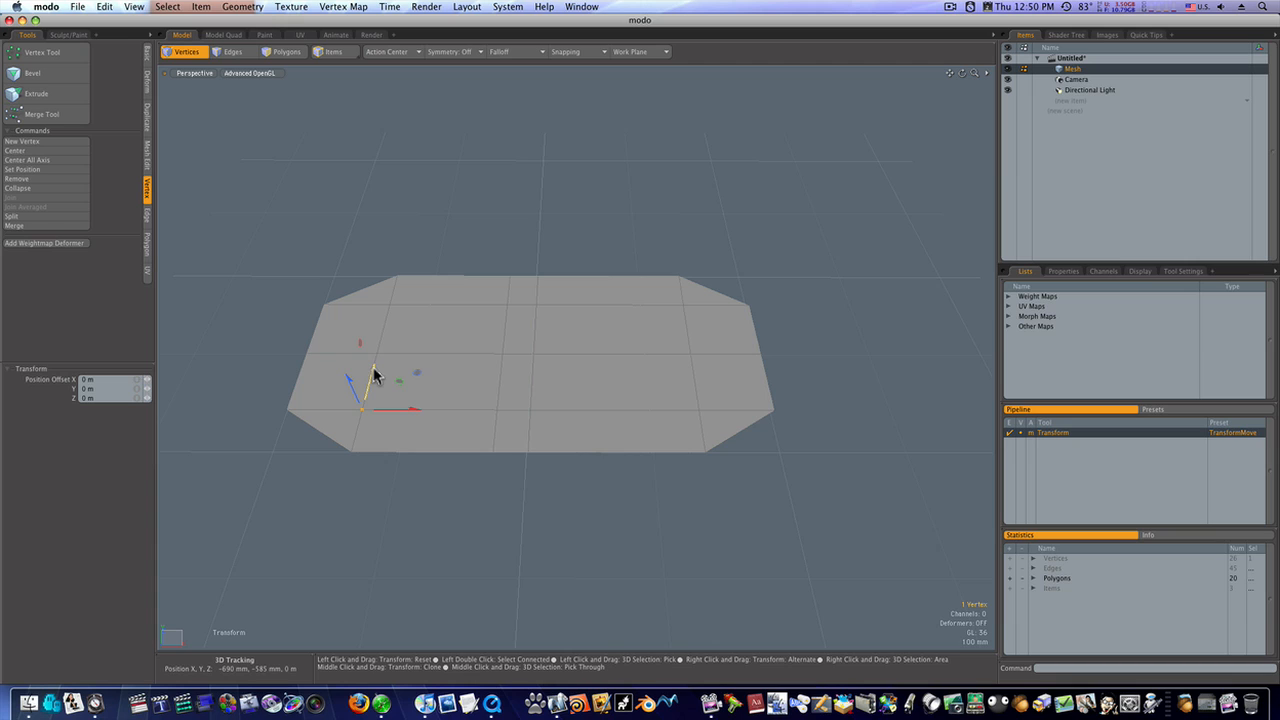
drag(372, 376, 362, 410)
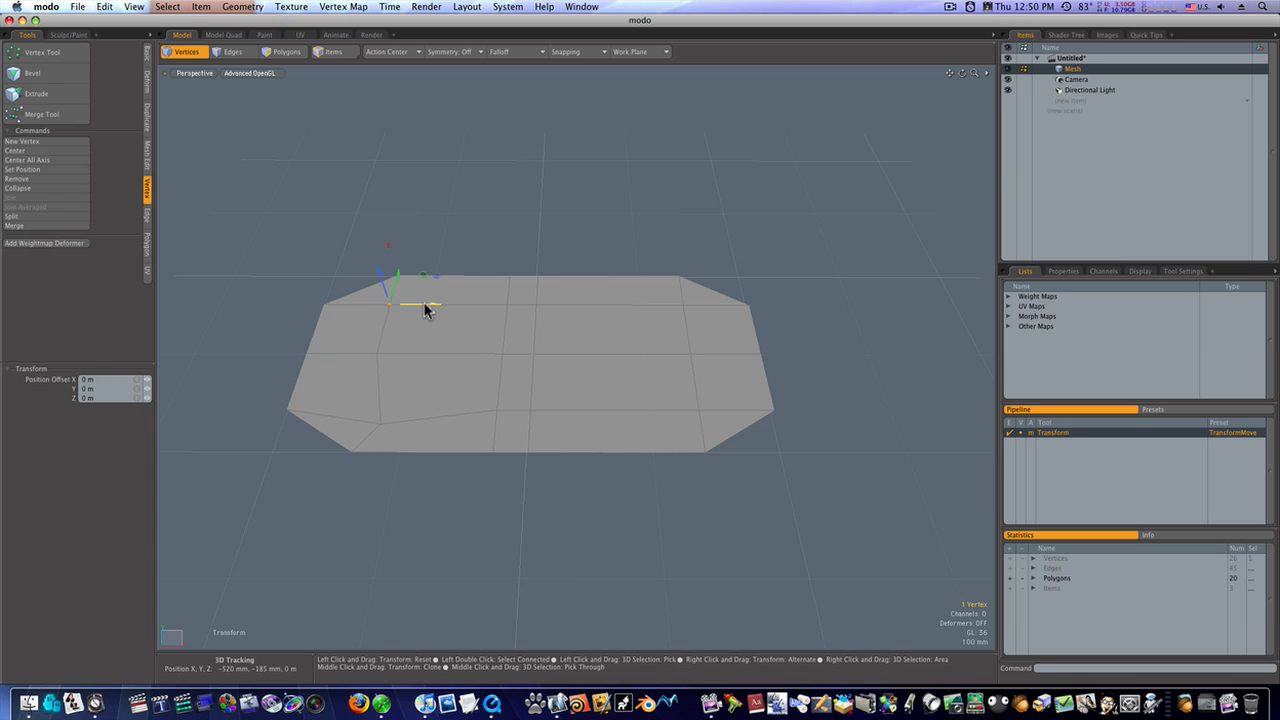
drag(420, 304, 444, 304)
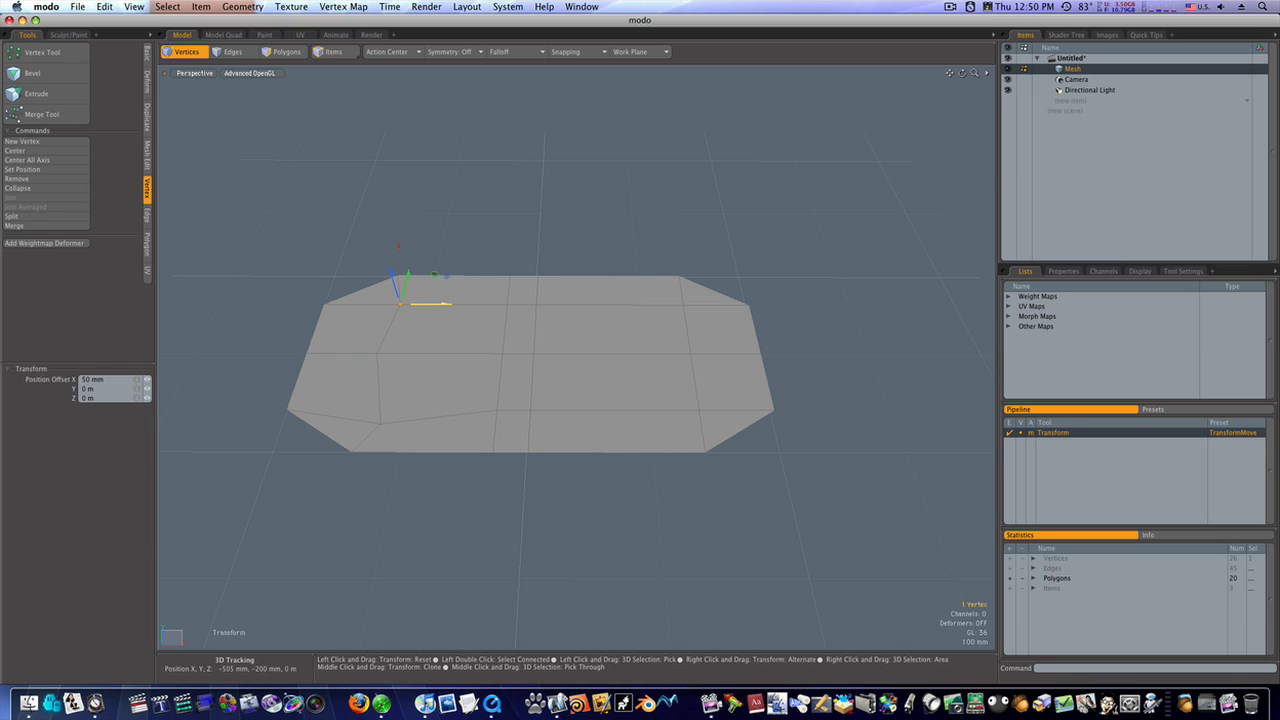
drag(430, 304, 456, 310)
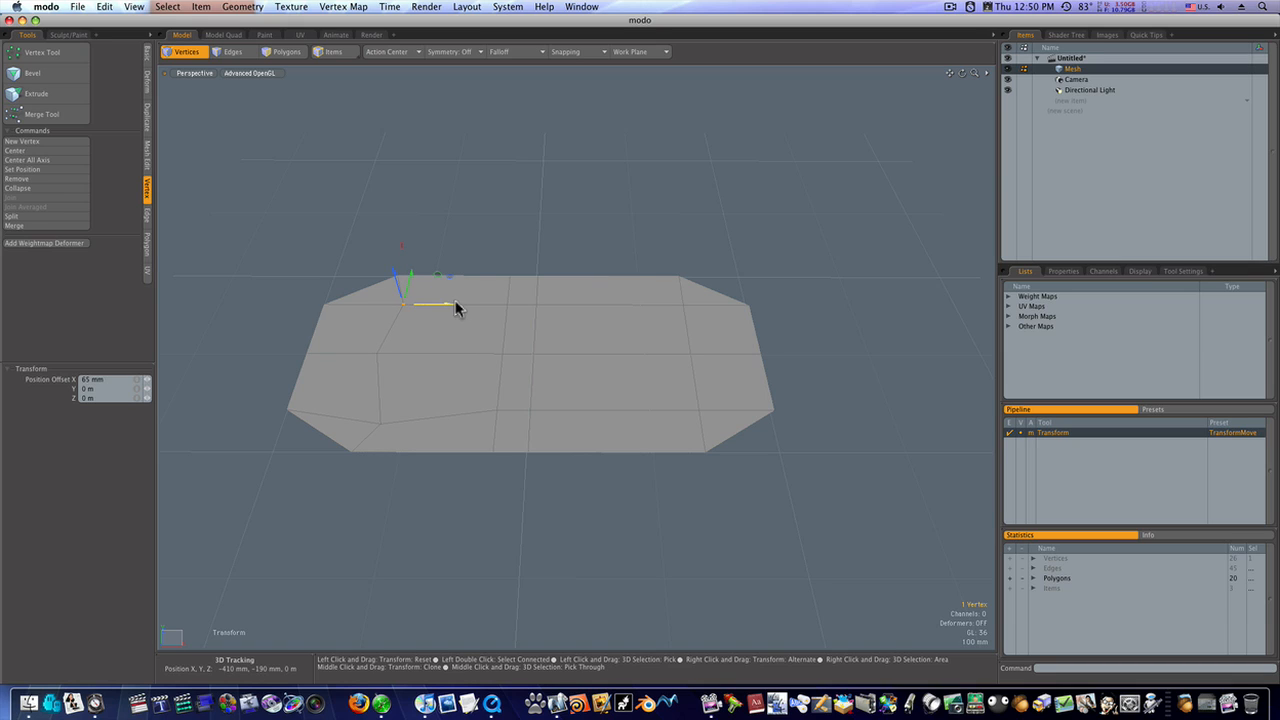
drag(450, 304, 430, 304)
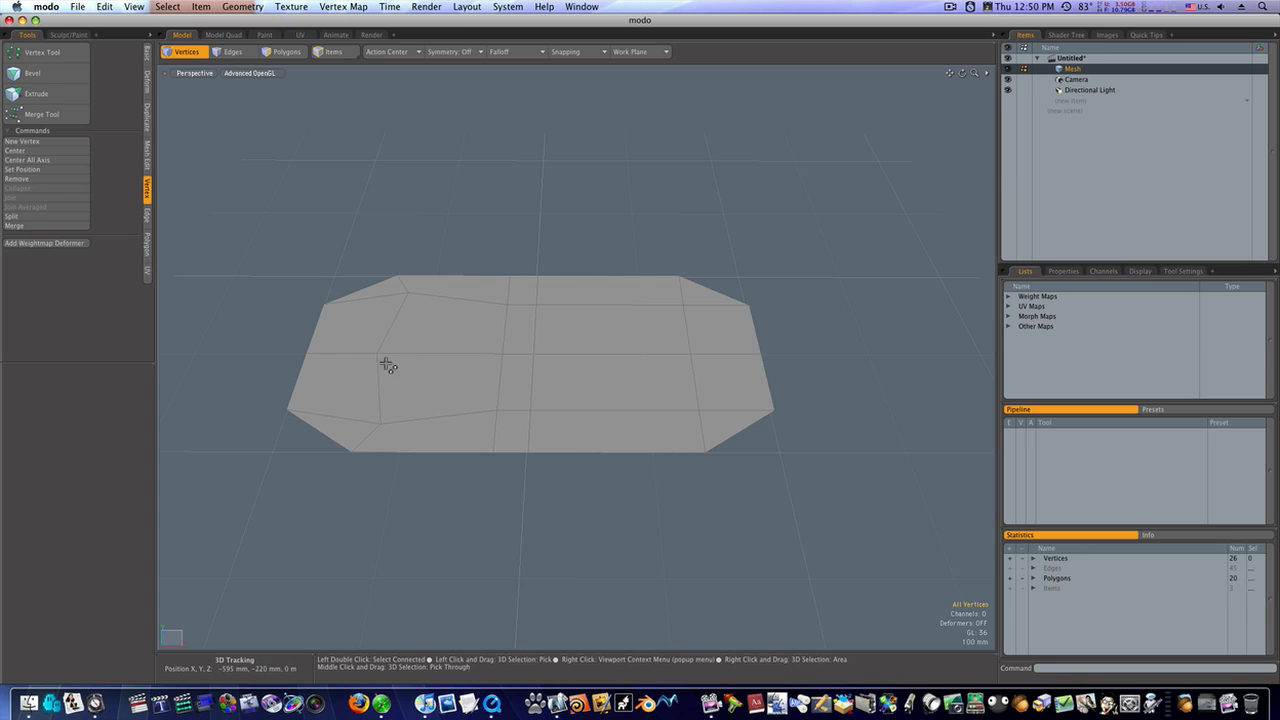
mouse_move(388, 356)
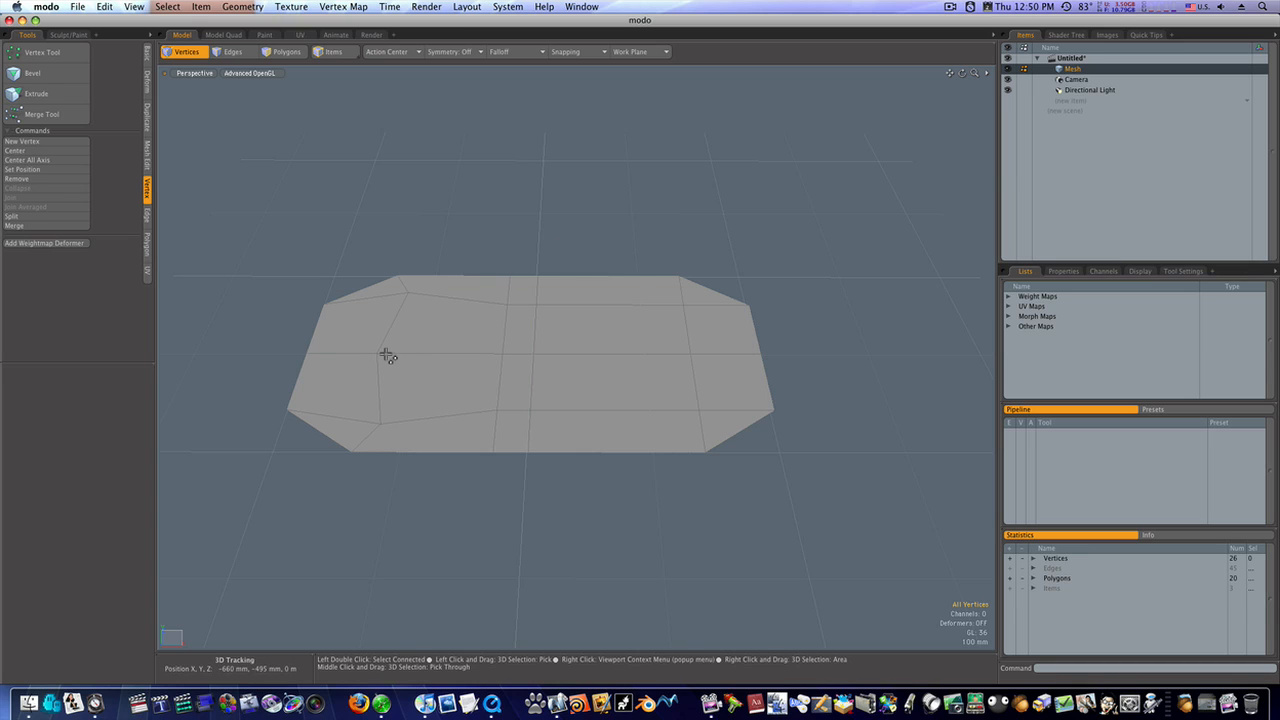
Move inner vertices on the left, middle and bottom to curve both hole outlines
click(388, 356)
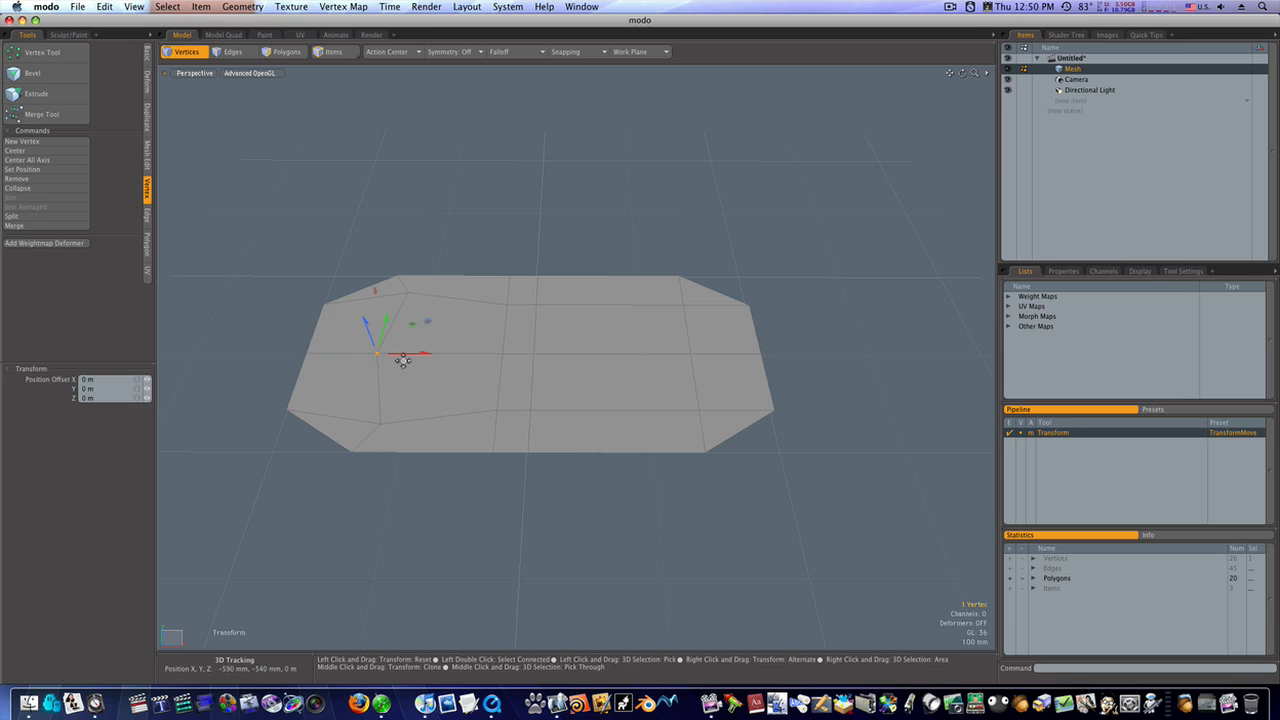
drag(424, 352, 368, 352)
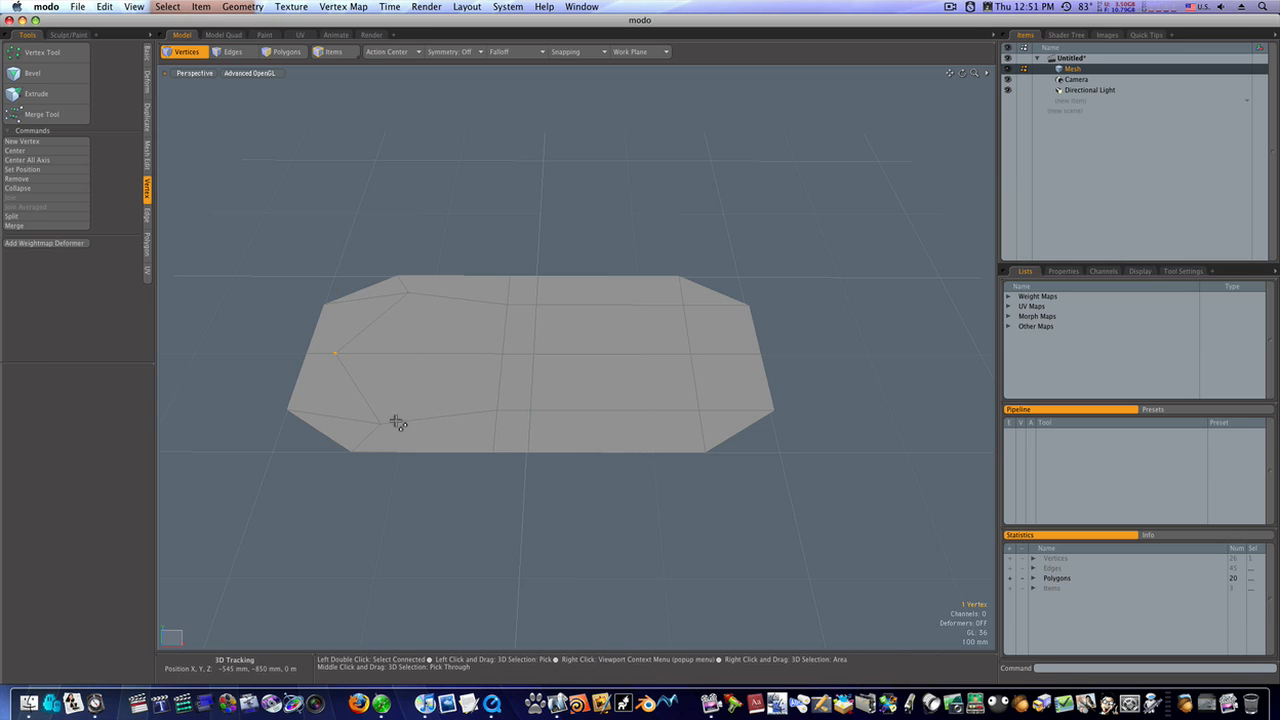
mouse_move(538, 358)
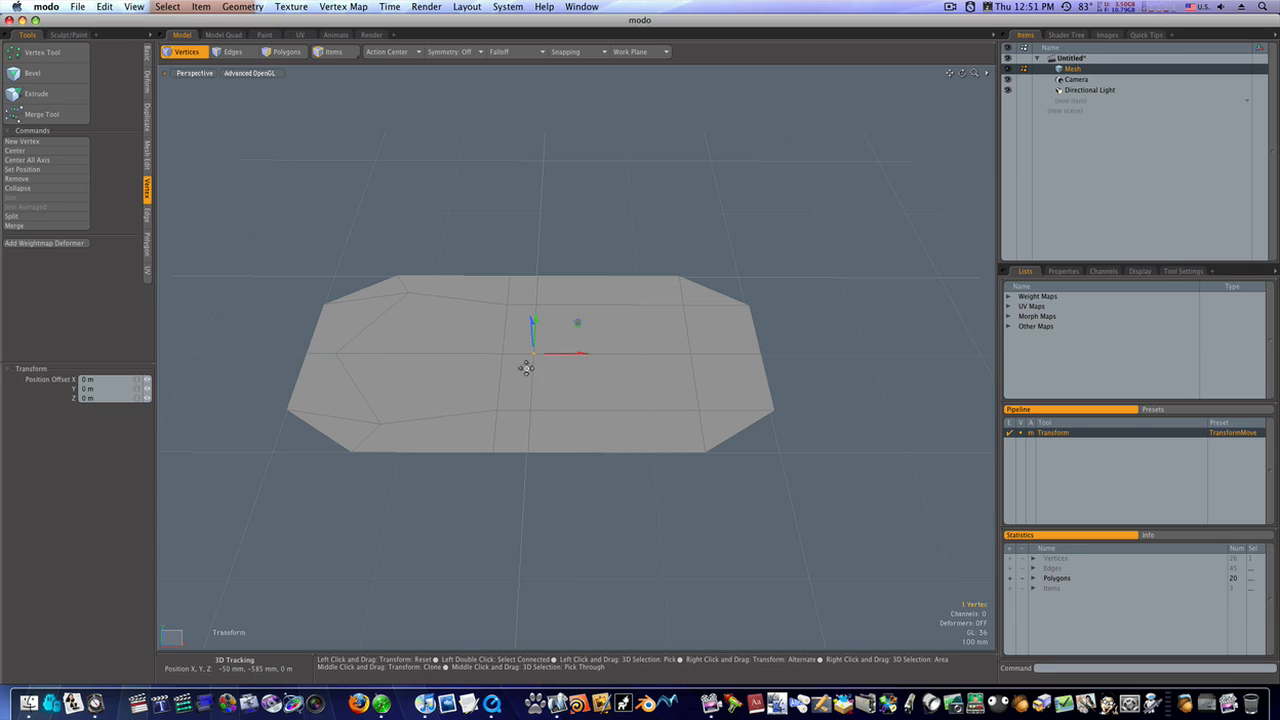
drag(568, 352, 544, 352)
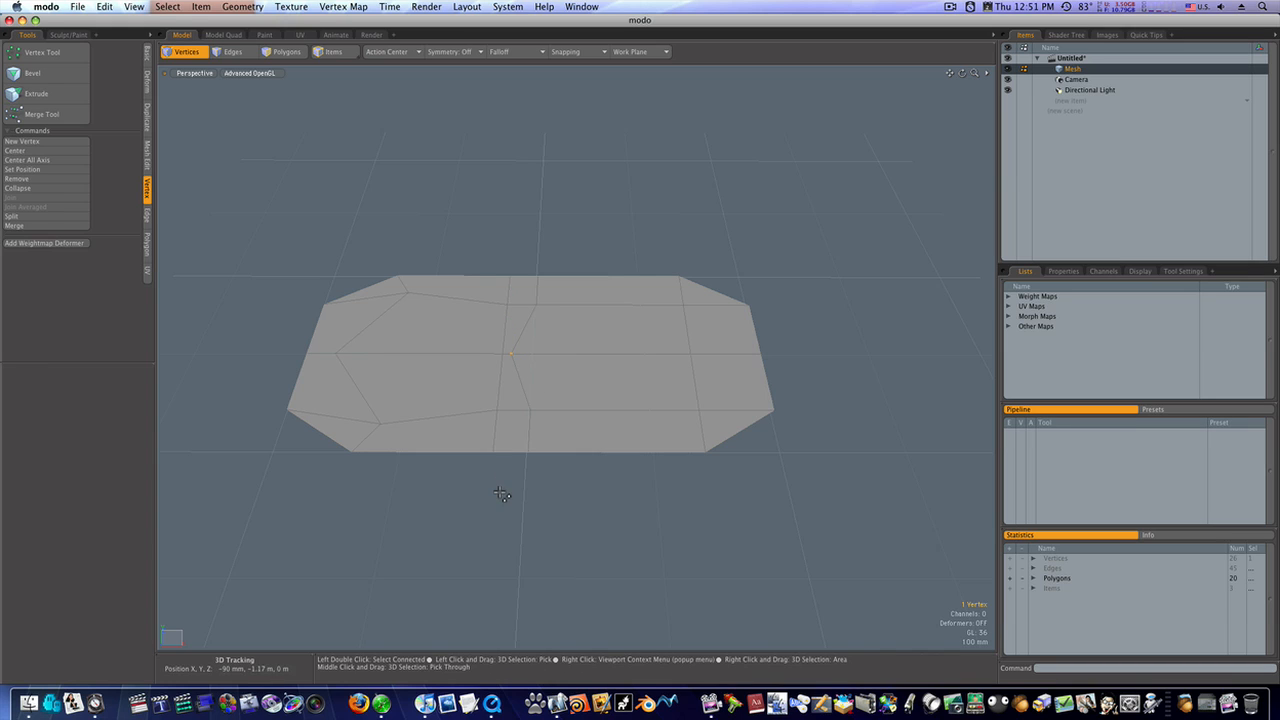
mouse_move(532, 420)
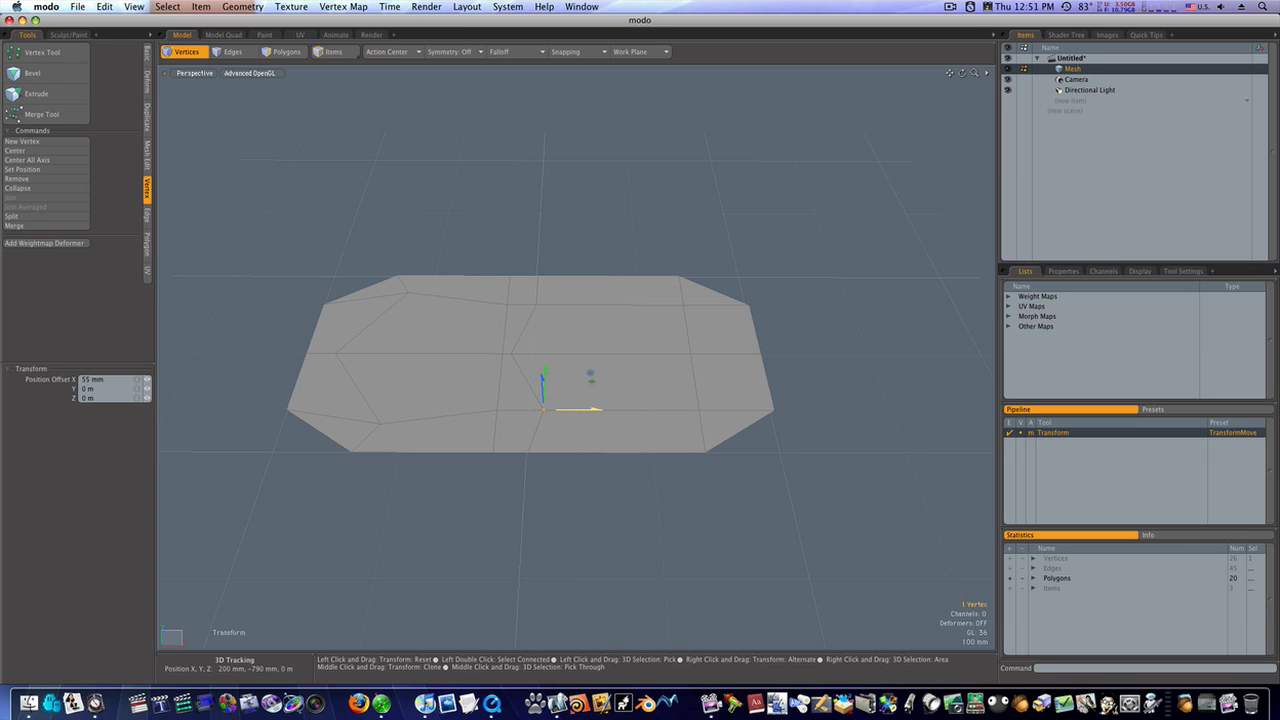
drag(576, 410, 600, 414)
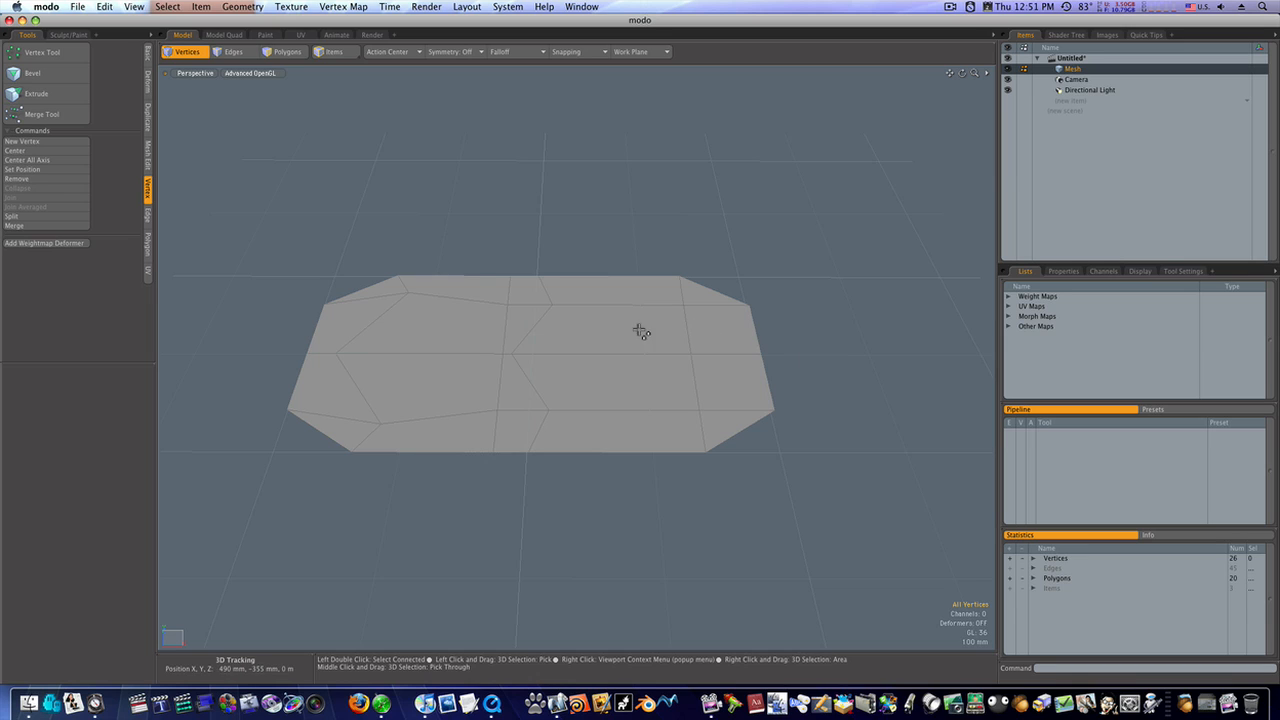
Shift a lower-right vertex to bend the right hole's outline into shape
click(684, 290)
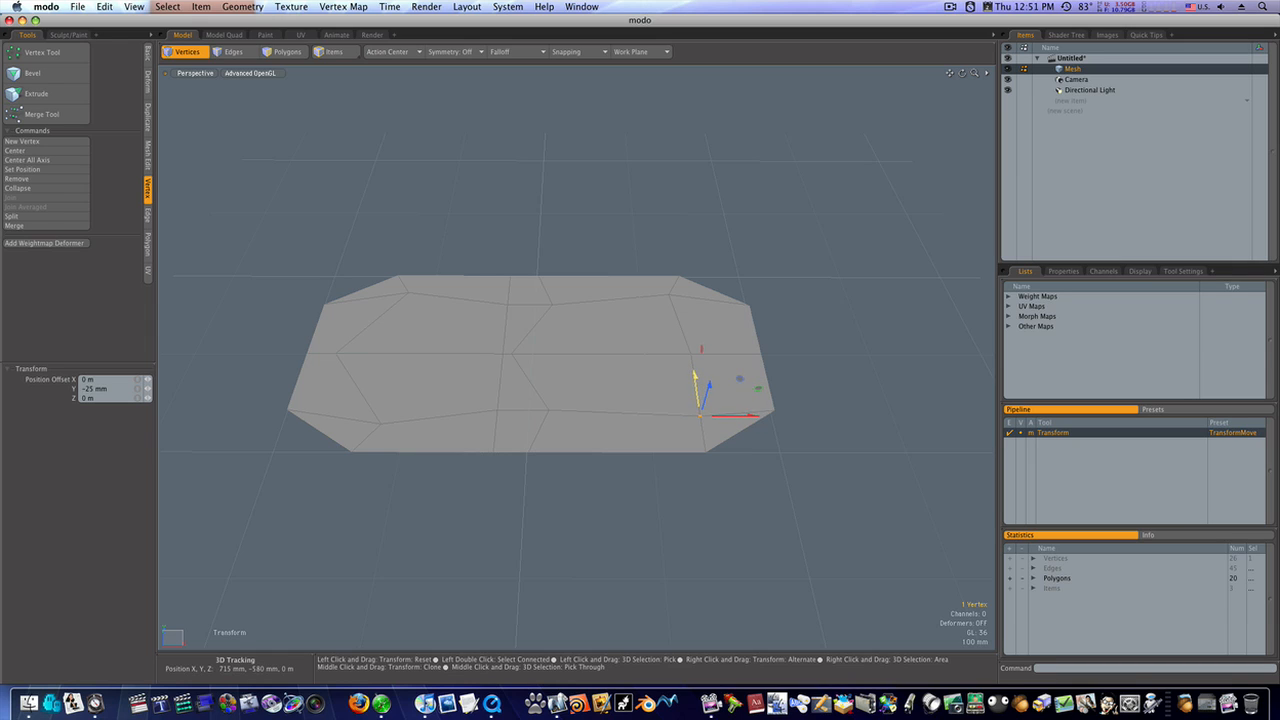
drag(700, 390, 704, 410)
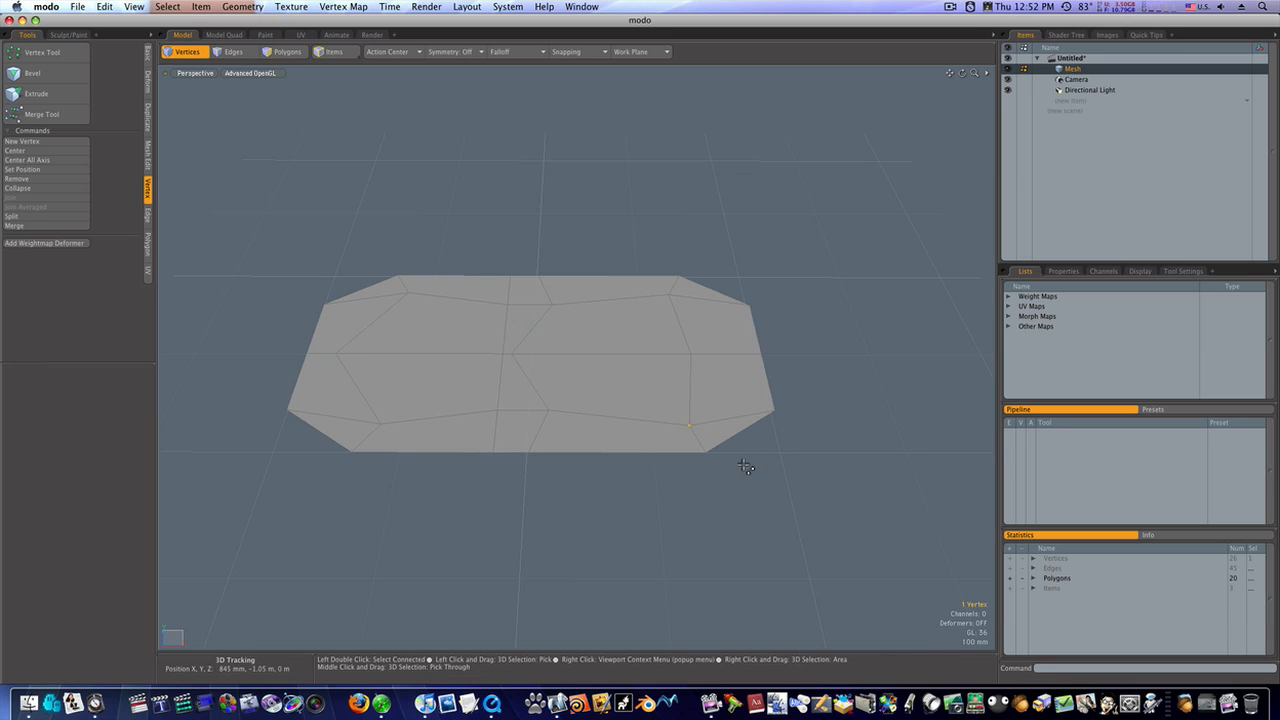
mouse_move(648, 396)
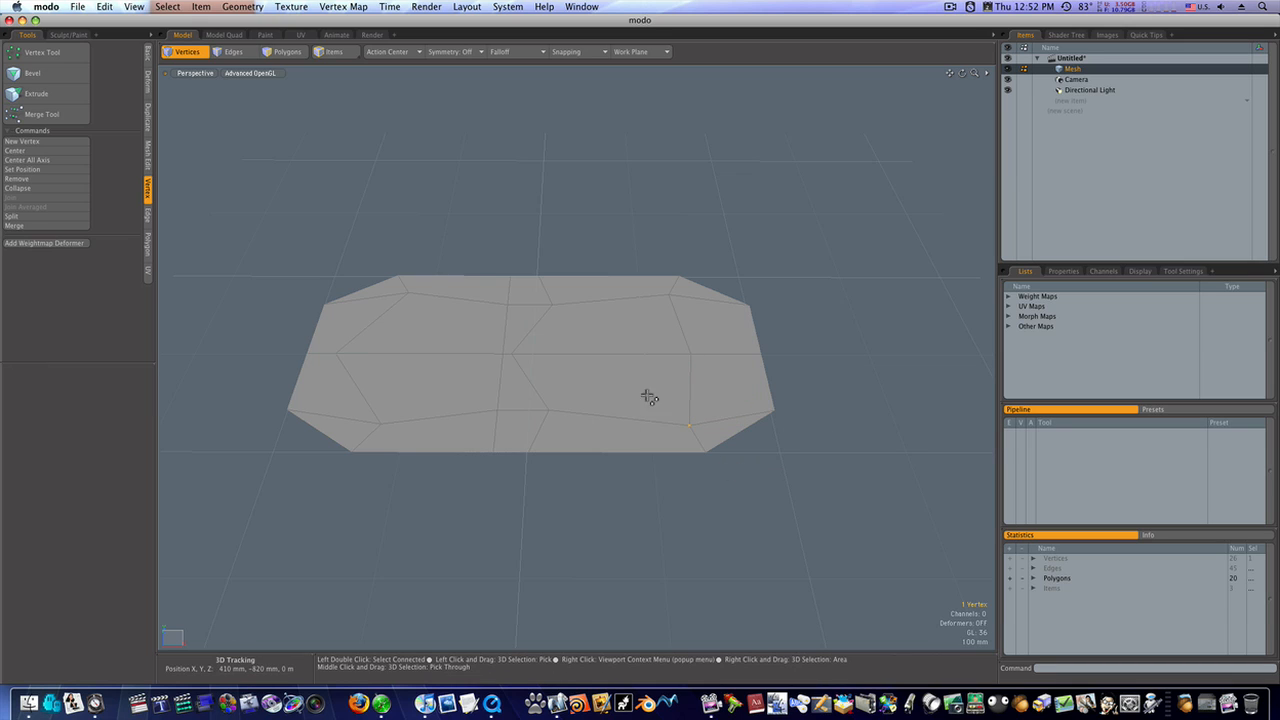
In Polygons mode, delete the two inner faces, leaving a frame around both openings
right_click(572, 420)
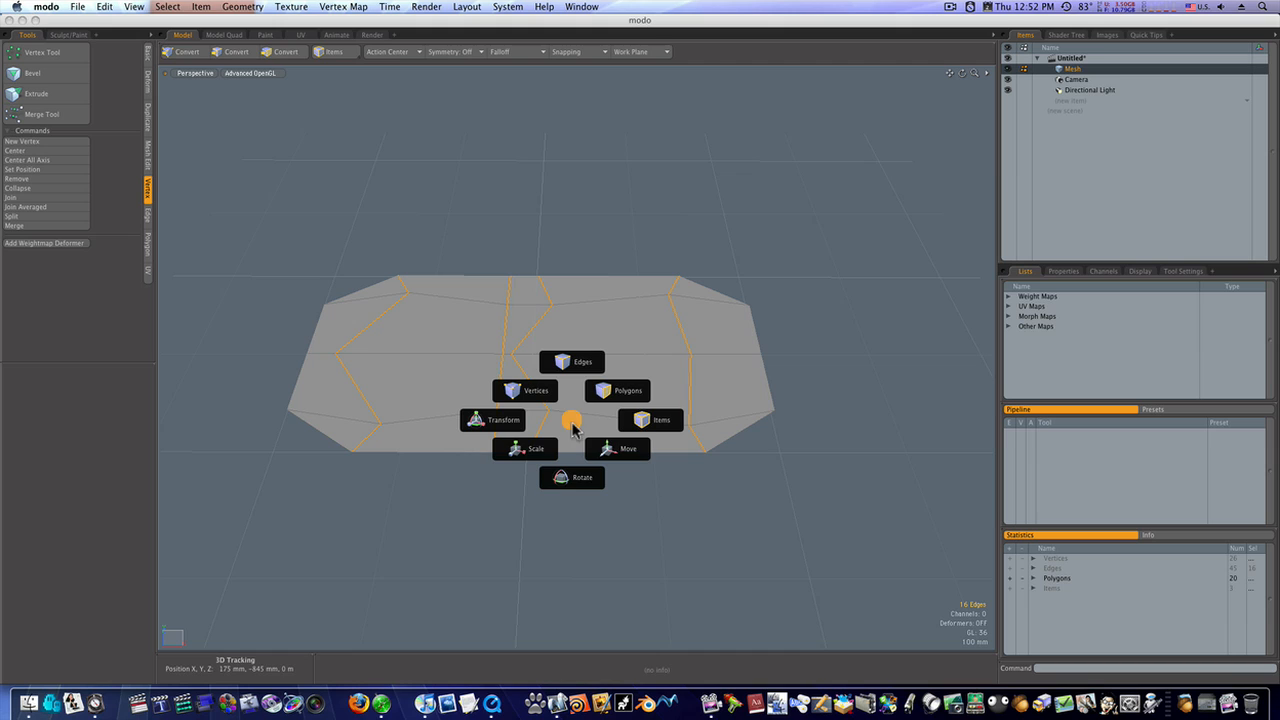
click(616, 390)
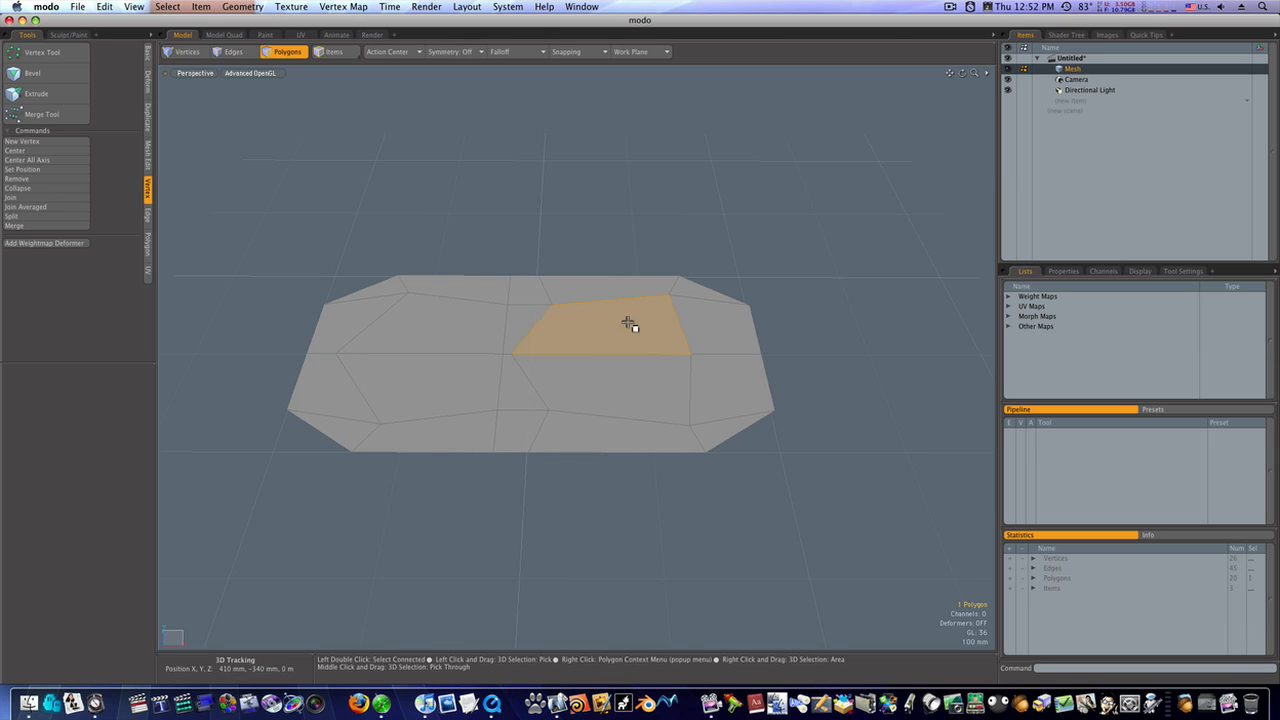
click(436, 330)
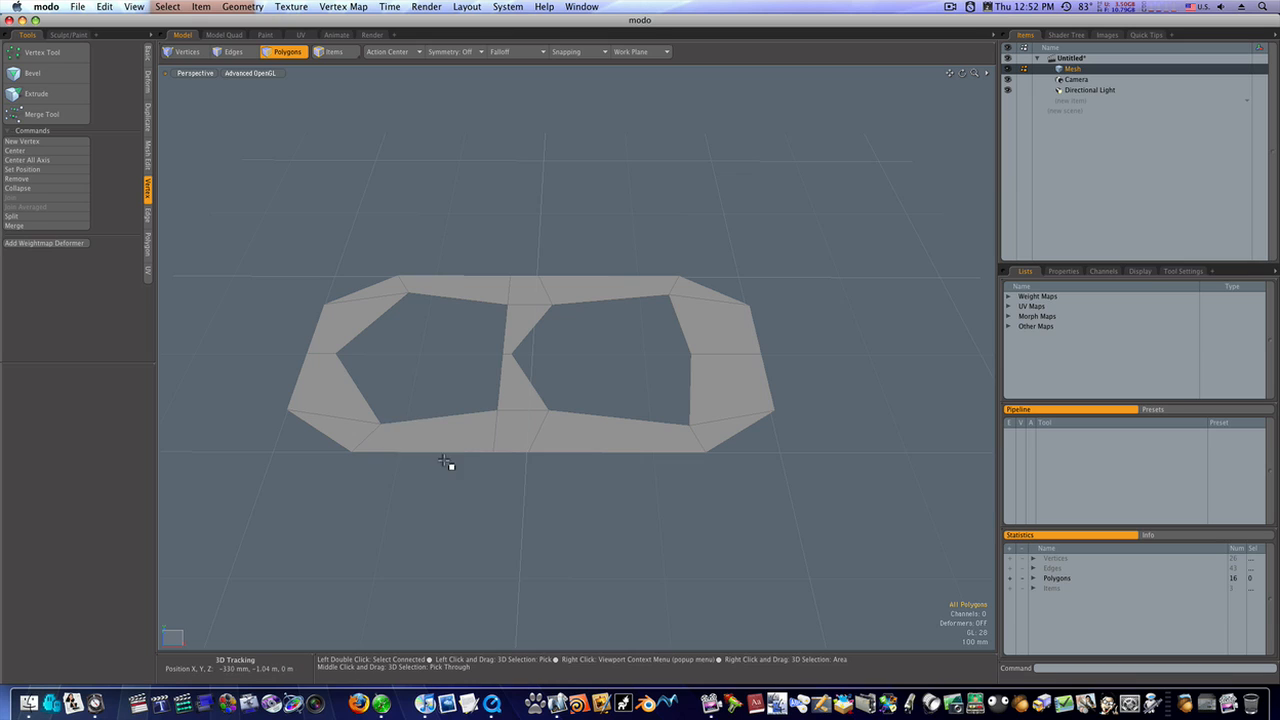
mouse_move(456, 460)
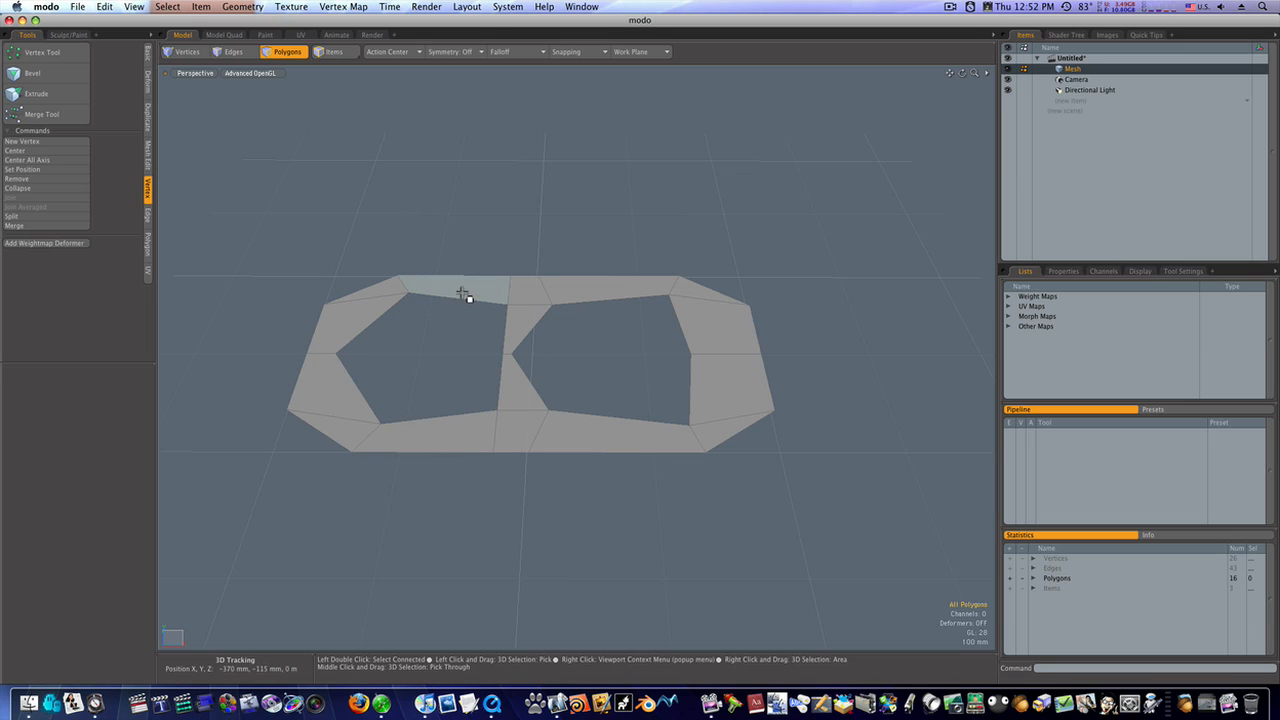
click(530, 296)
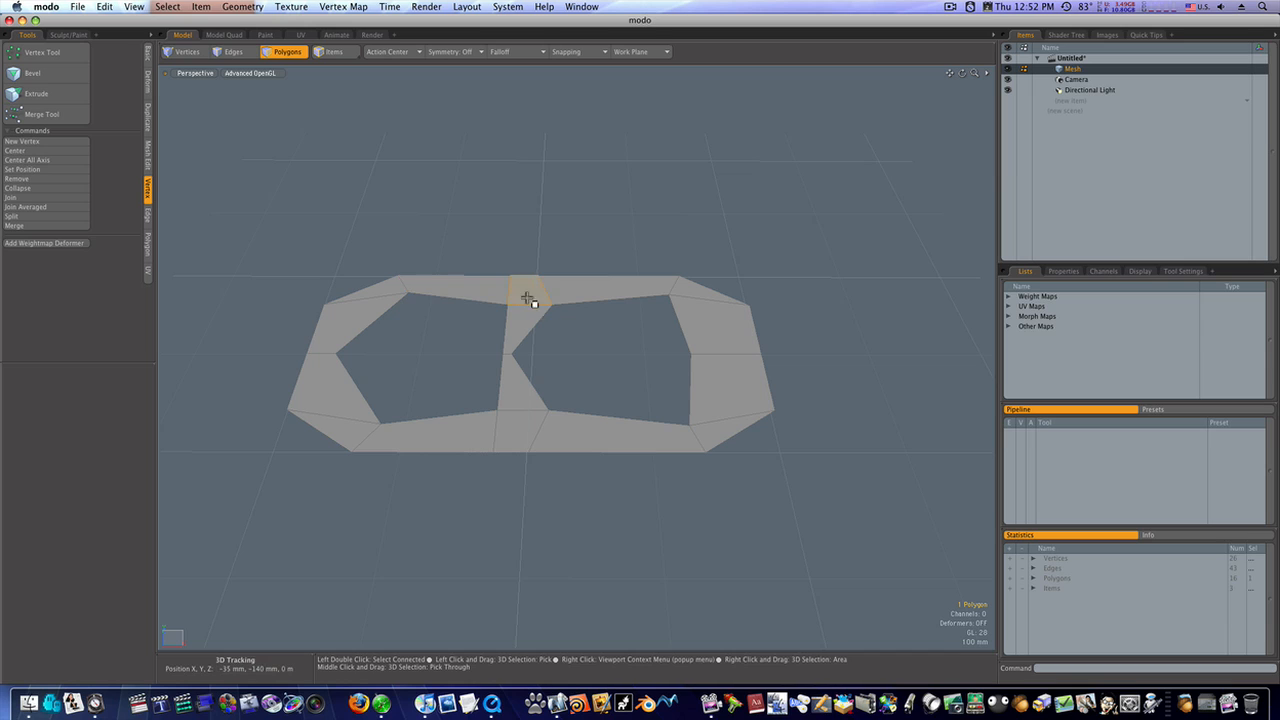
Select all connected faces and Polygon Extrude them upward into a thick slab
double_click(528, 296)
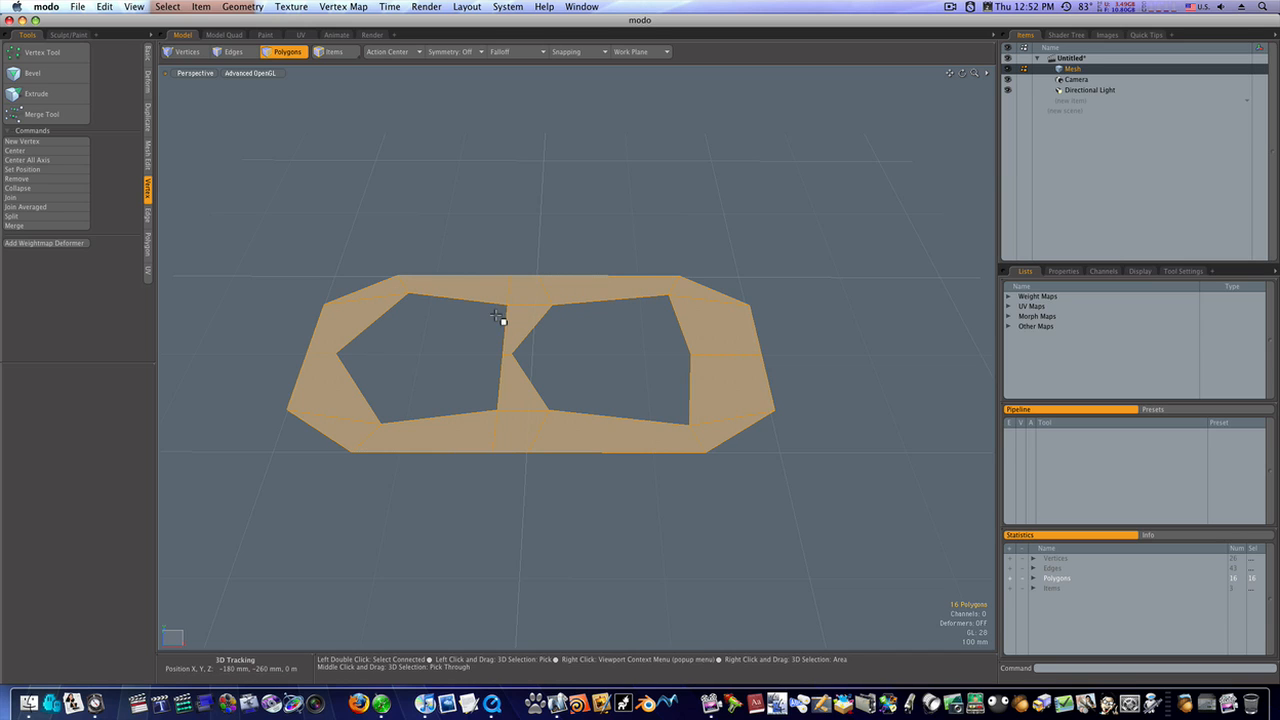
click(36, 94)
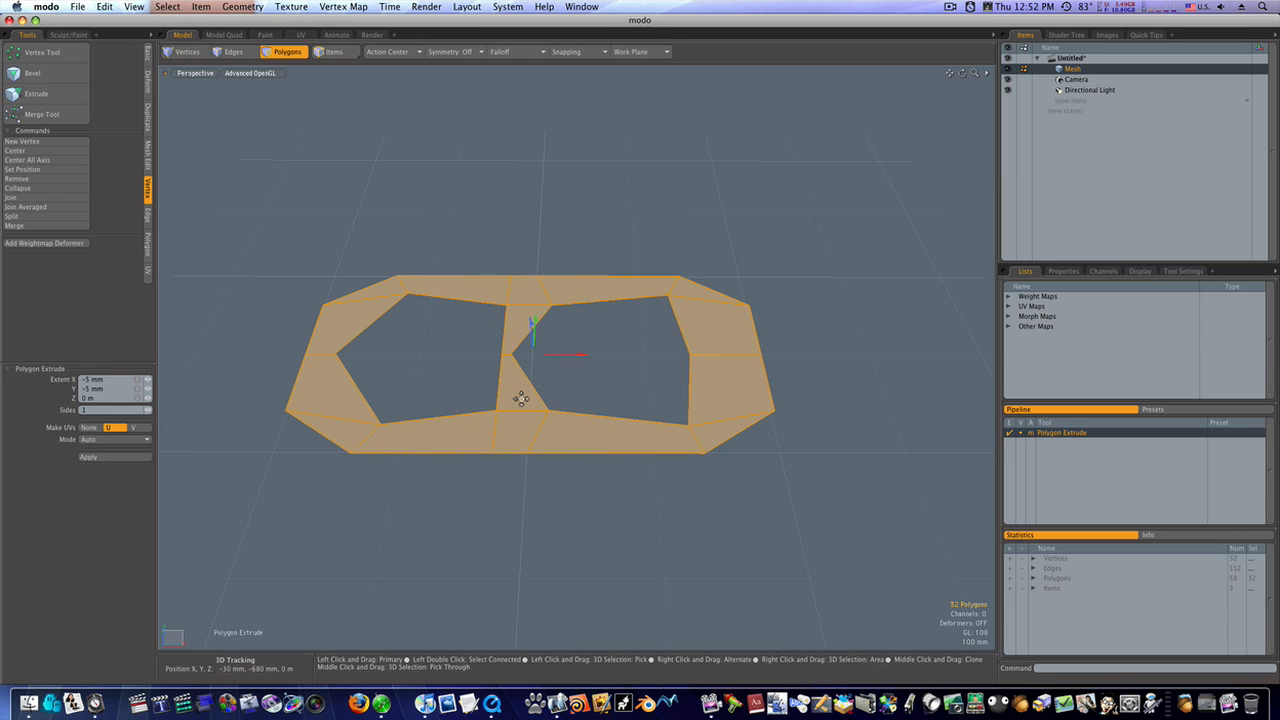
mouse_move(416, 482)
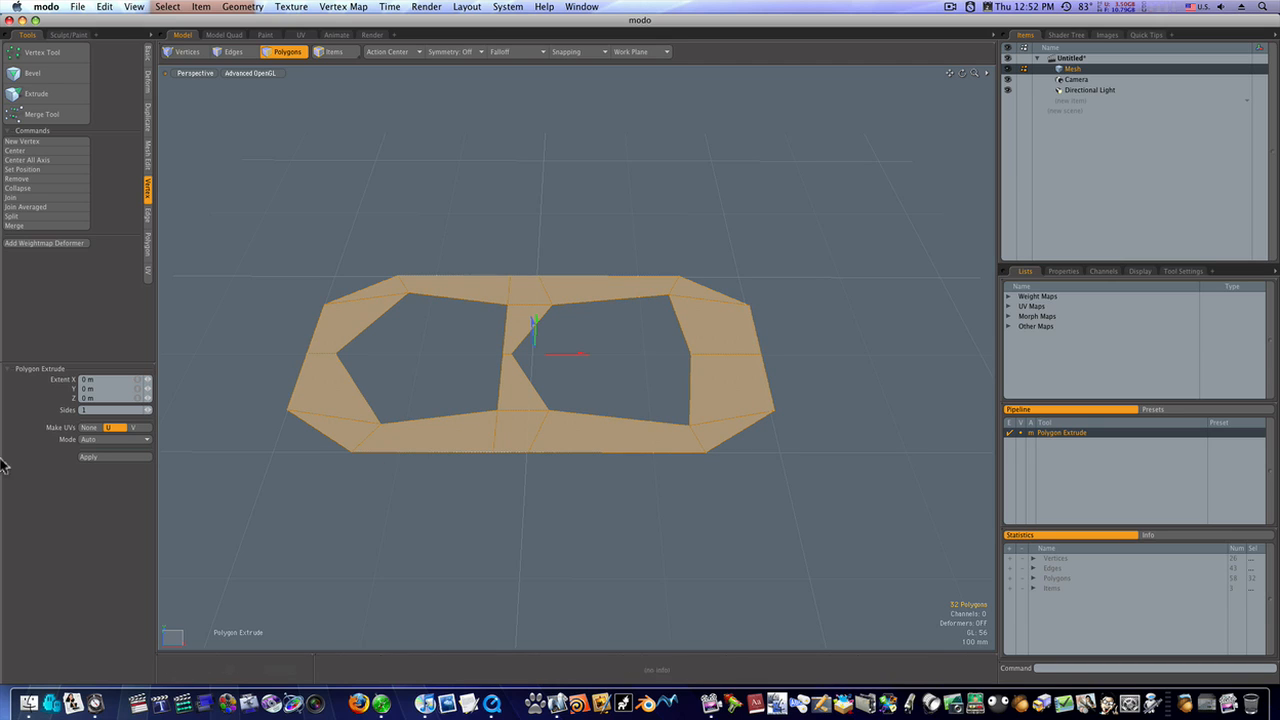
mouse_move(536, 328)
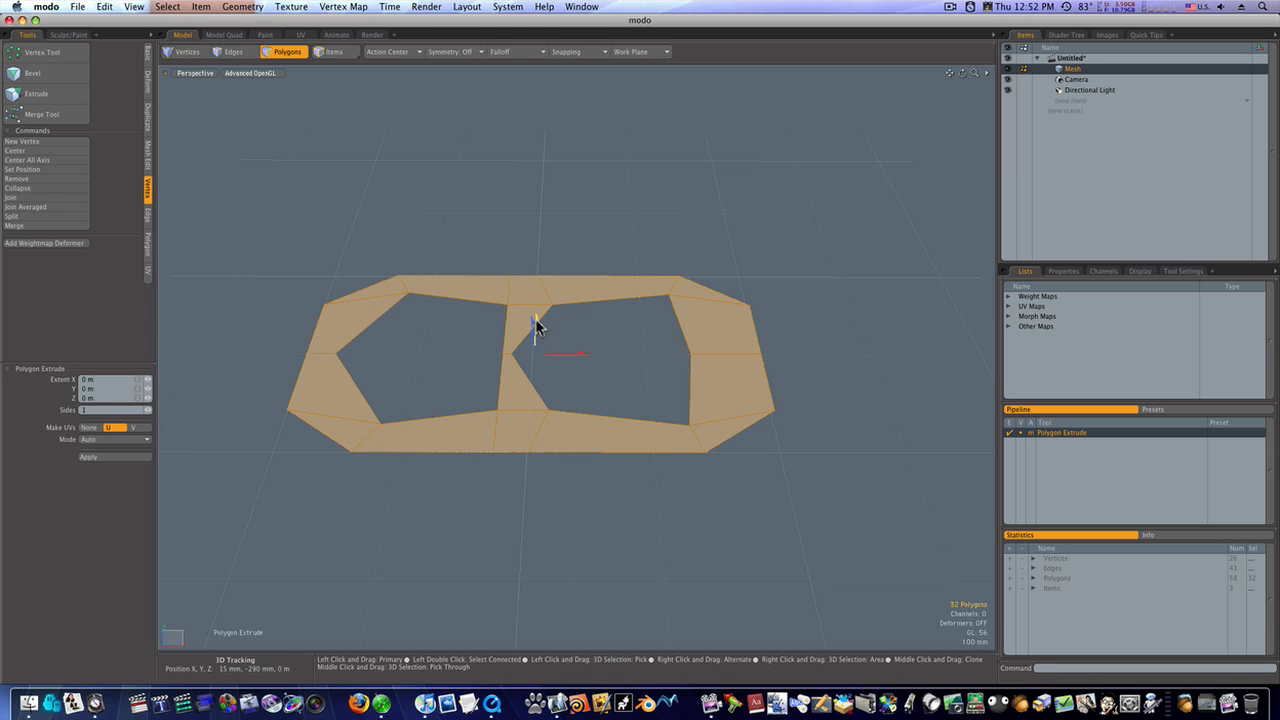
drag(536, 330, 536, 364)
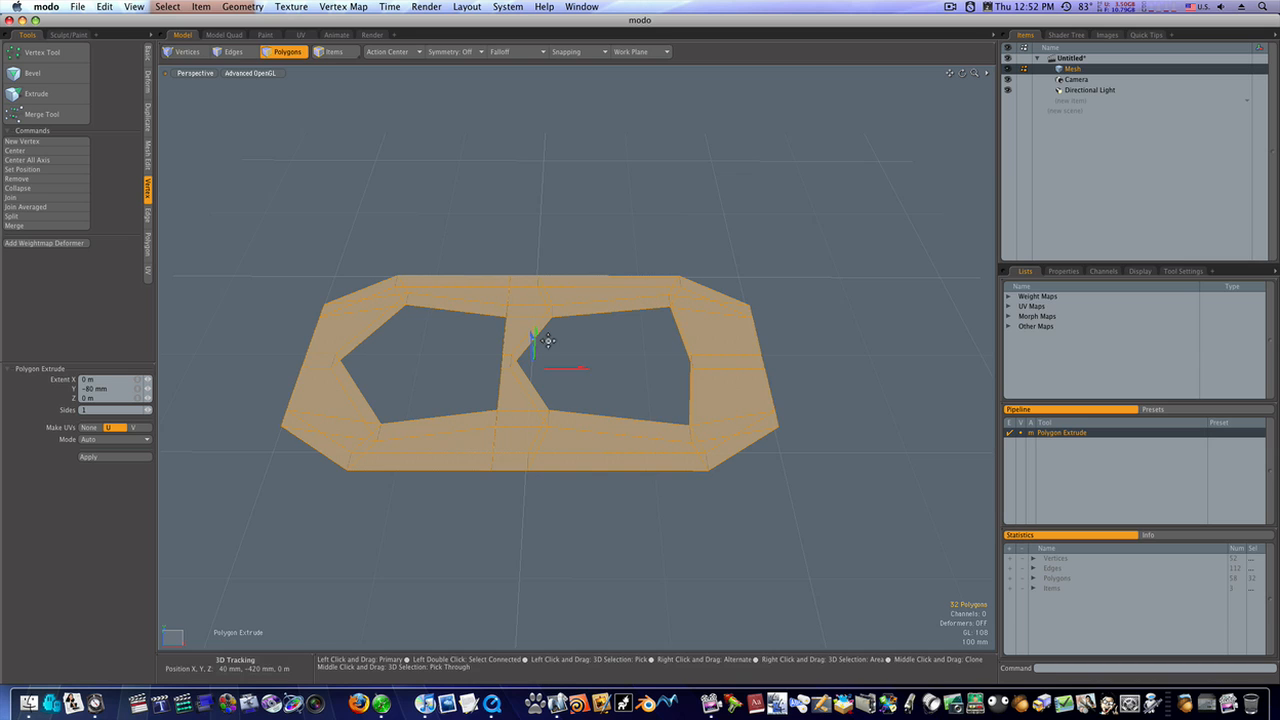
drag(544, 340, 620, 360)
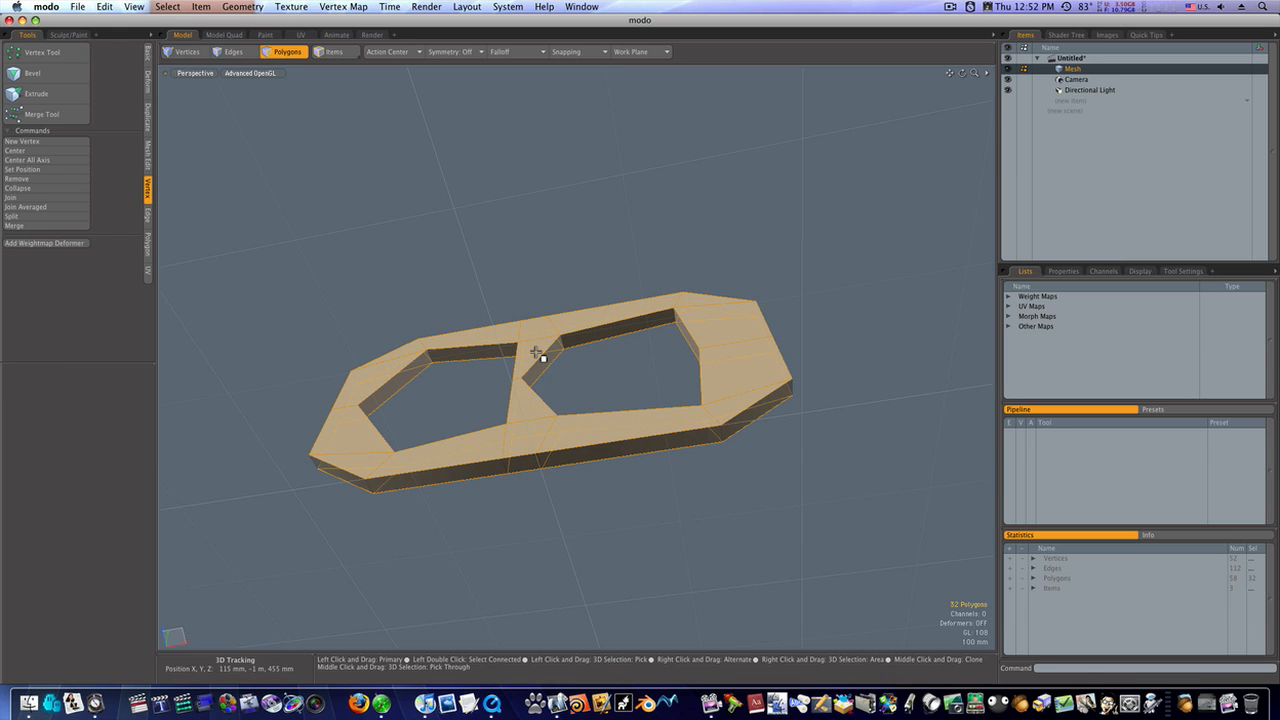
Drop the extrusion, select an edge and set the viewport Wireframe Color to cyan
click(318, 276)
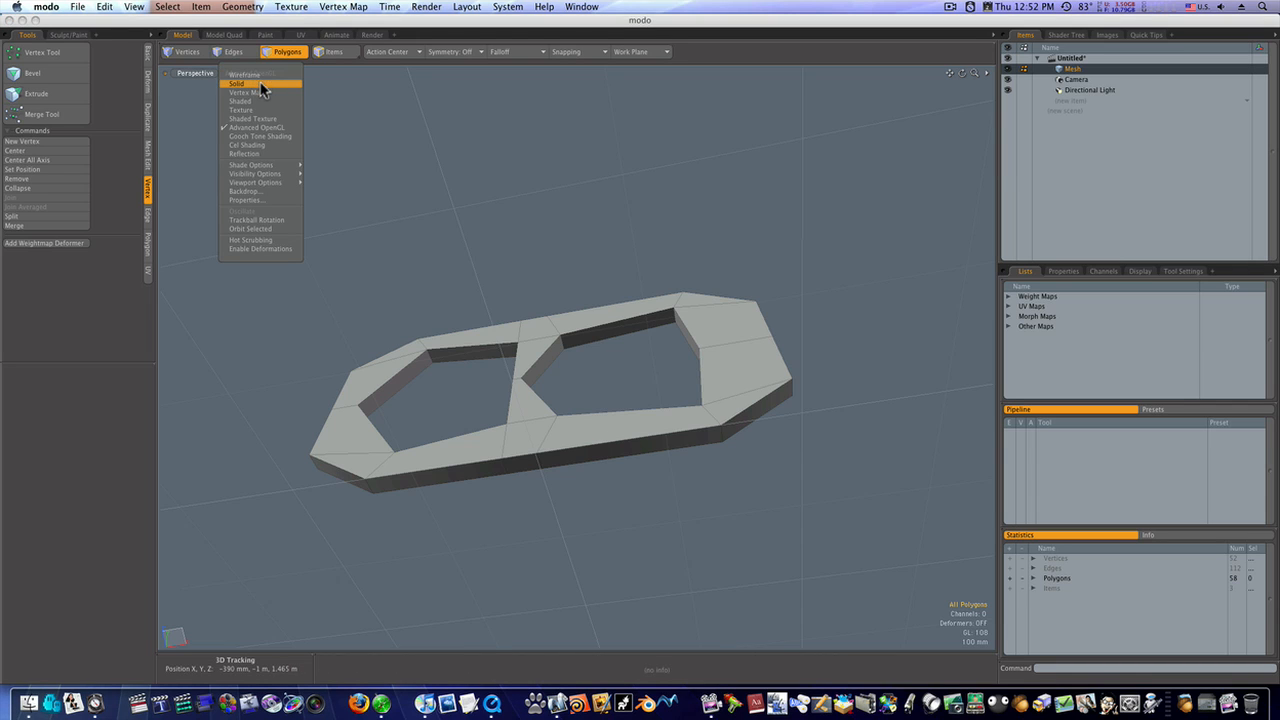
click(244, 74)
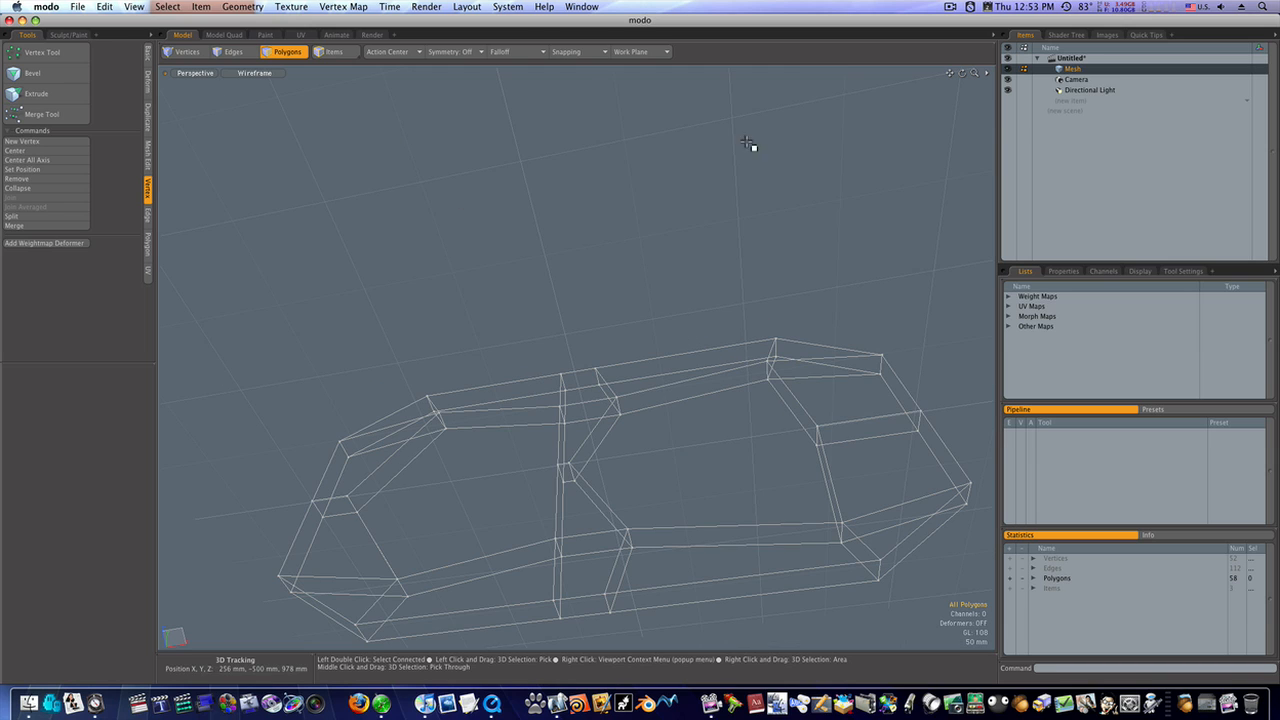
click(232, 52)
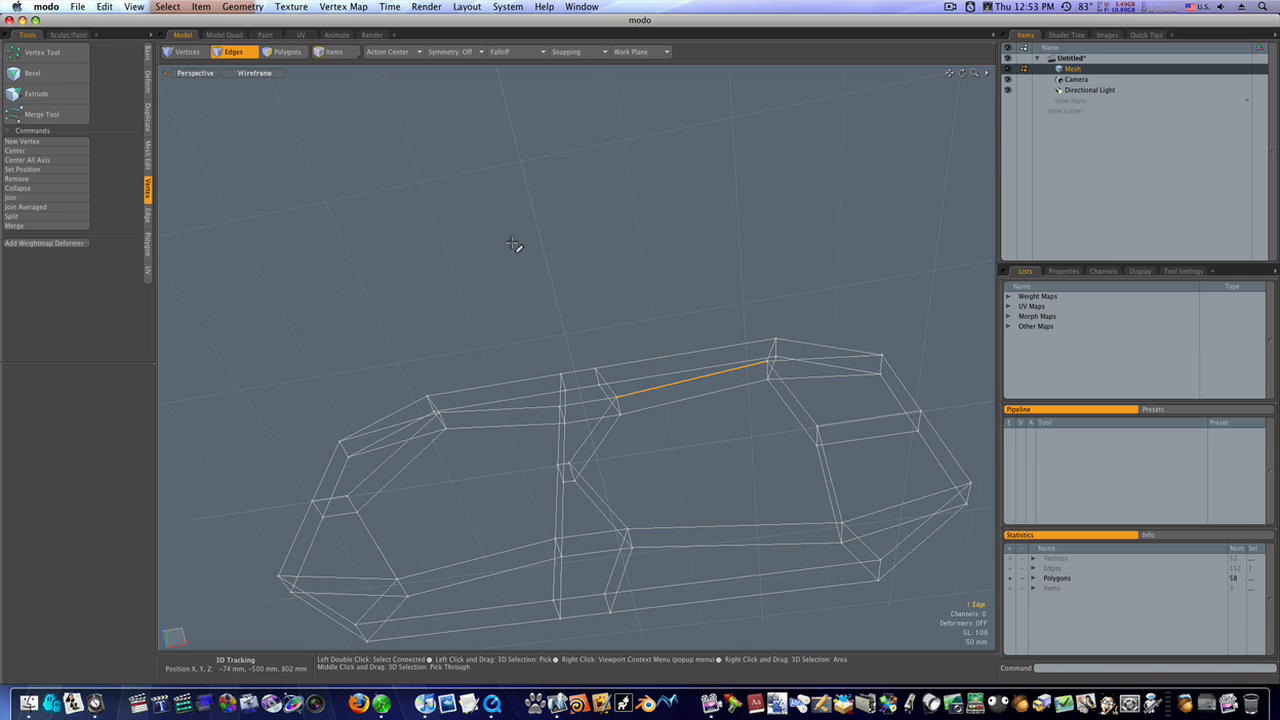
right_click(512, 244)
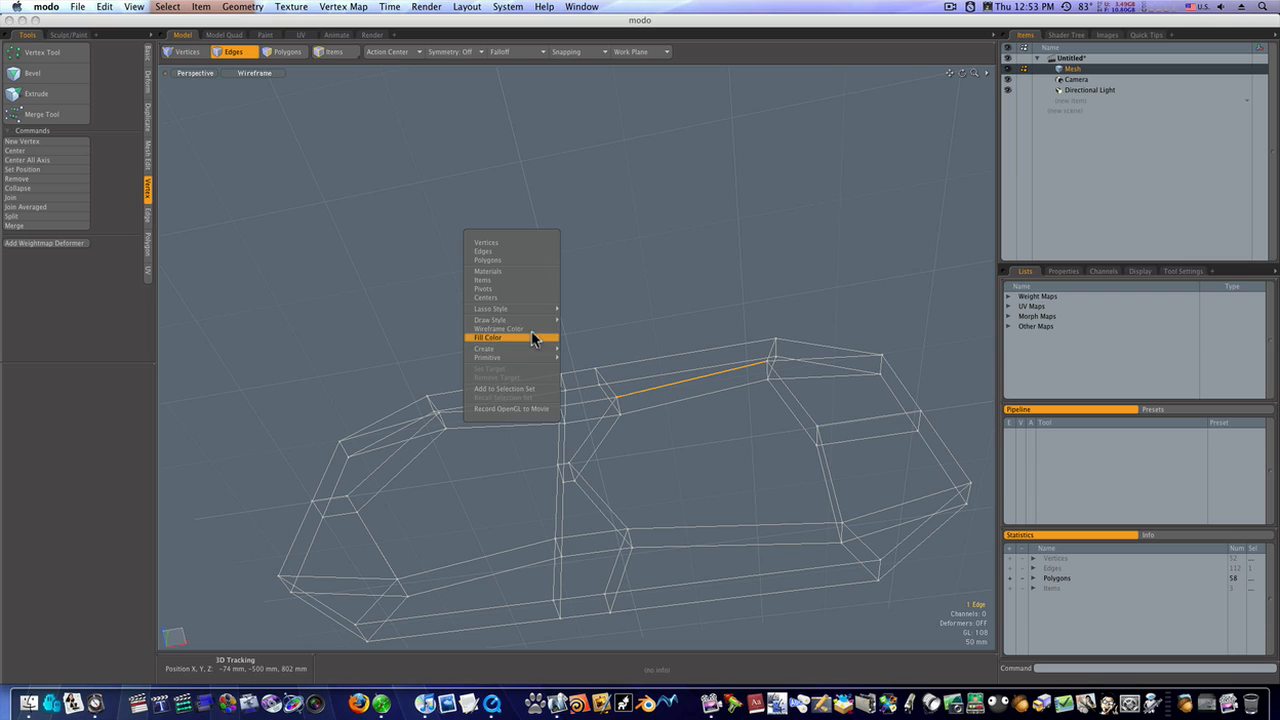
click(488, 336)
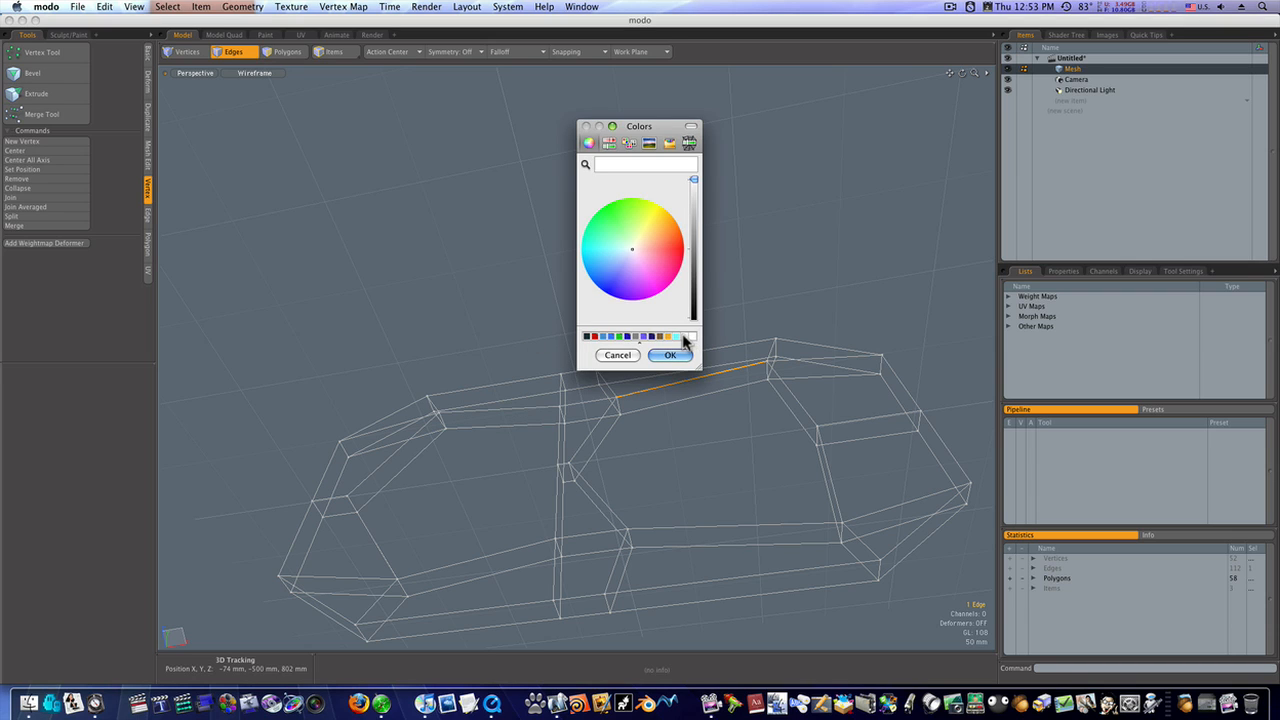
click(670, 356)
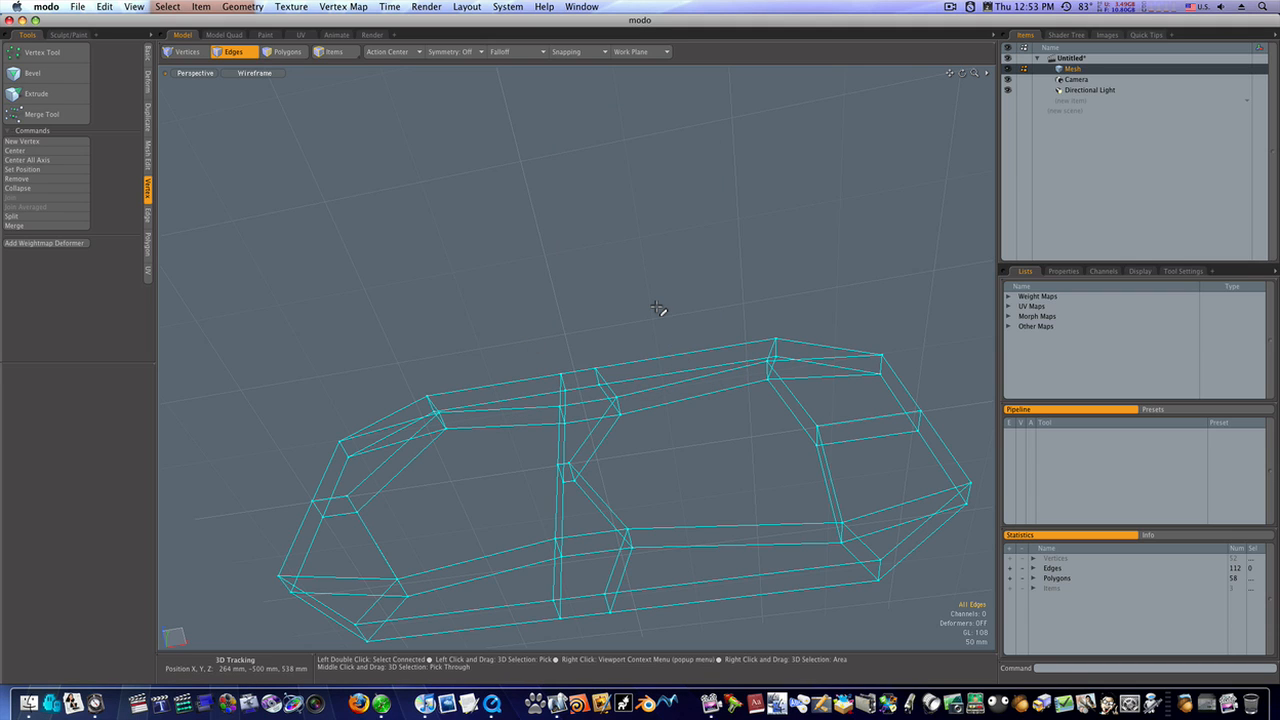
Orbit to look down on the pop-tab and bring up the display style options
drag(658, 308, 652, 304)
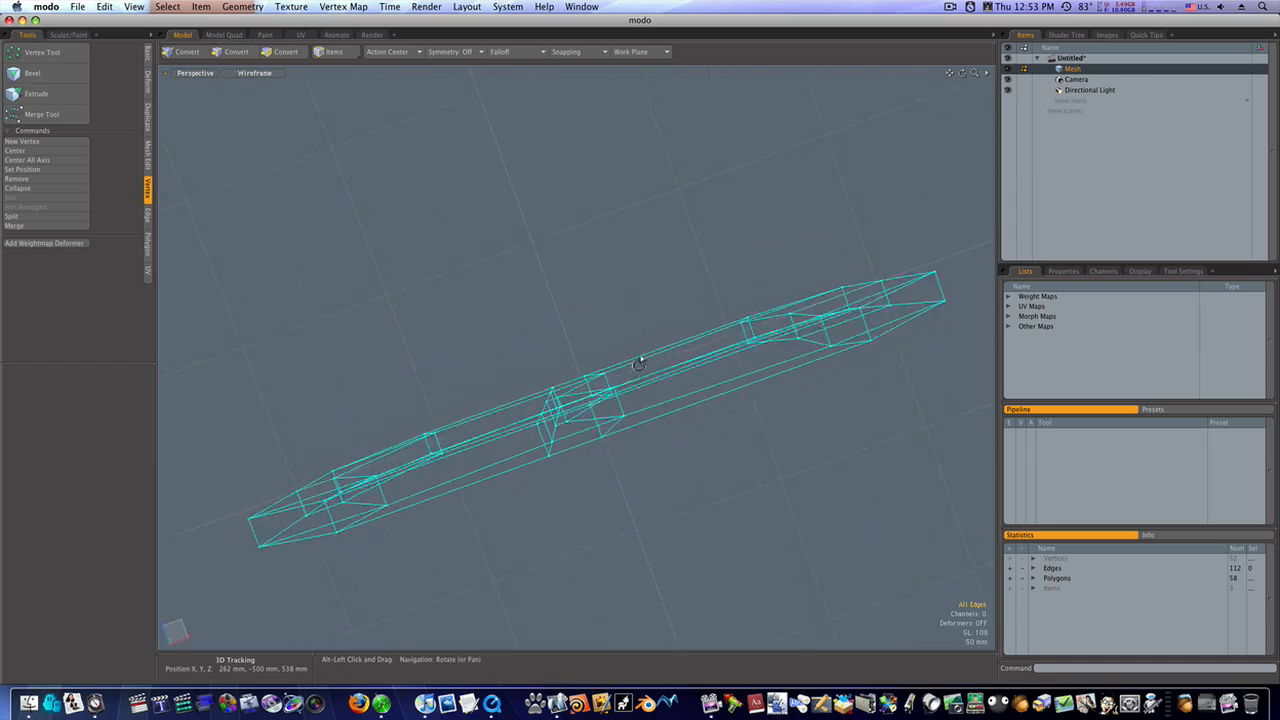
drag(640, 364, 588, 510)
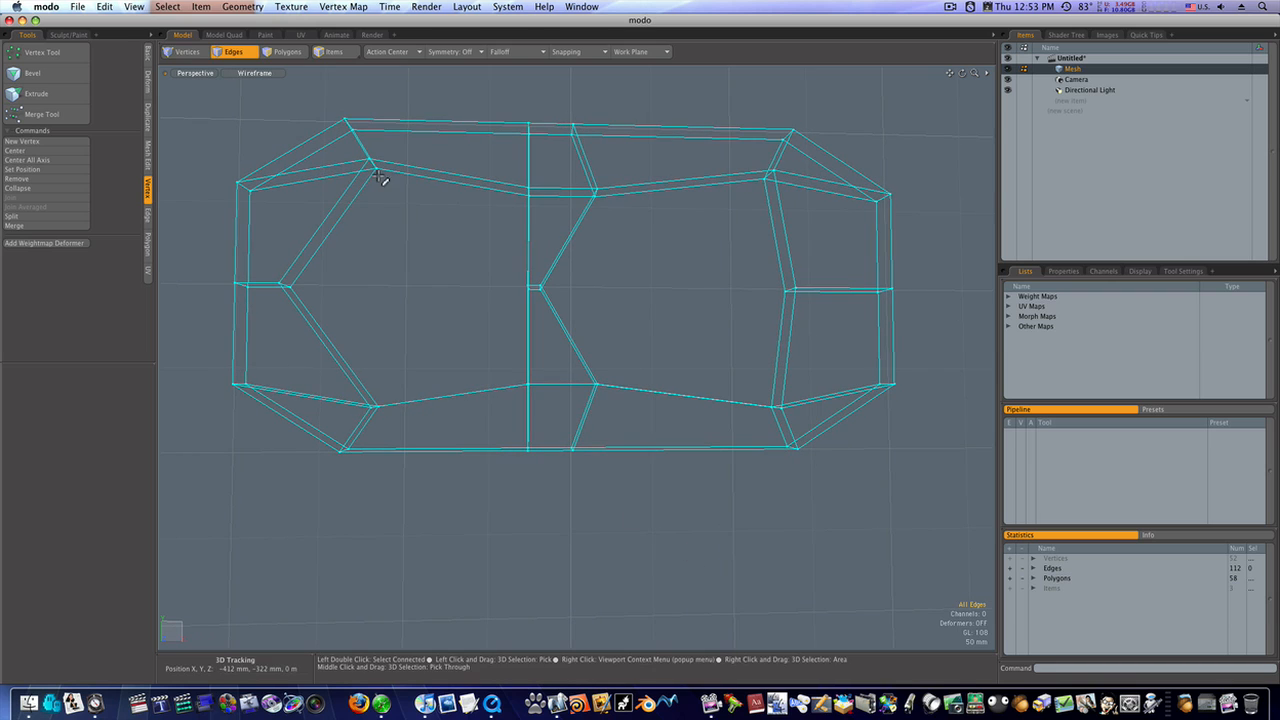
click(256, 72)
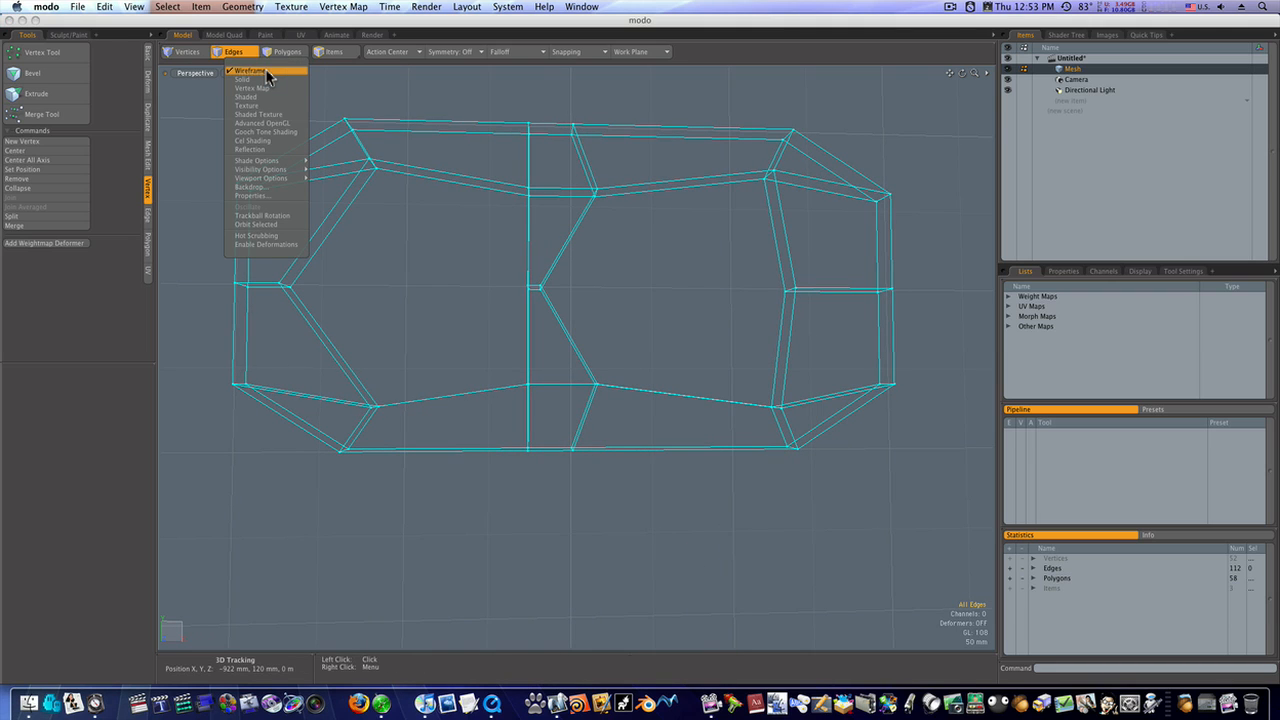
mouse_move(270, 116)
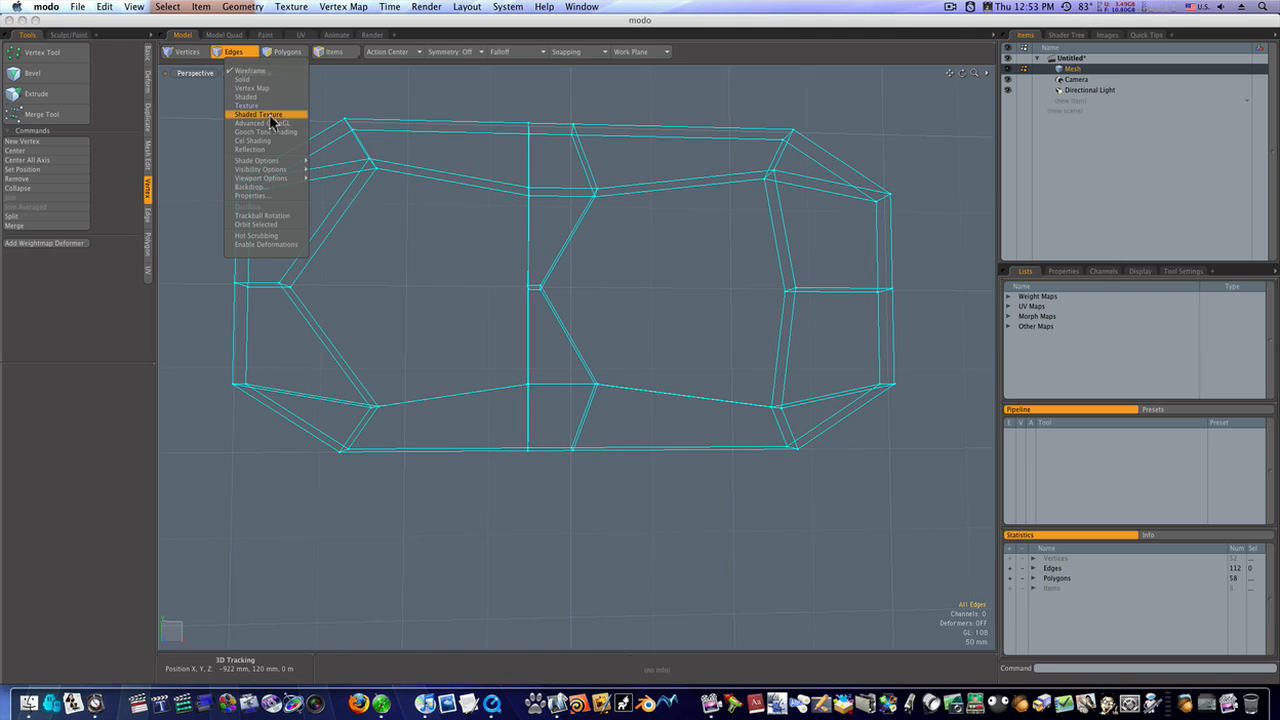
Shade the pop-tab with Advanced OpenGL and scale it narrower side to side and lower in height
click(256, 124)
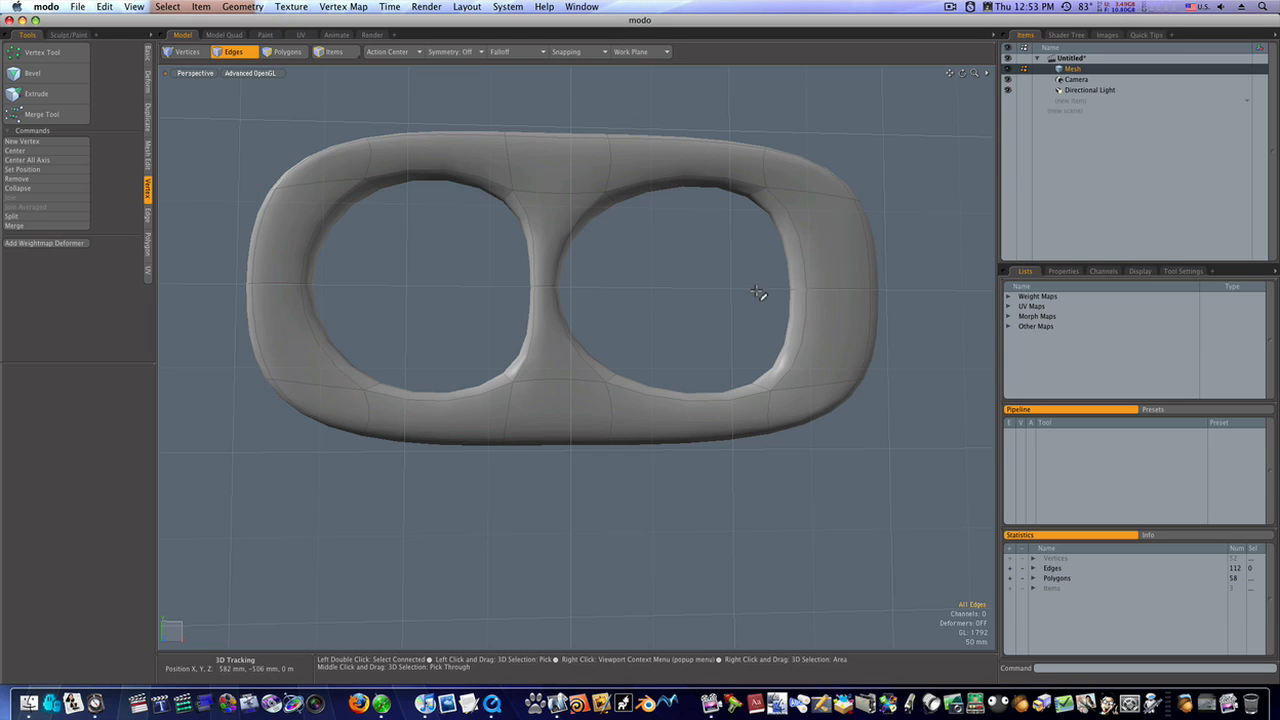
mouse_move(564, 206)
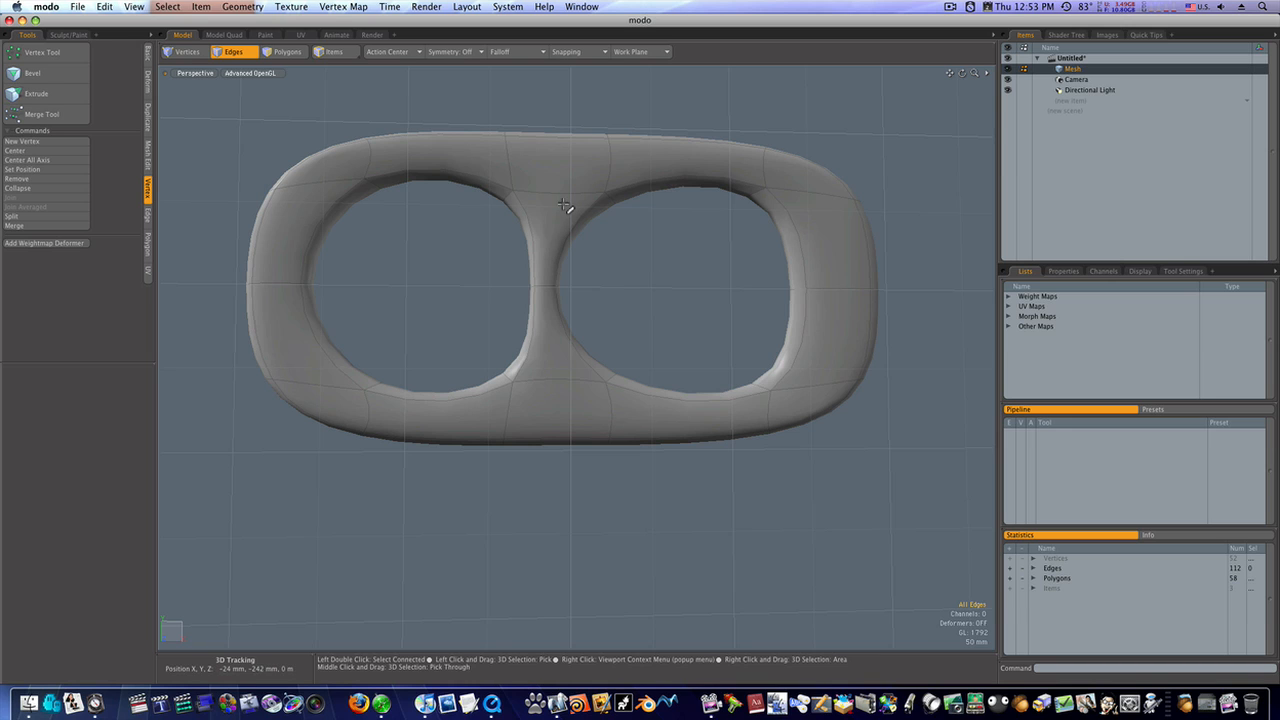
click(332, 52)
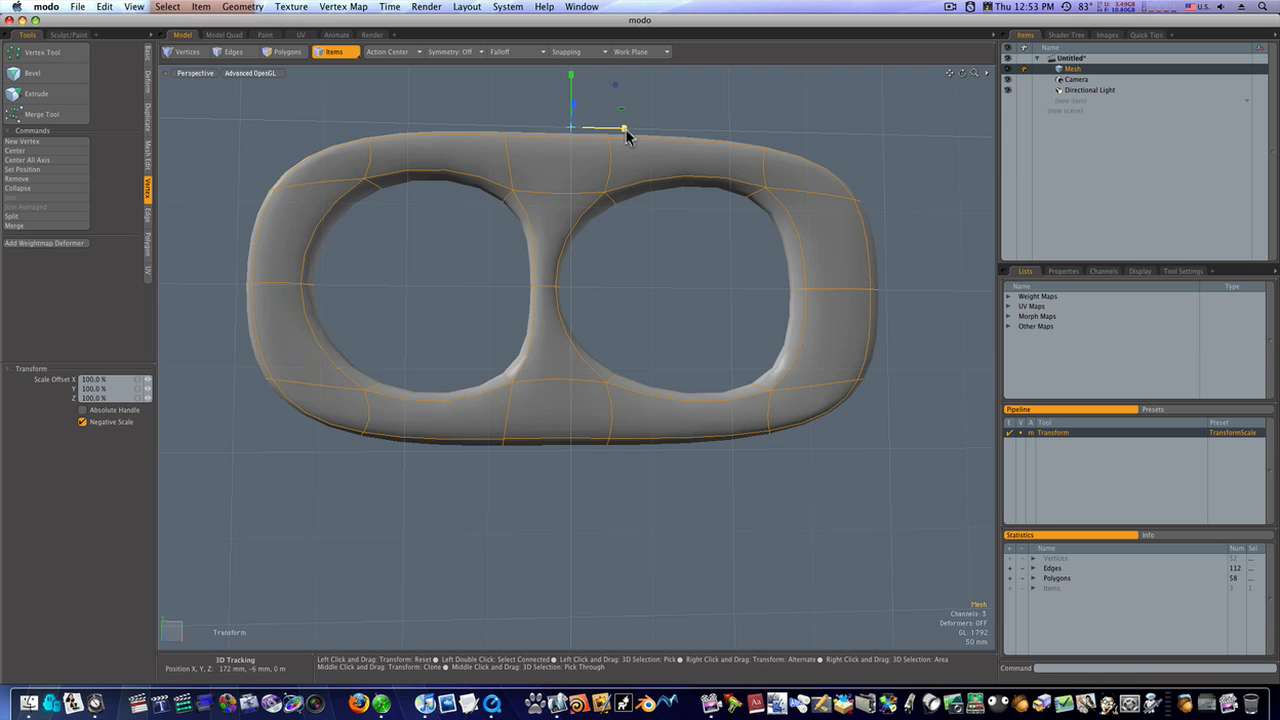
drag(624, 128, 610, 128)
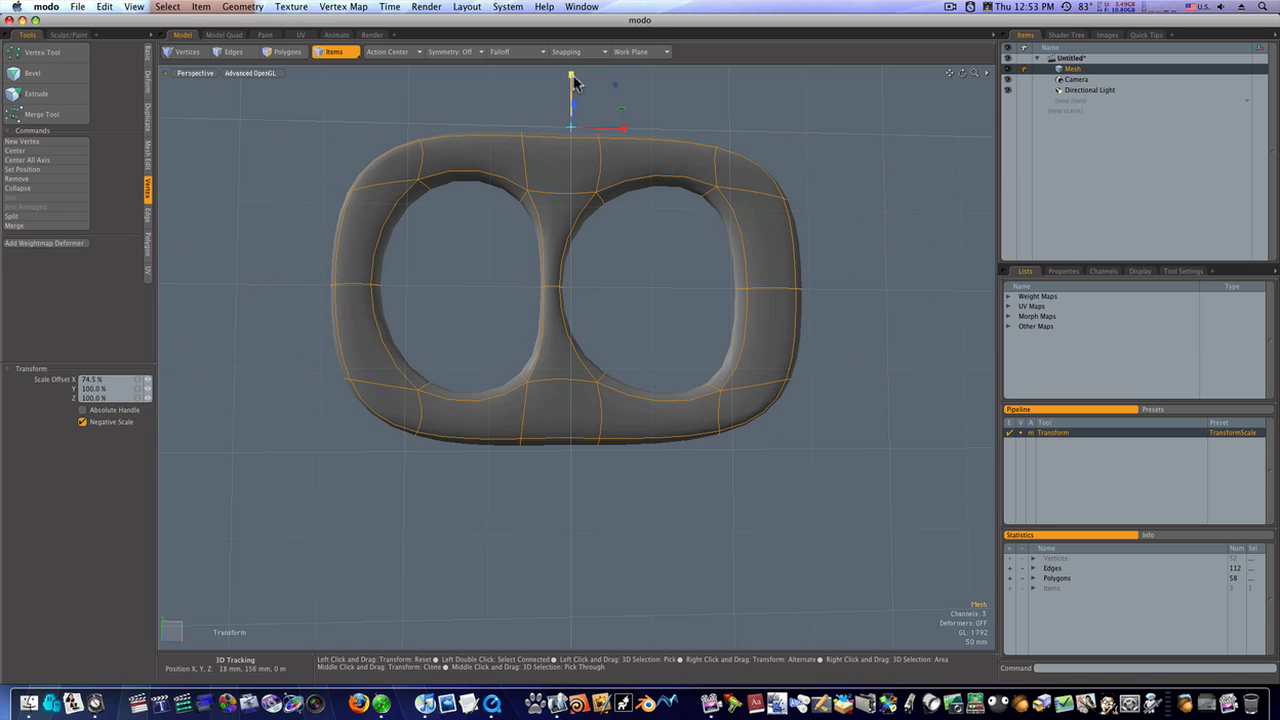
drag(572, 80, 572, 110)
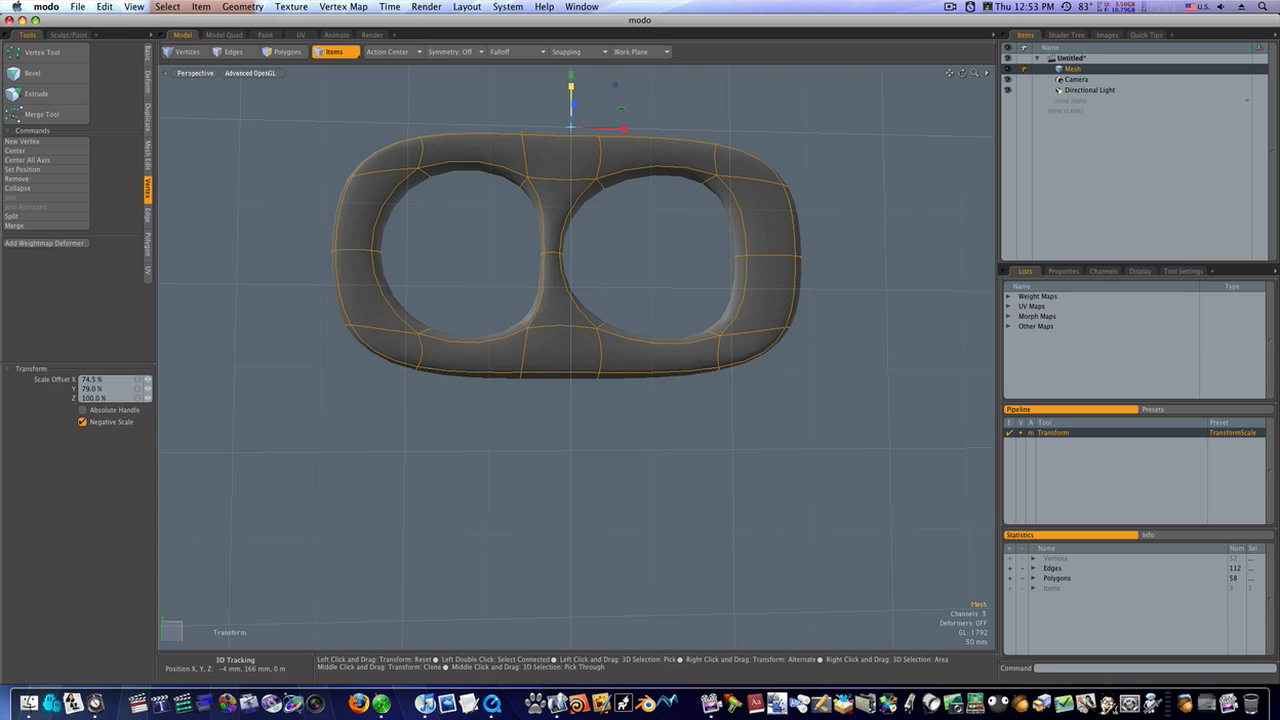
mouse_move(572, 82)
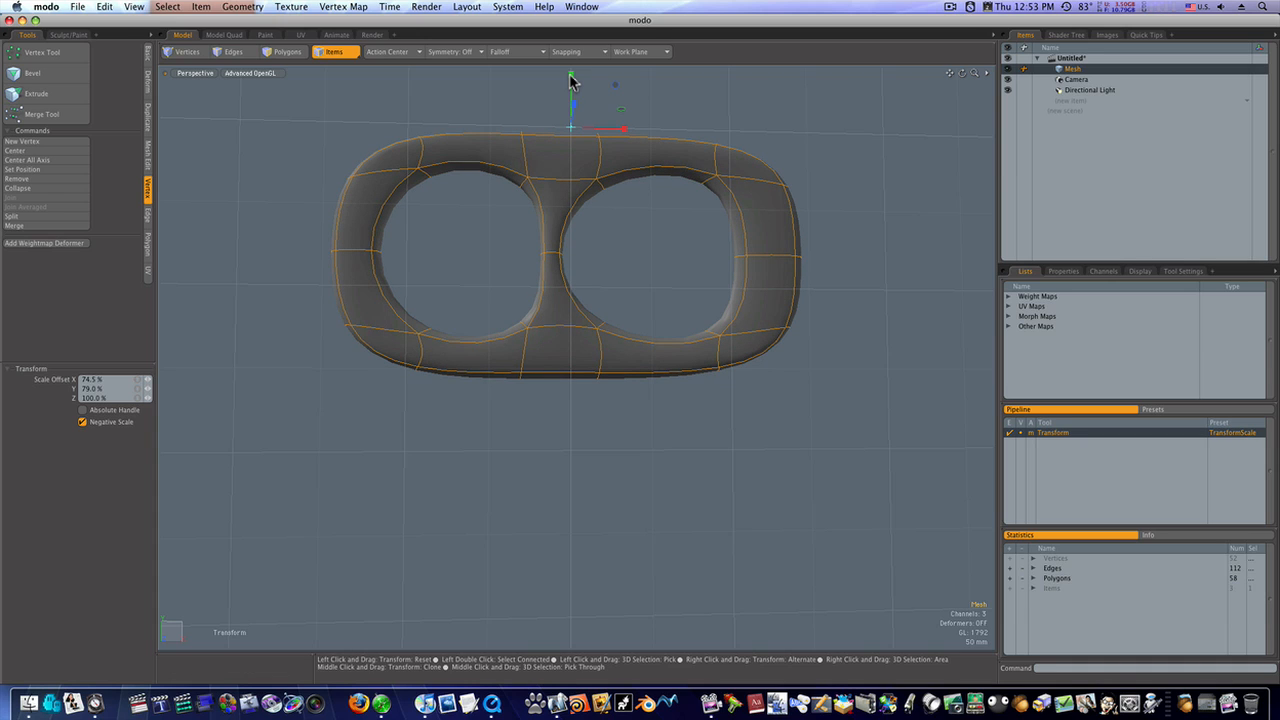
mouse_move(820, 200)
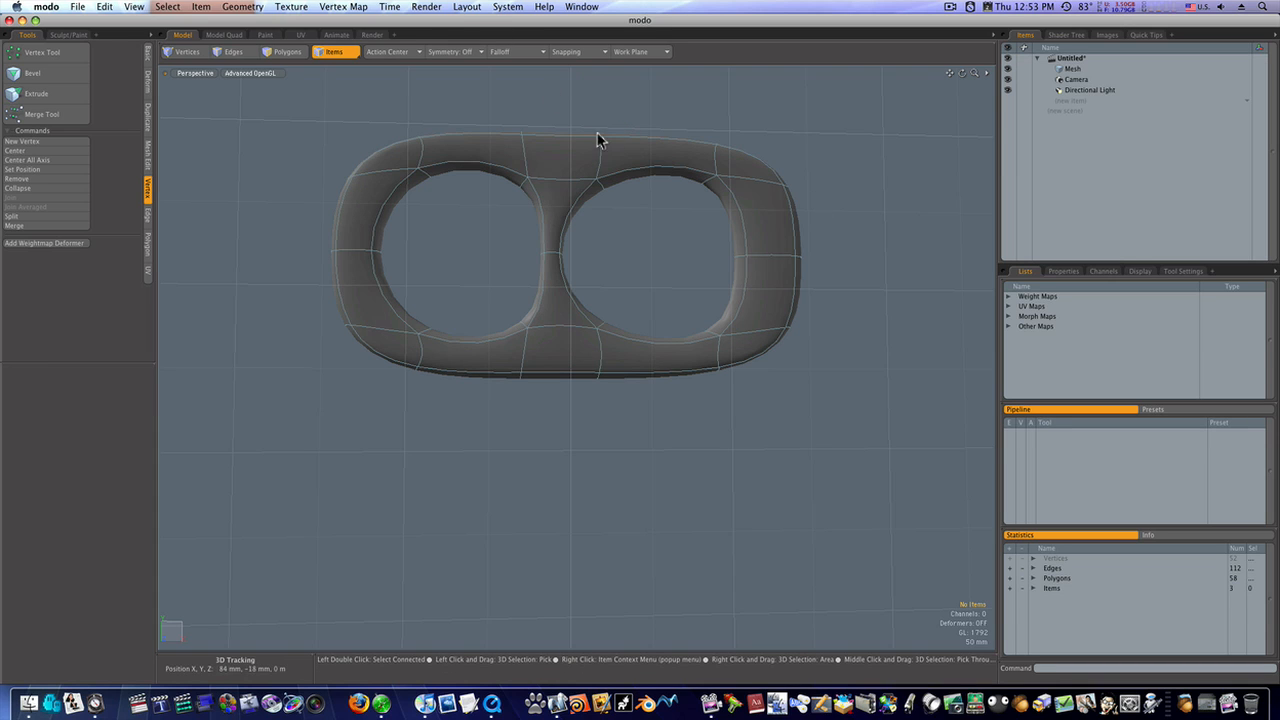
mouse_move(548, 166)
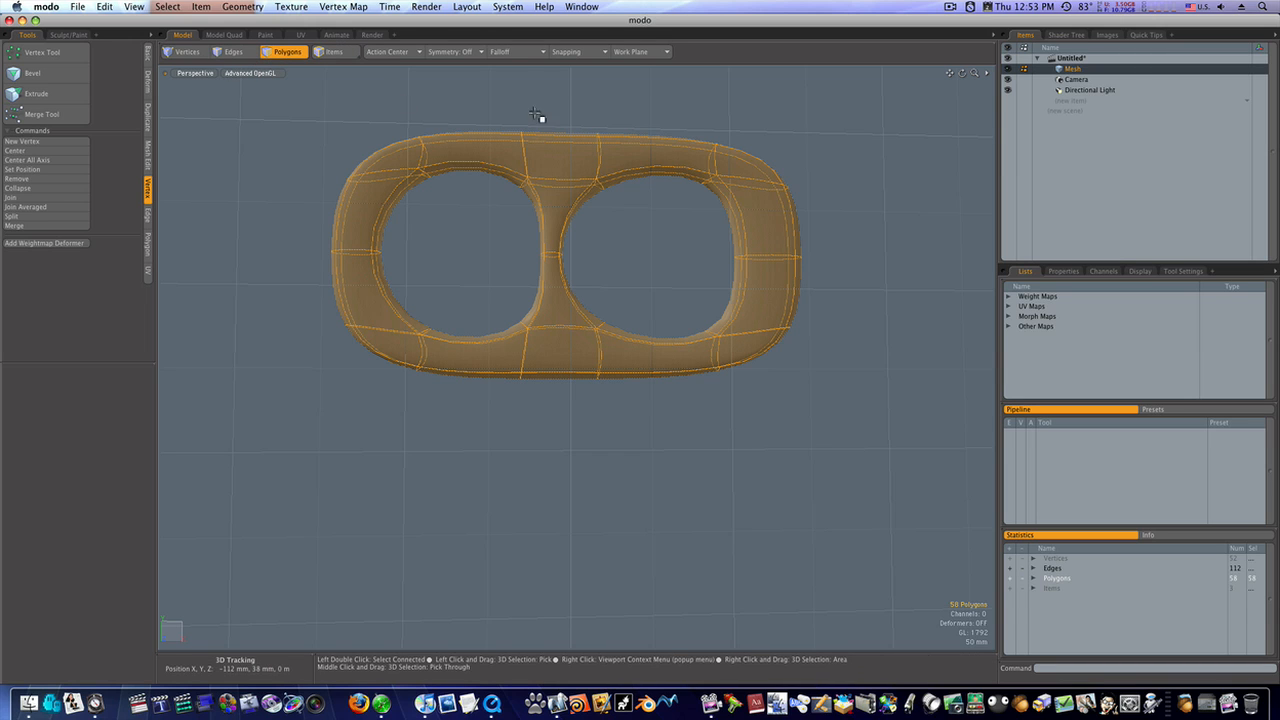
Select all polygons and taper the tab with a linear falloff so the right end stays wide
click(500, 52)
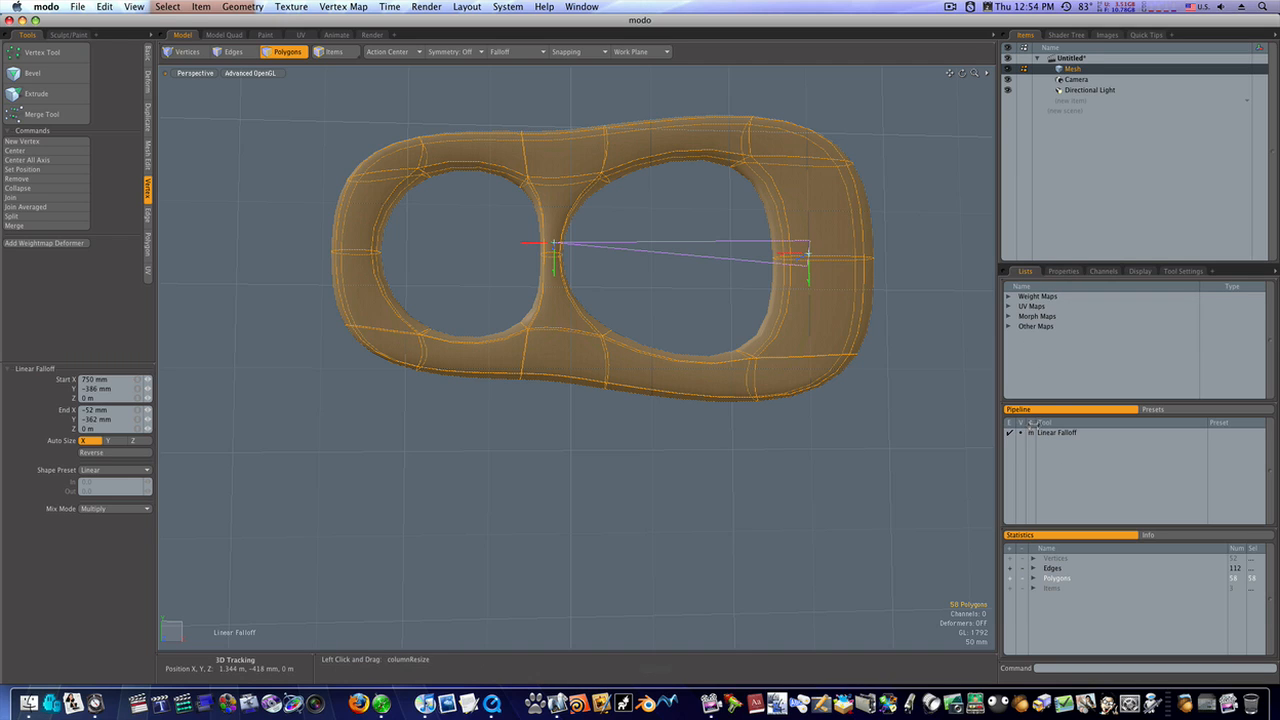
right_click(1044, 432)
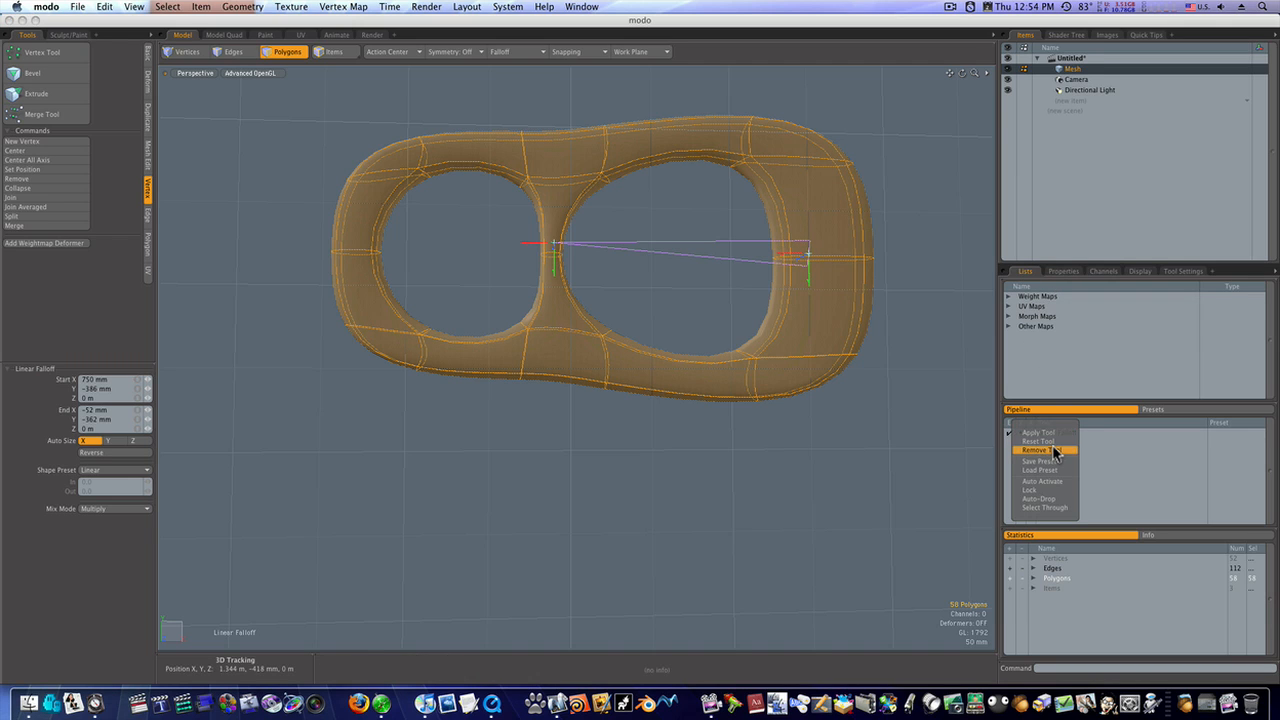
Drop the taper tool, subdivide the mesh denser with Shift+D, and pick the wide end's vertices
click(1036, 450)
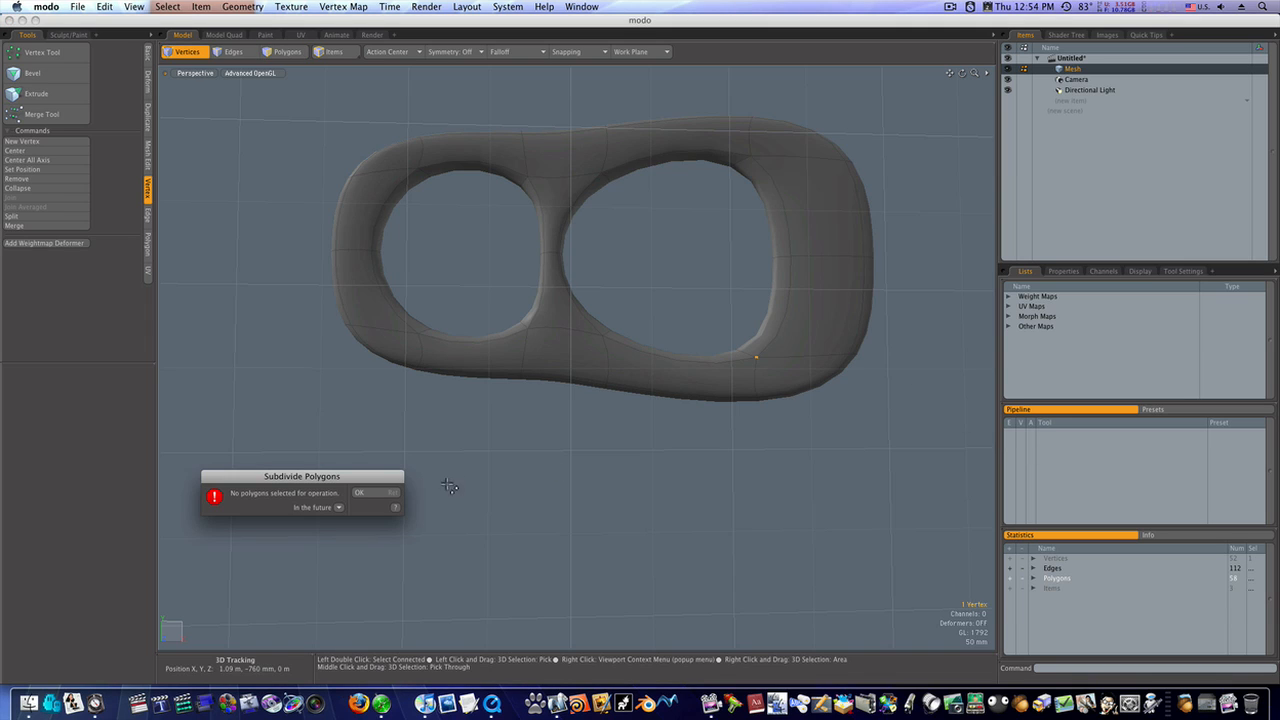
click(360, 492)
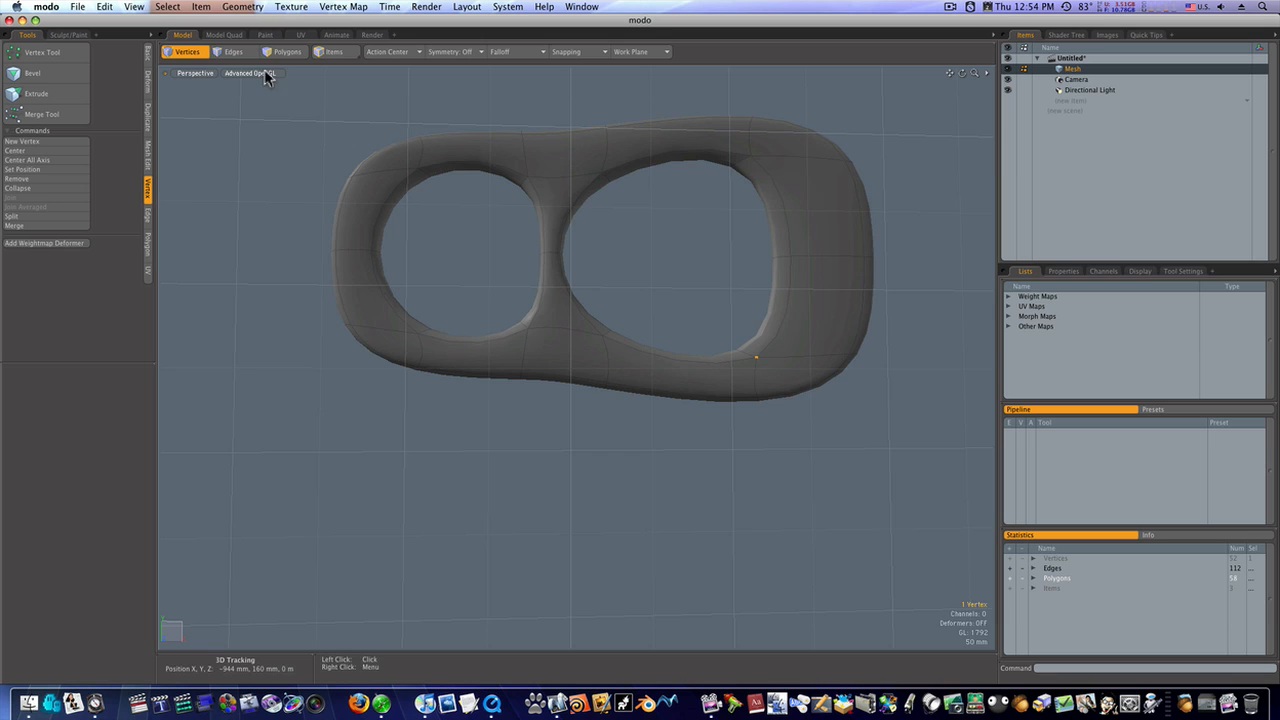
click(288, 52)
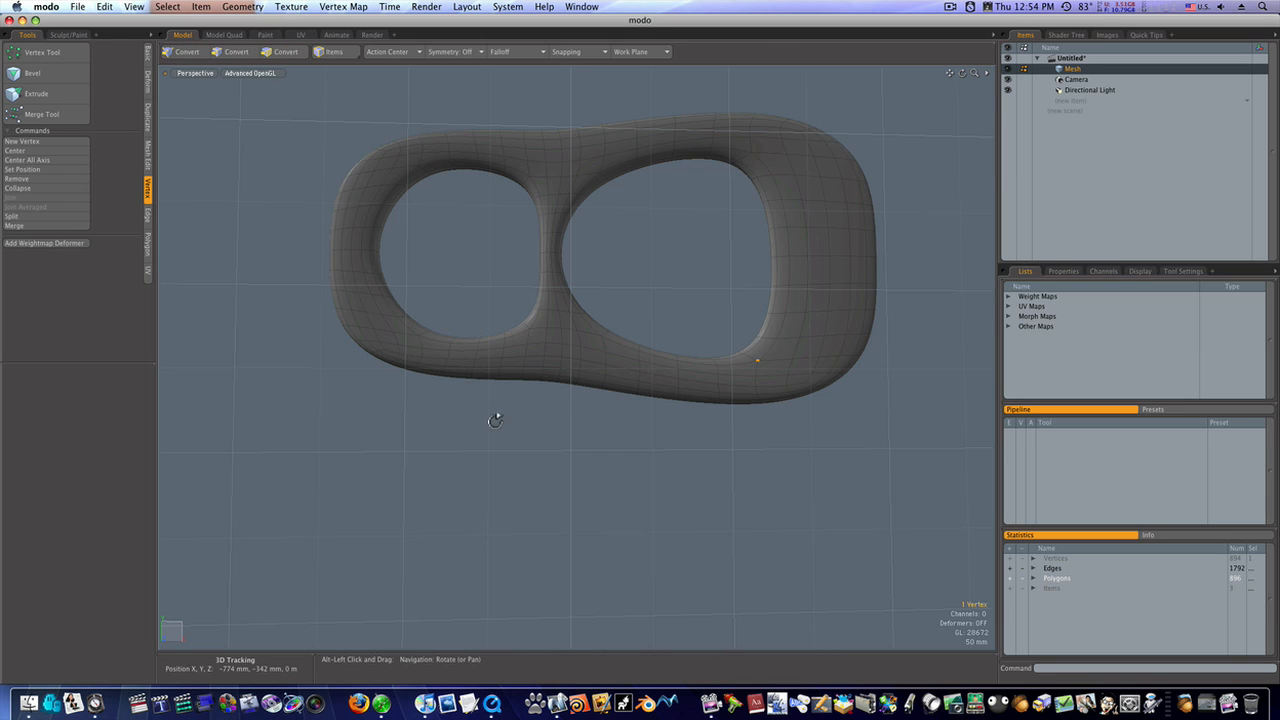
drag(496, 420, 450, 344)
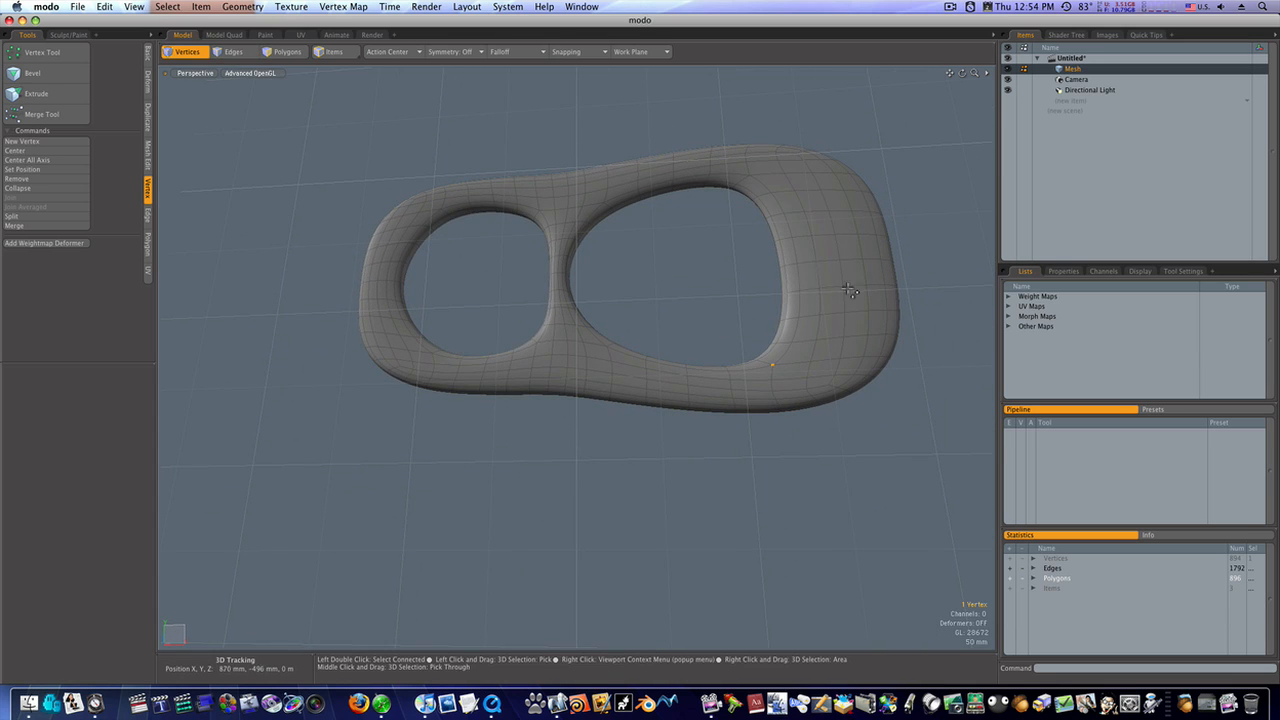
mouse_move(858, 238)
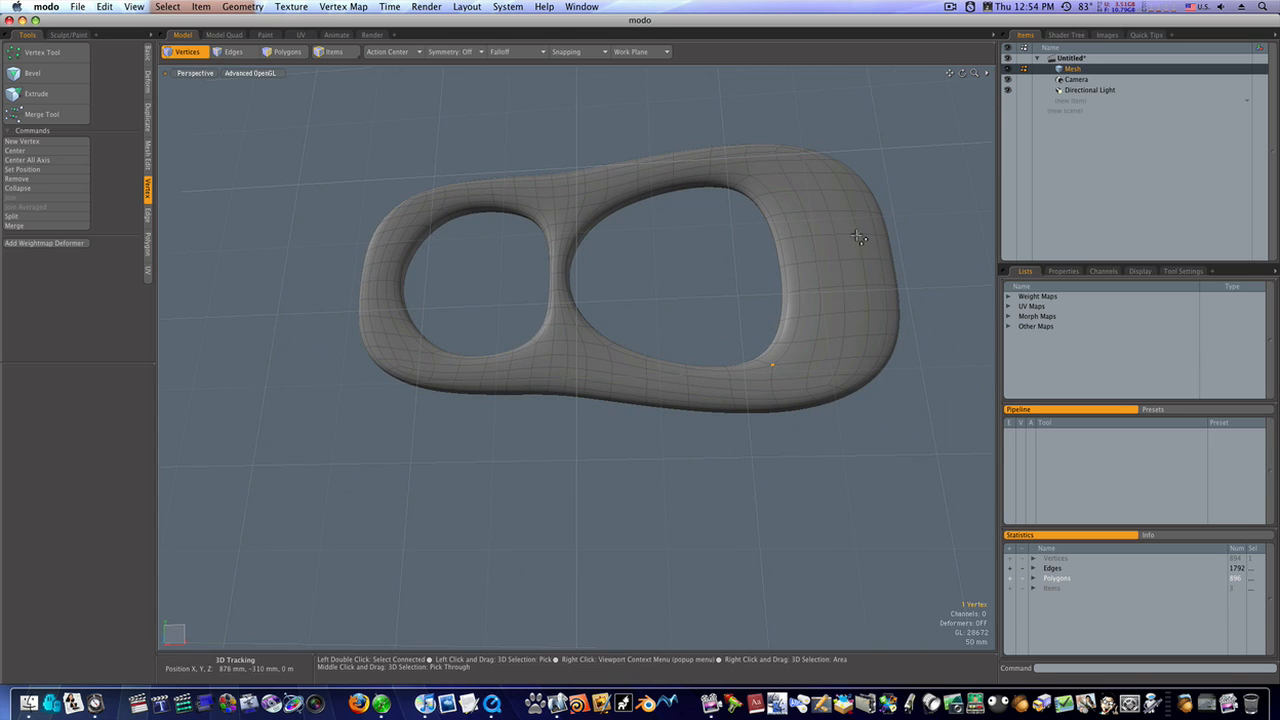
drag(858, 238, 888, 402)
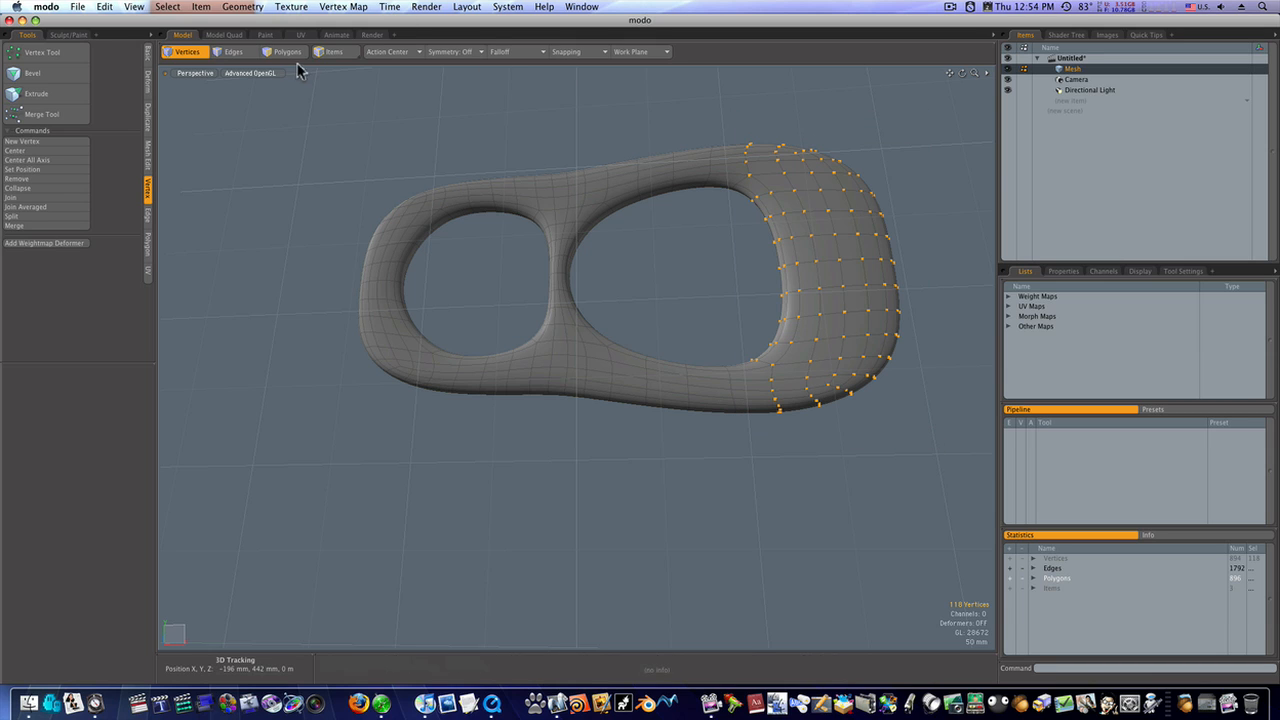
Slim the wide right end with a transform, check the whole tab, and reselect that end's vertices
click(288, 52)
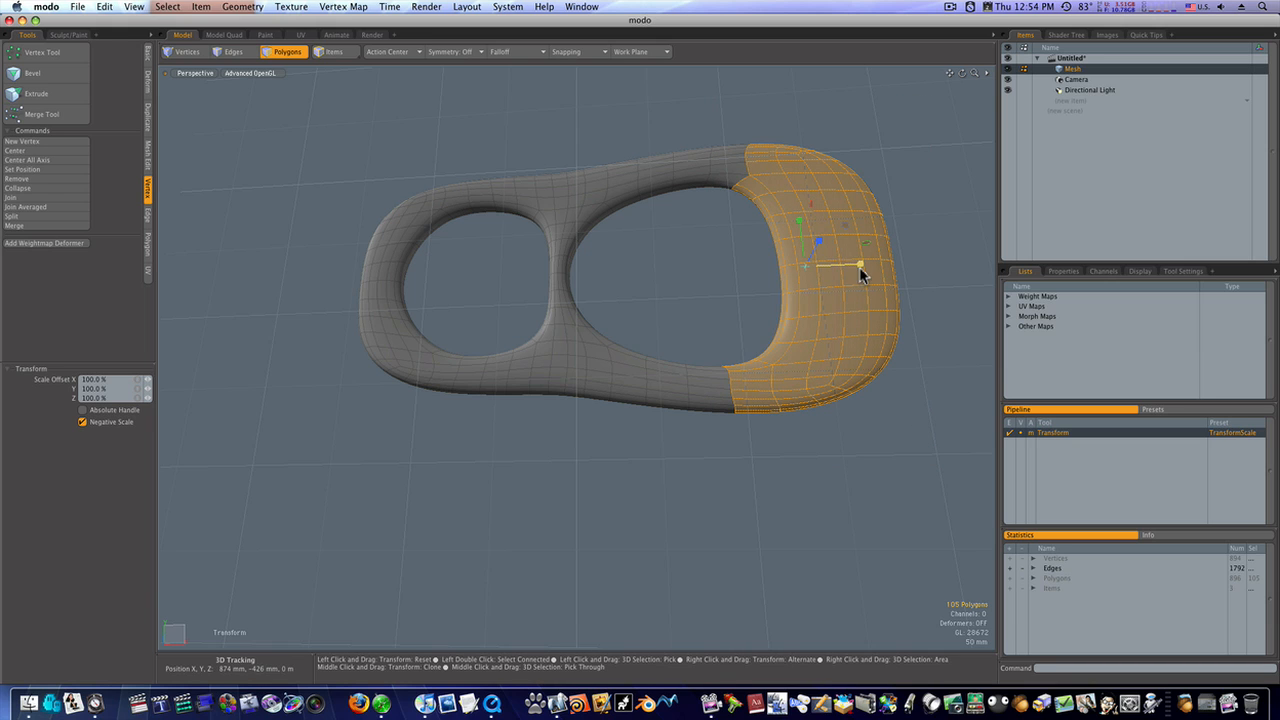
drag(862, 264, 836, 264)
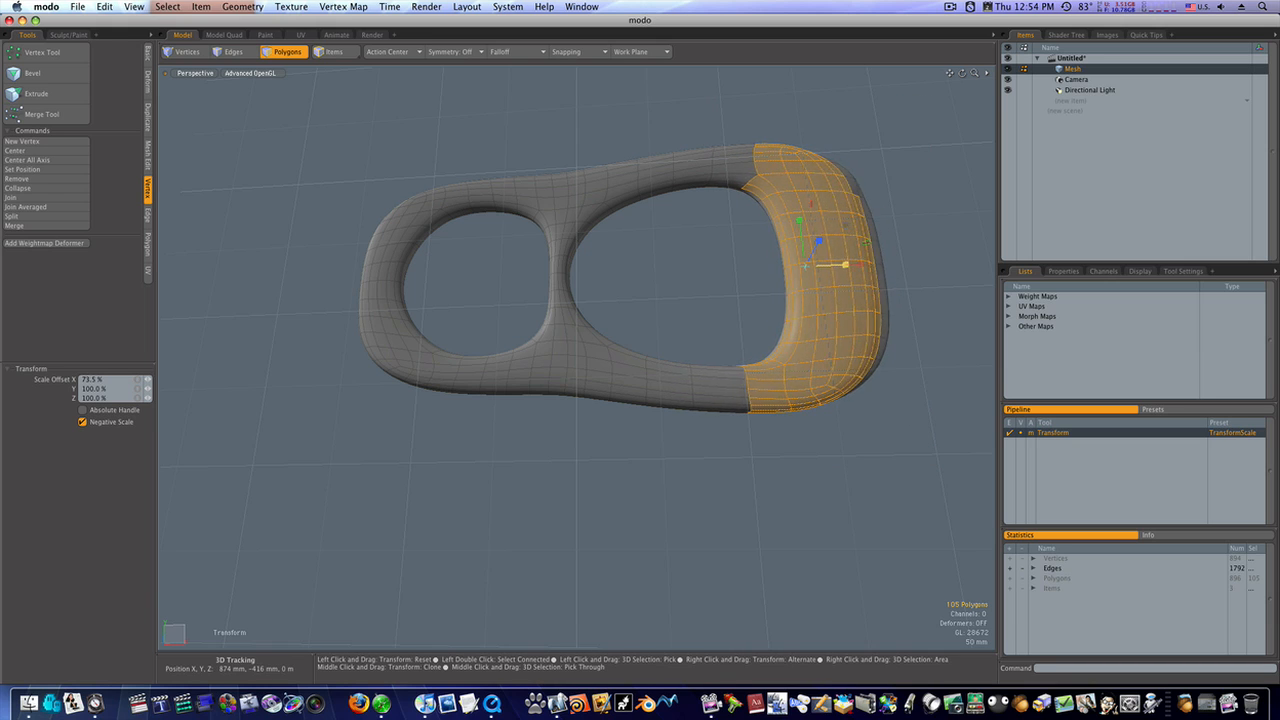
drag(848, 268, 862, 272)
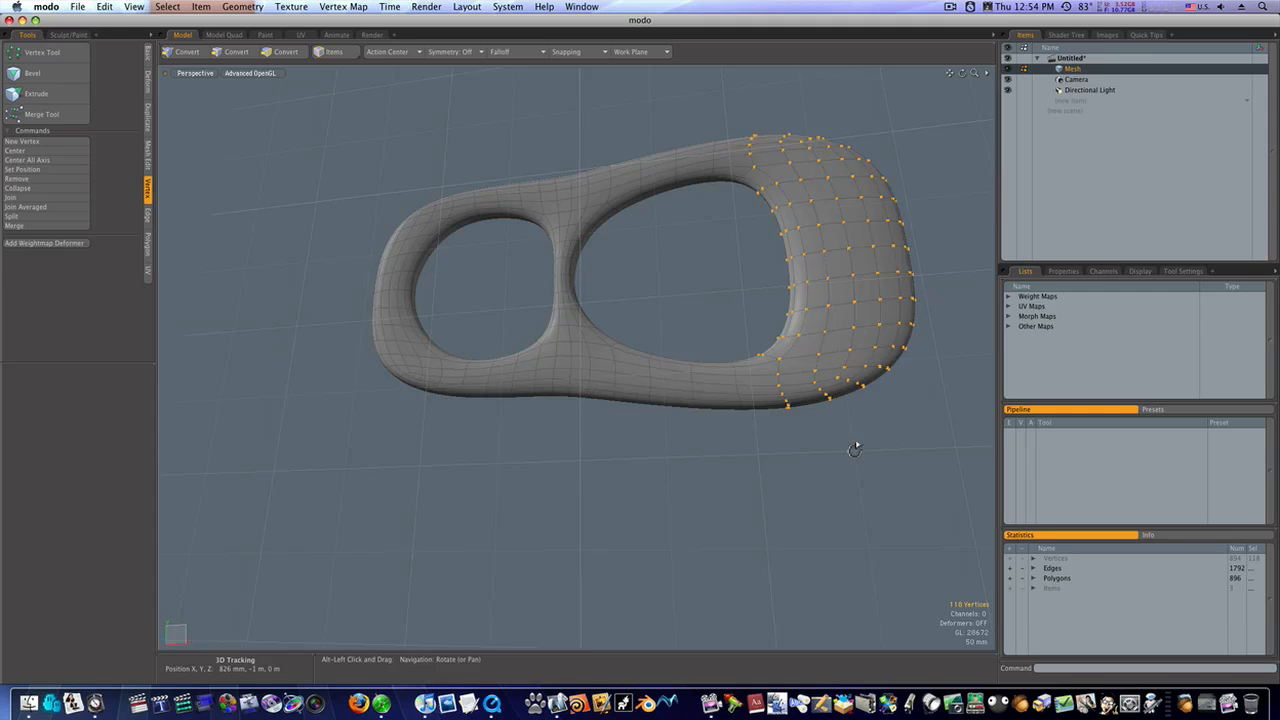
drag(856, 450, 832, 440)
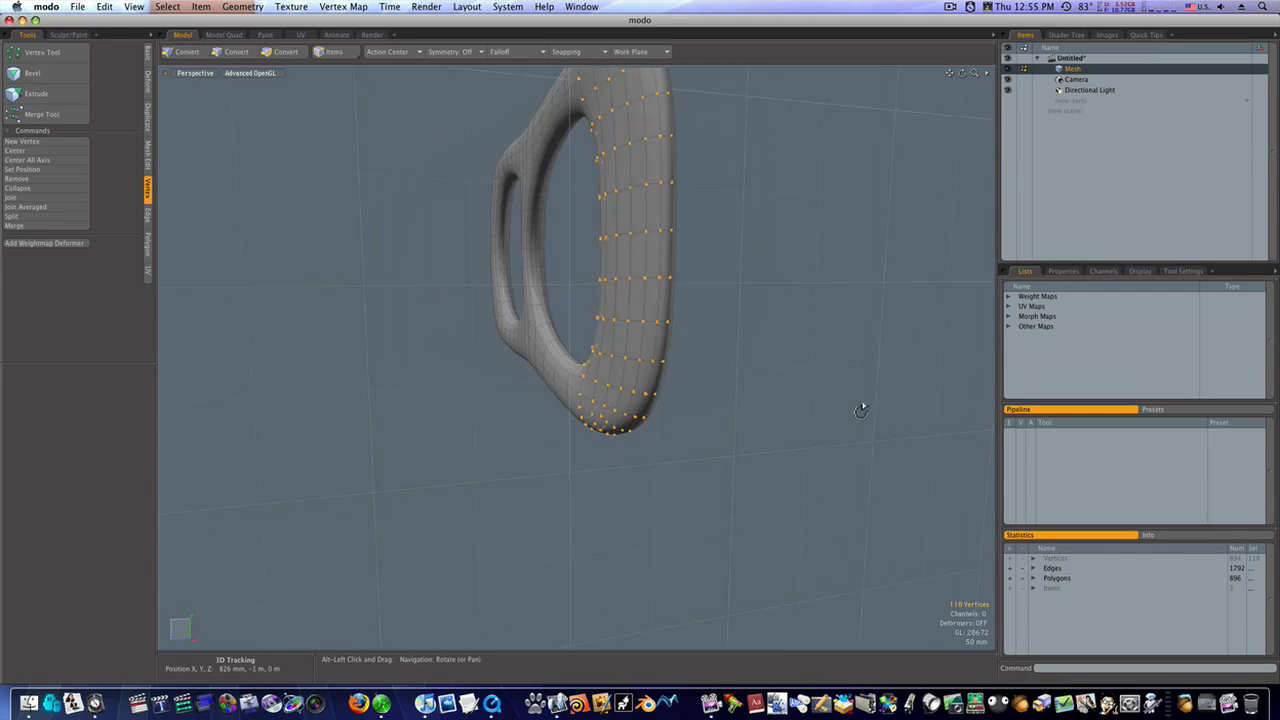
drag(860, 410, 930, 450)
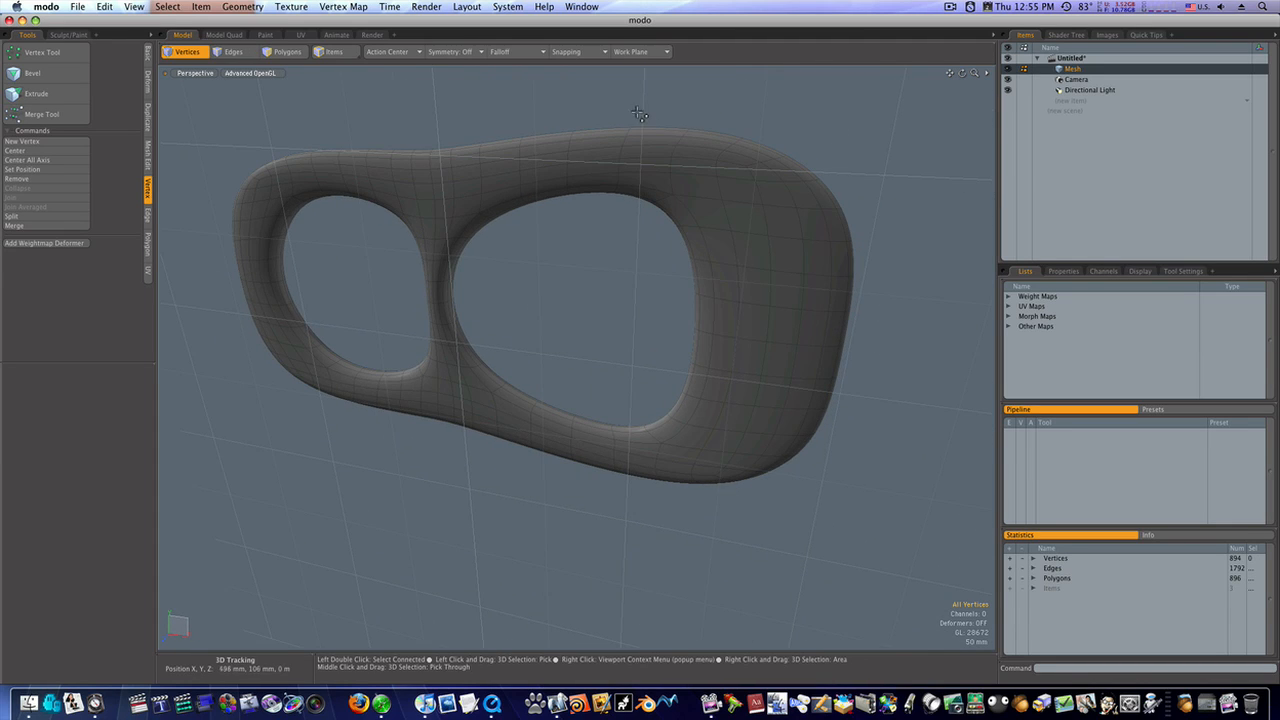
drag(664, 112, 764, 540)
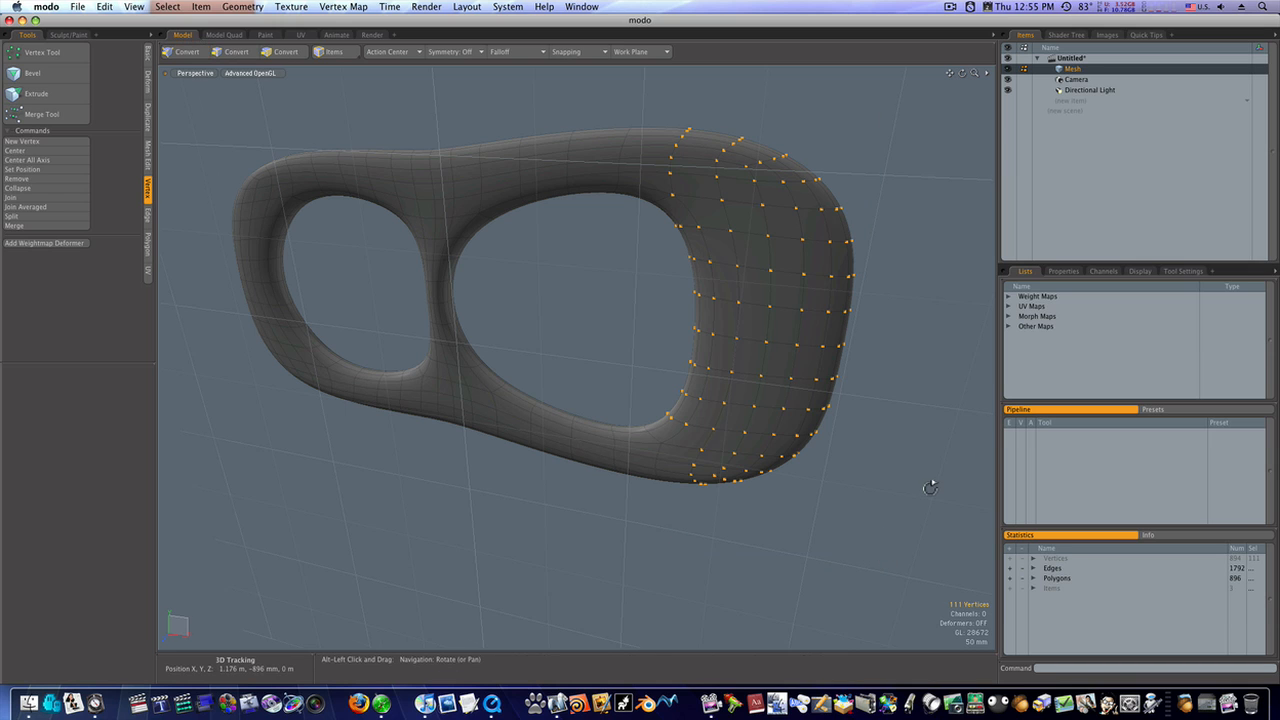
In Polygons mode, add the faces across the wide end until its whole band is selected
click(288, 52)
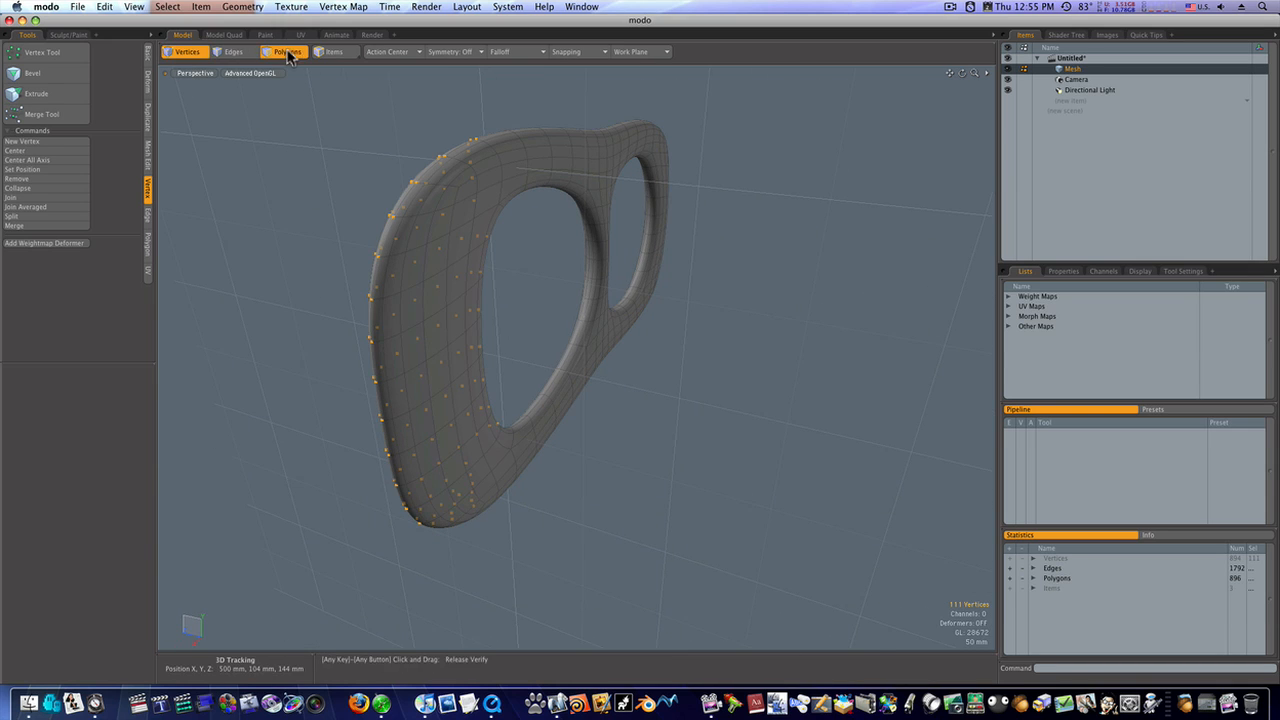
click(286, 52)
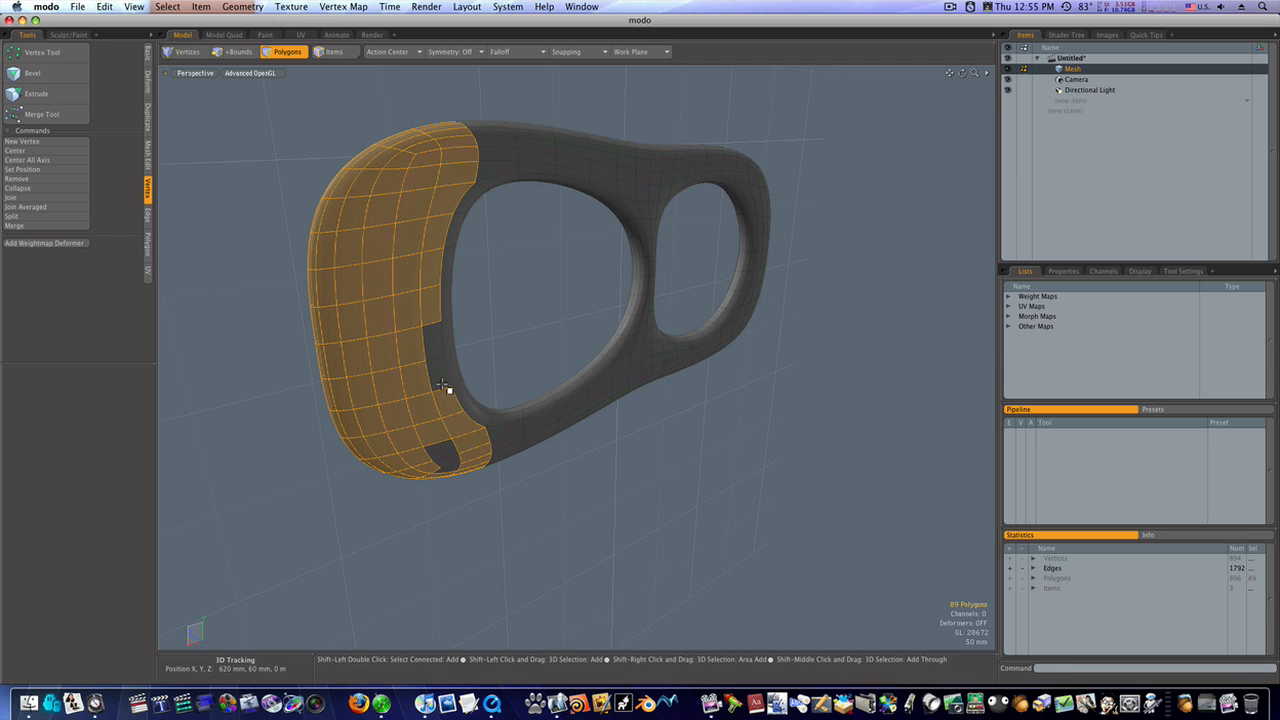
drag(444, 388, 716, 190)
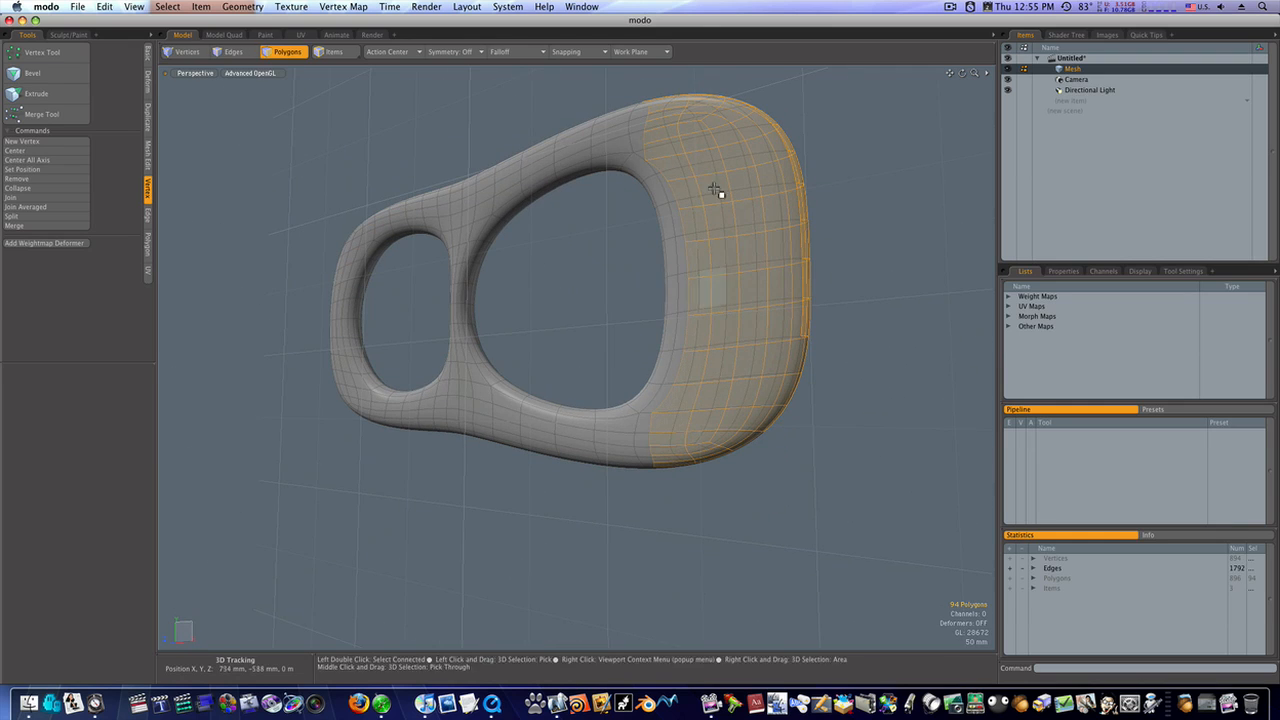
click(650, 108)
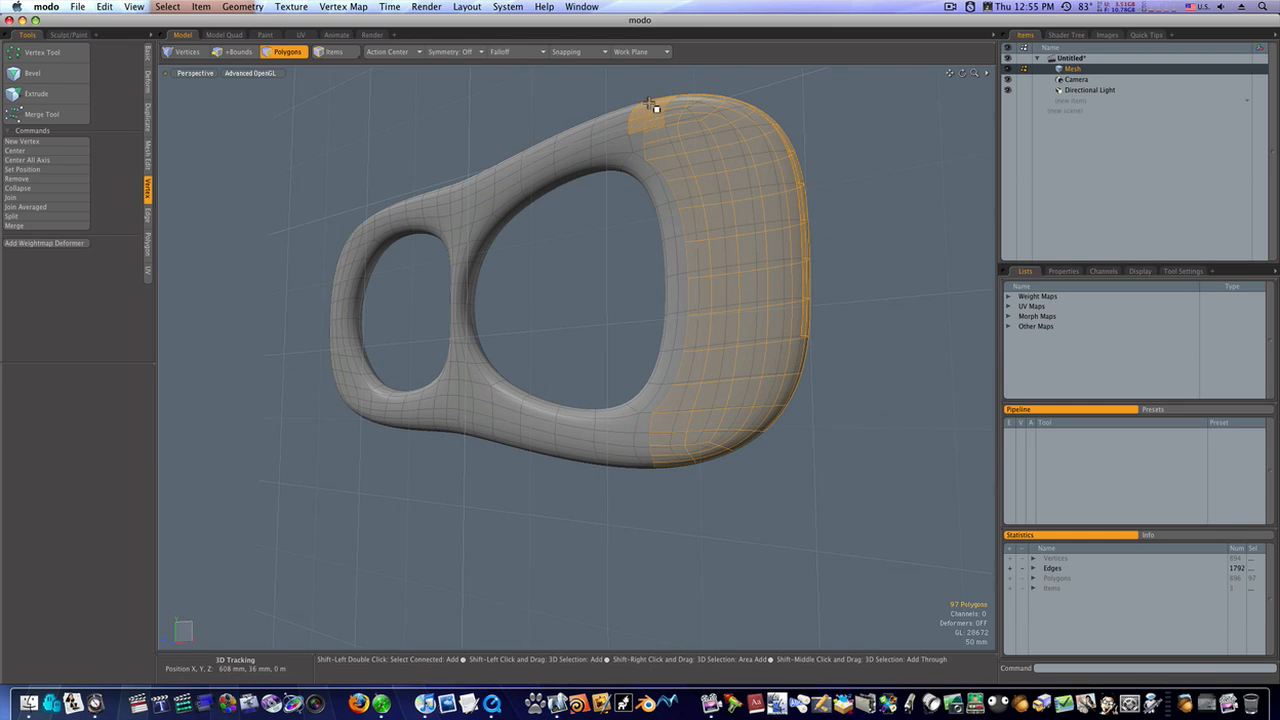
click(676, 114)
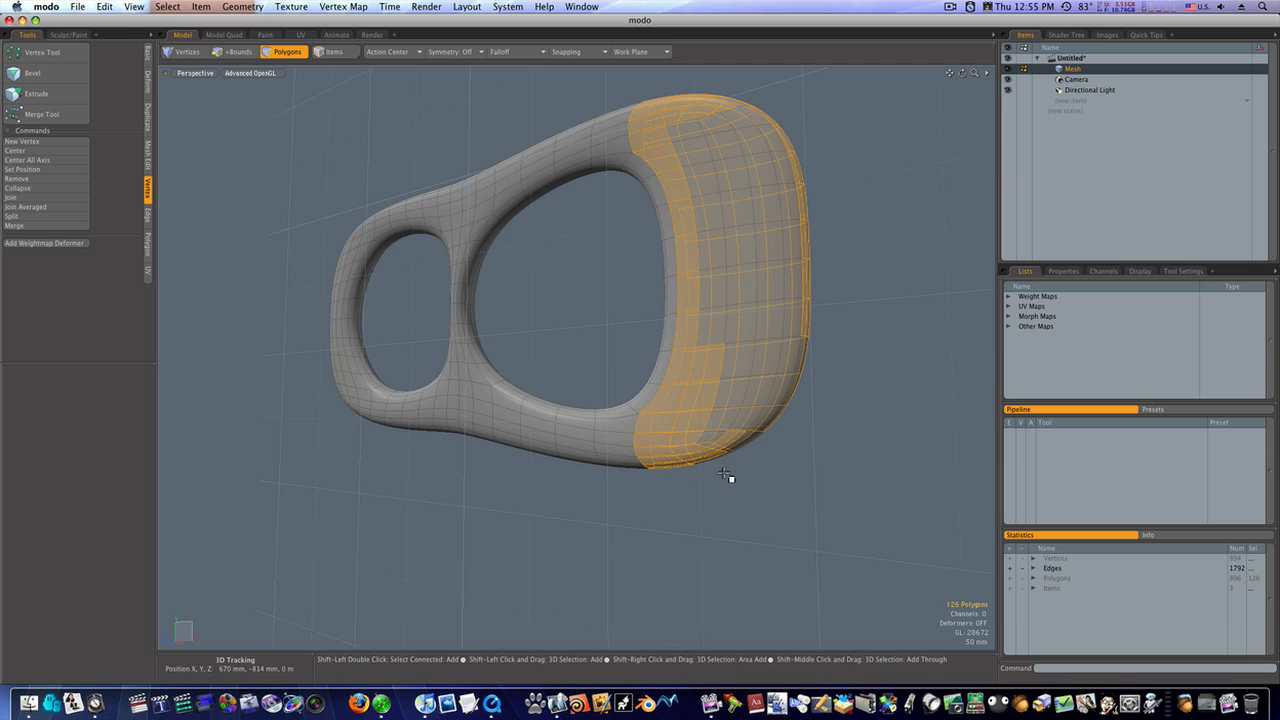
click(690, 136)
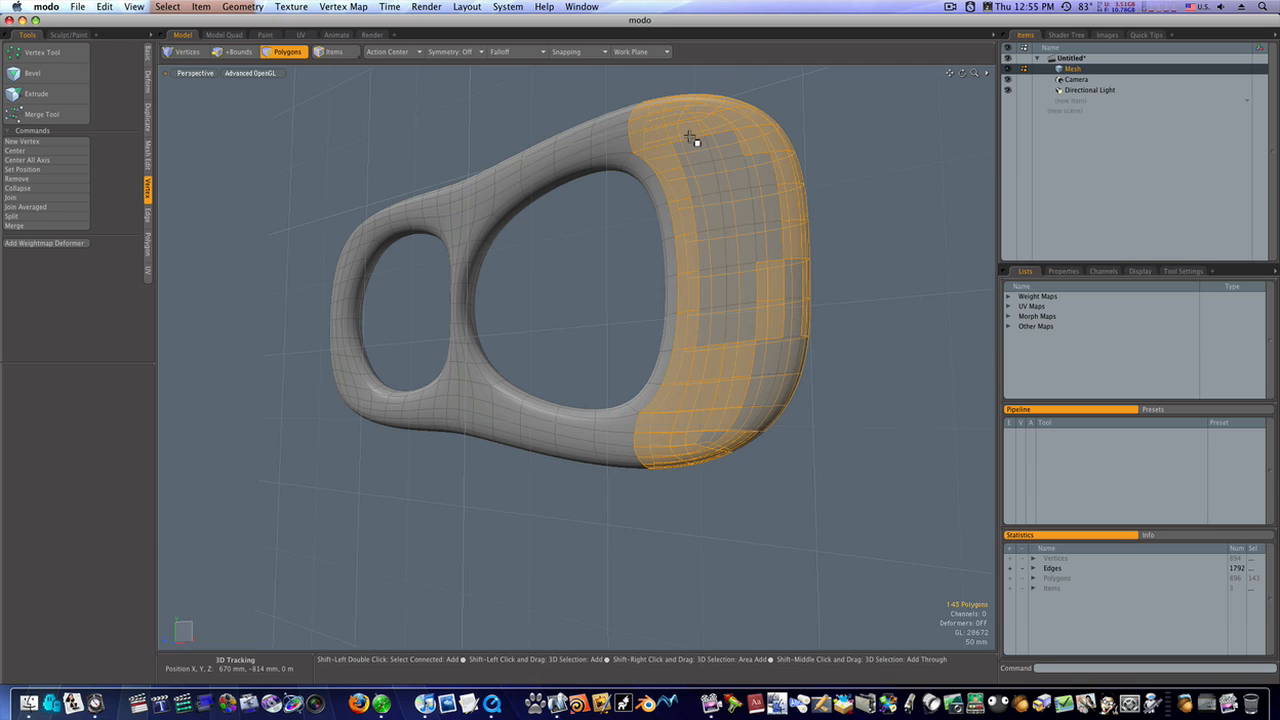
click(770, 236)
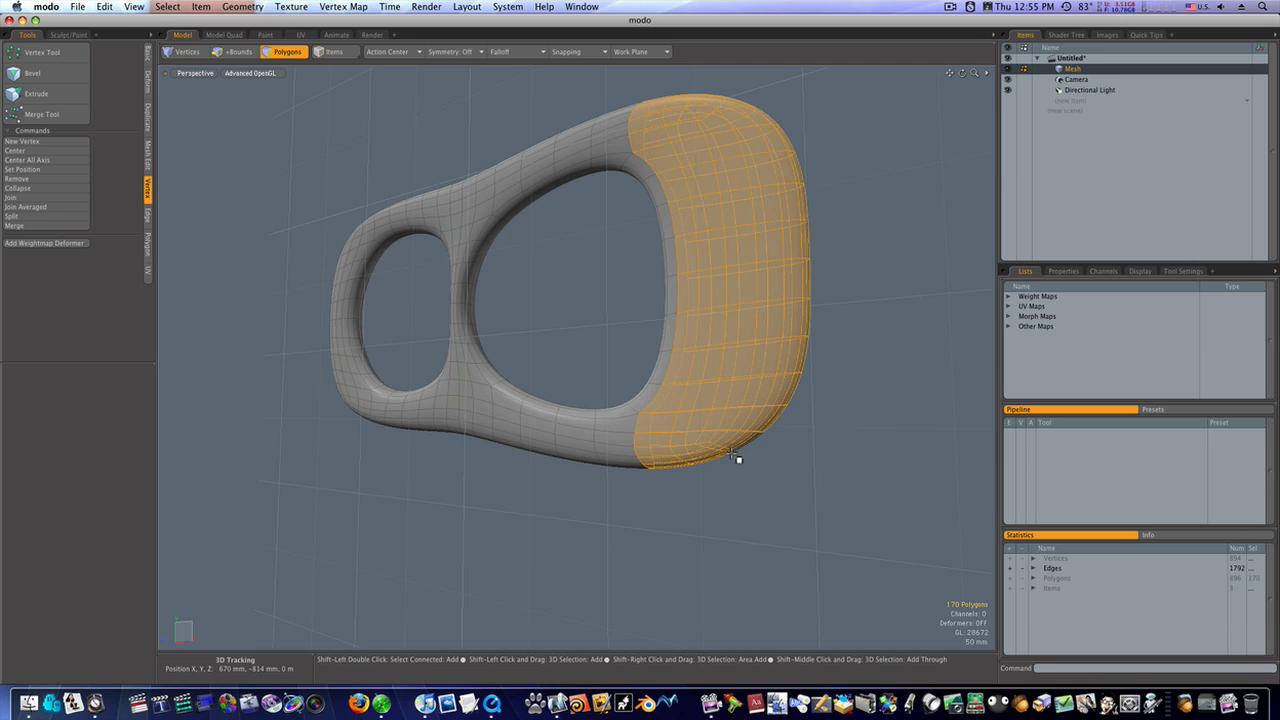
Orbit around the tab to verify the wide-end selection from the back and front
drag(738, 460, 668, 428)
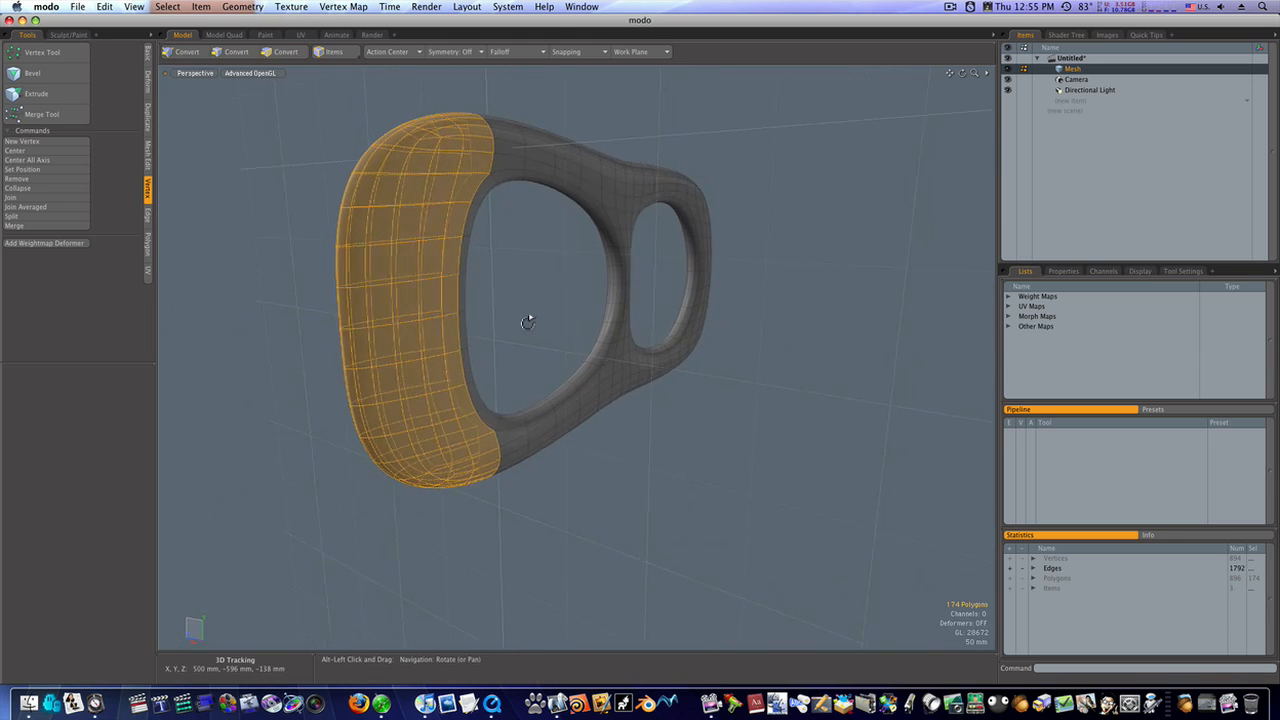
drag(528, 320, 764, 314)
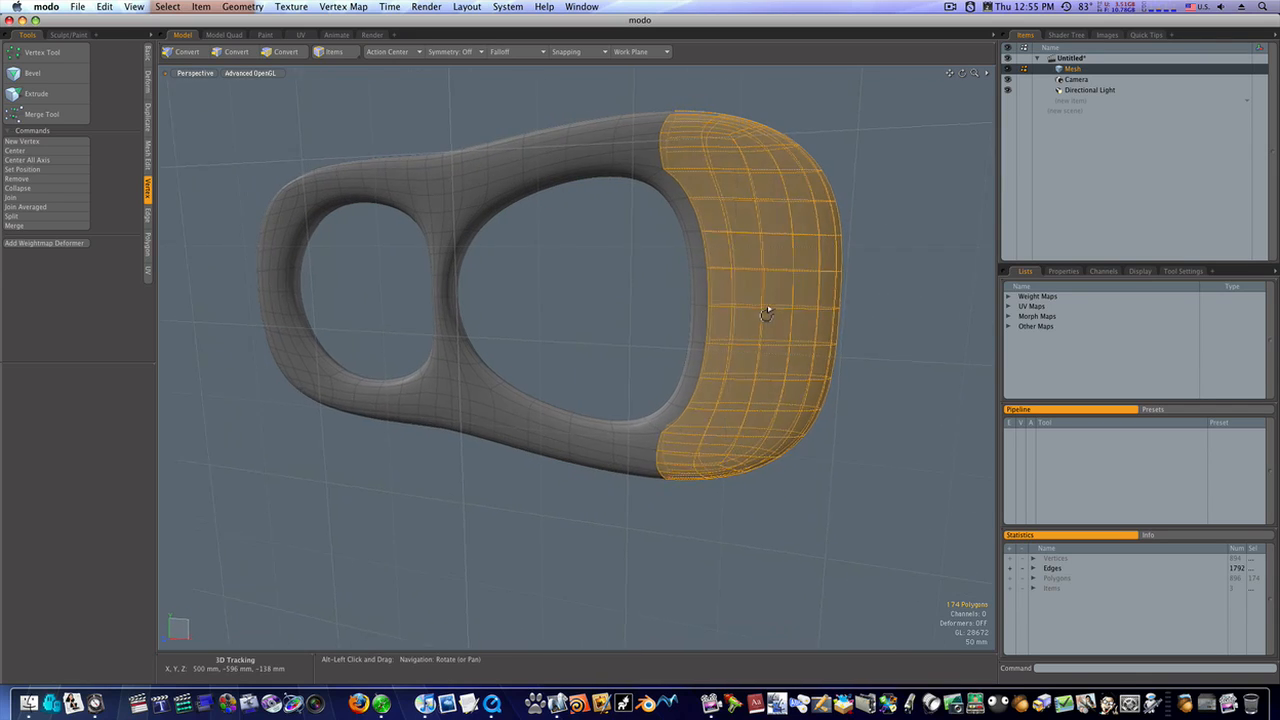
Taper the selected wide end toward its outer edge using a Linear falloff transform
click(286, 52)
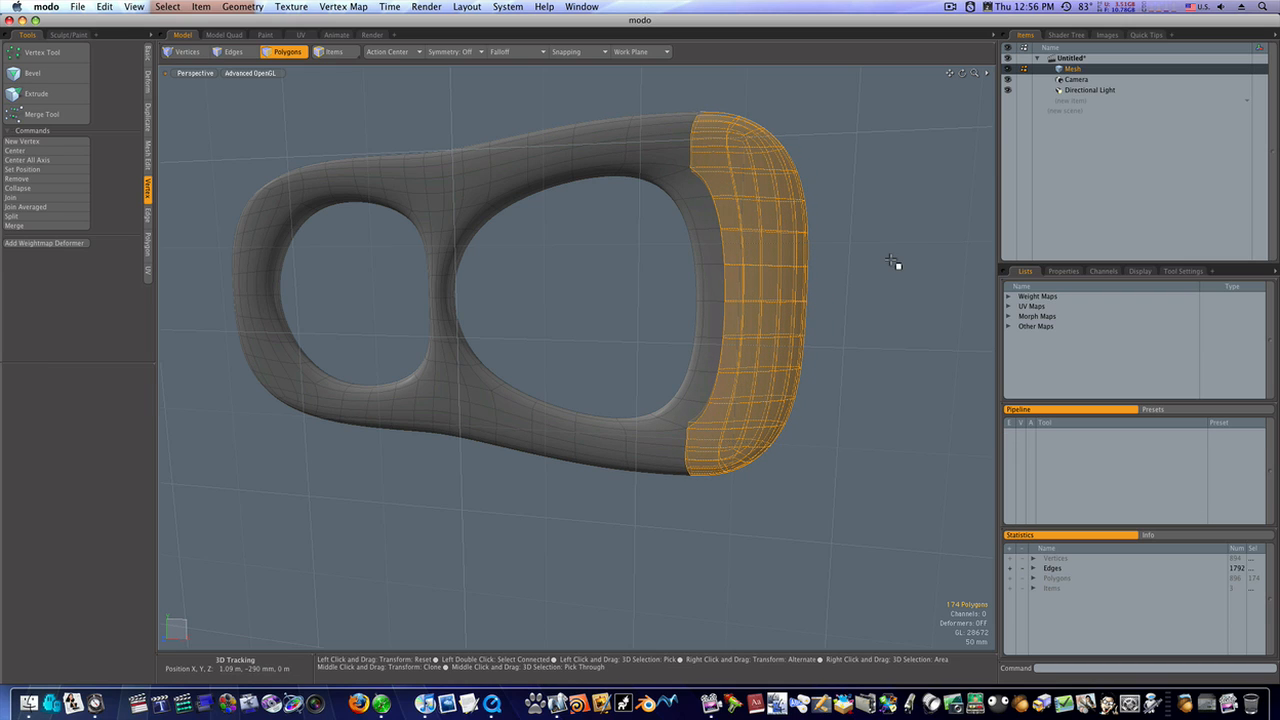
click(478, 52)
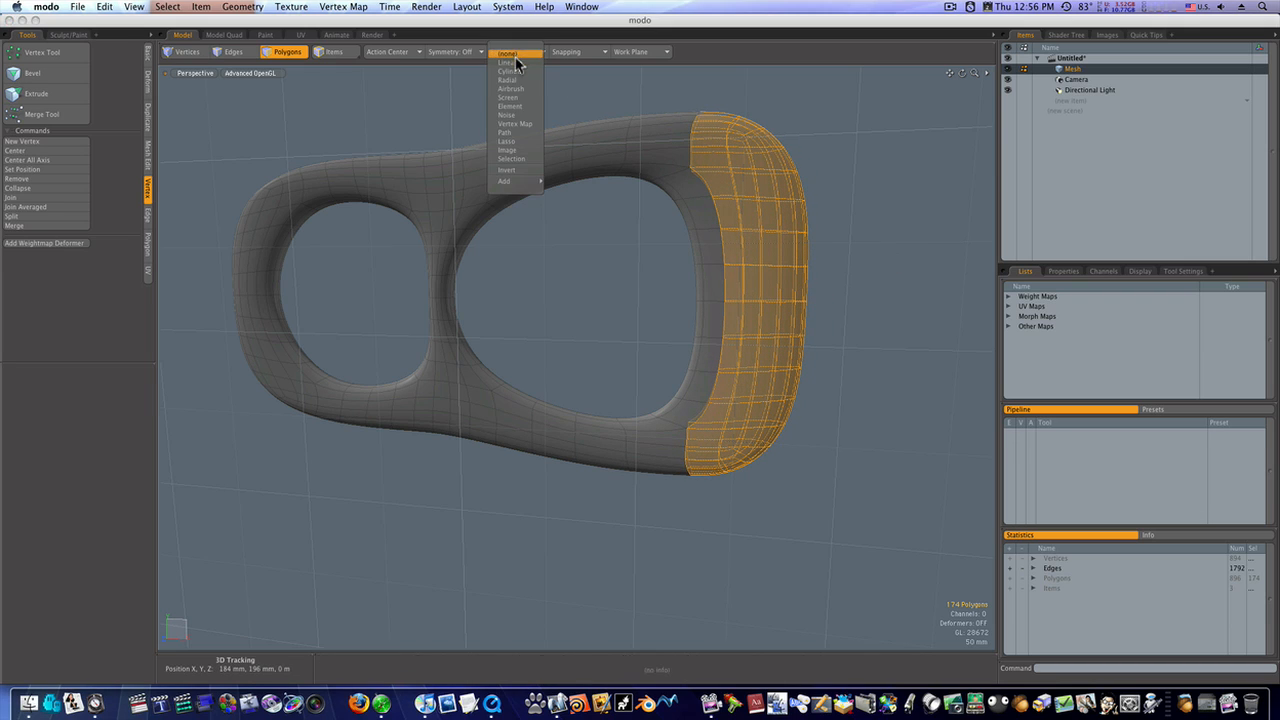
click(508, 62)
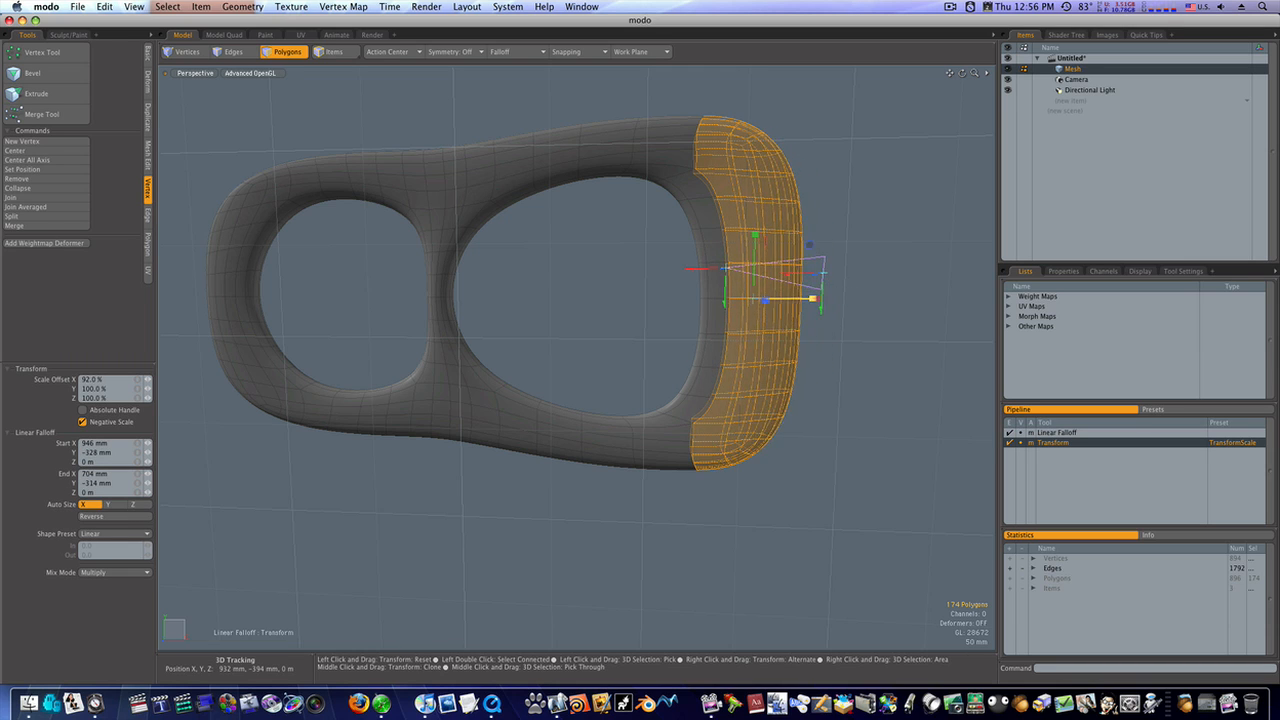
drag(816, 298, 832, 298)
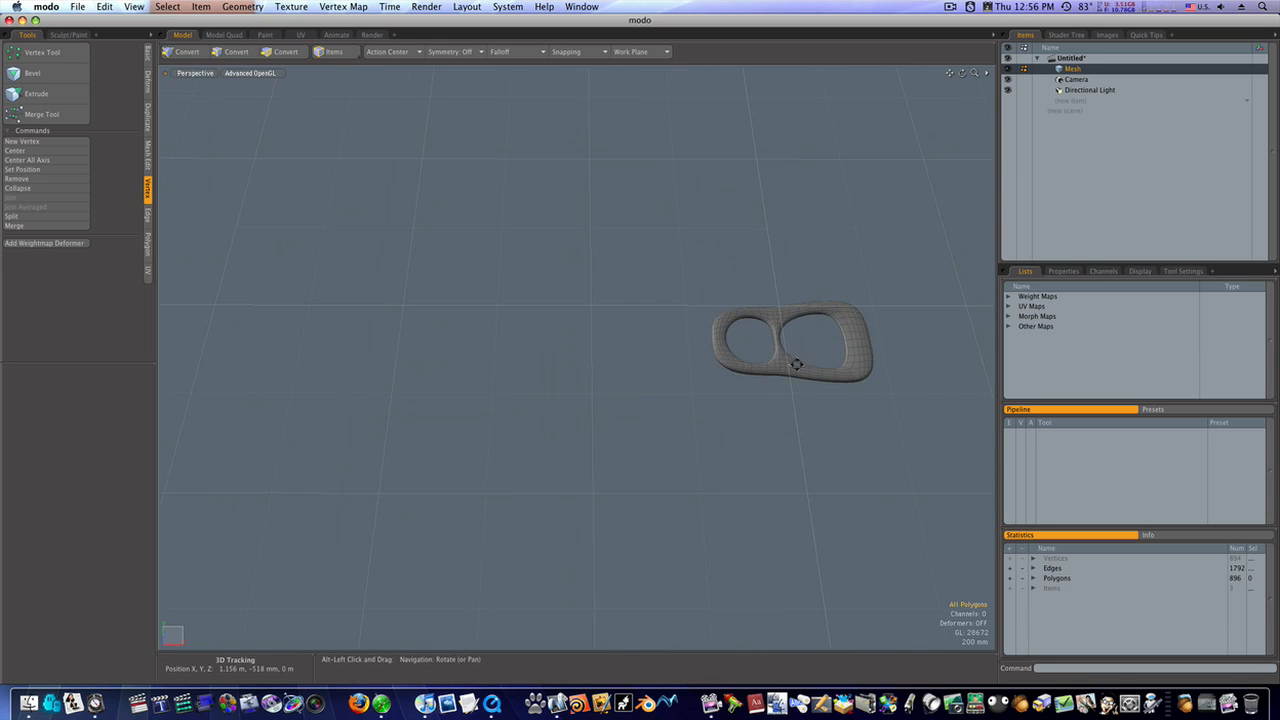
drag(796, 364, 512, 348)
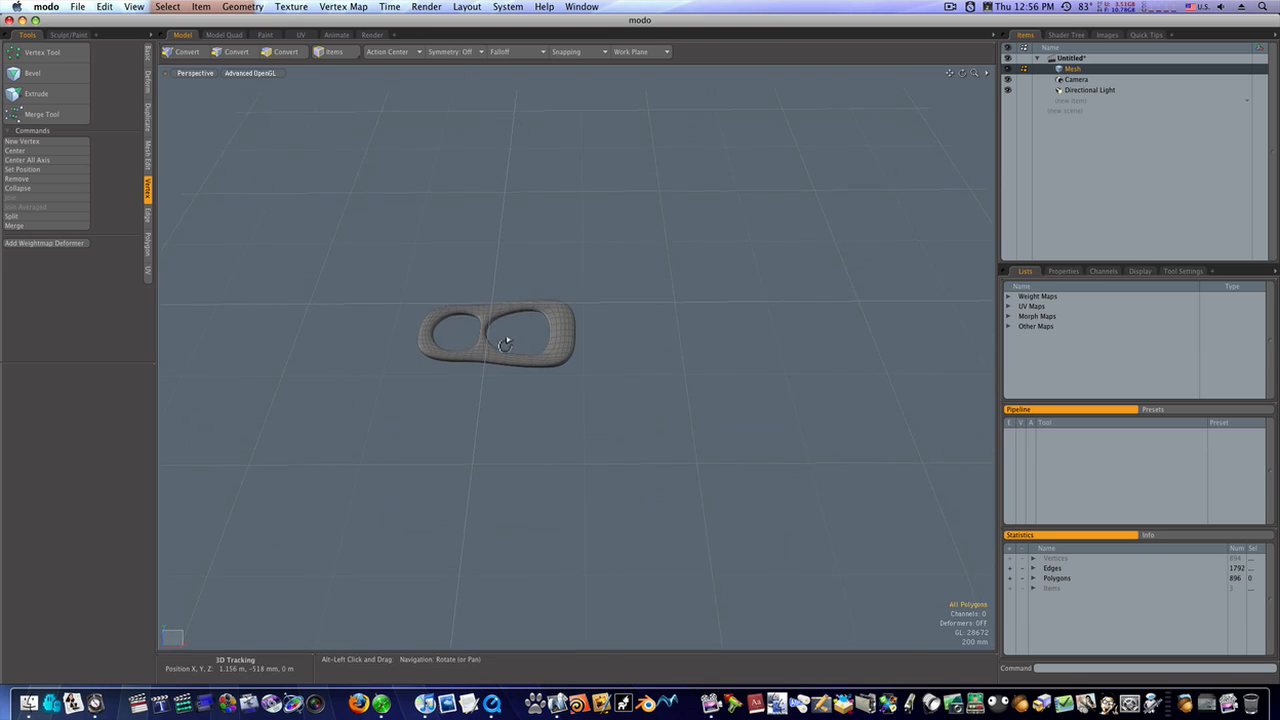
drag(504, 344, 452, 432)
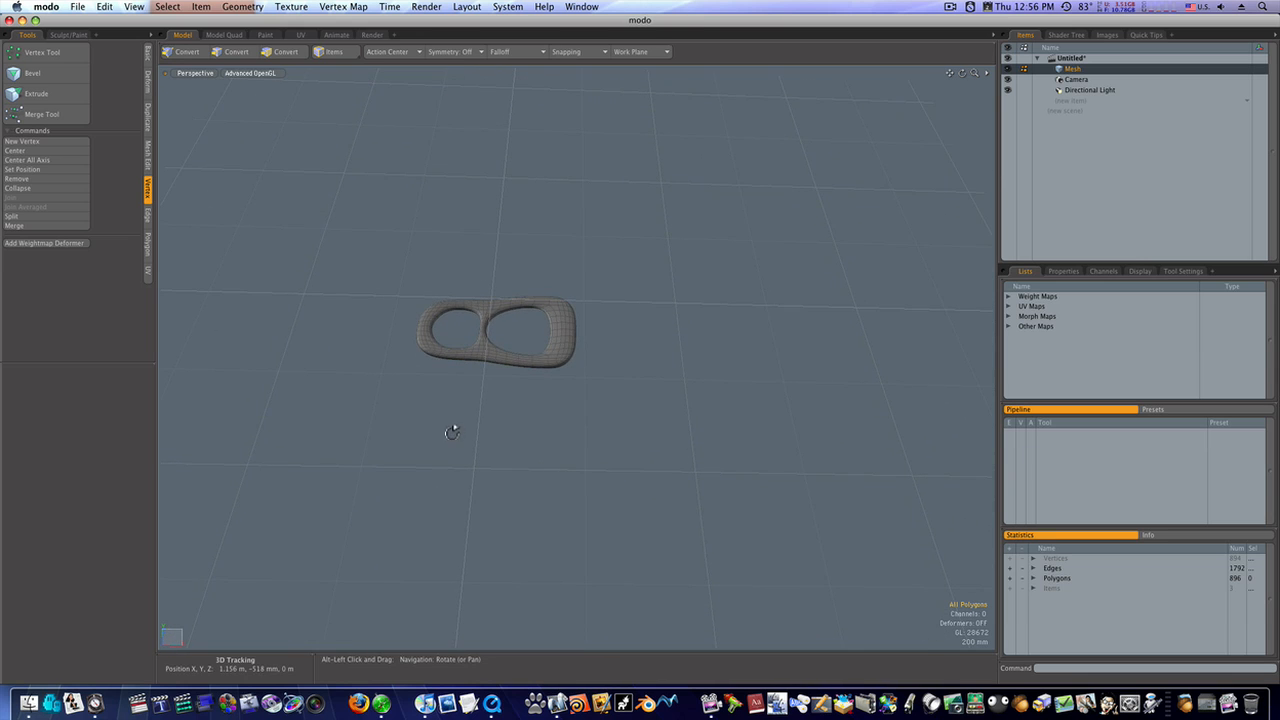
click(288, 52)
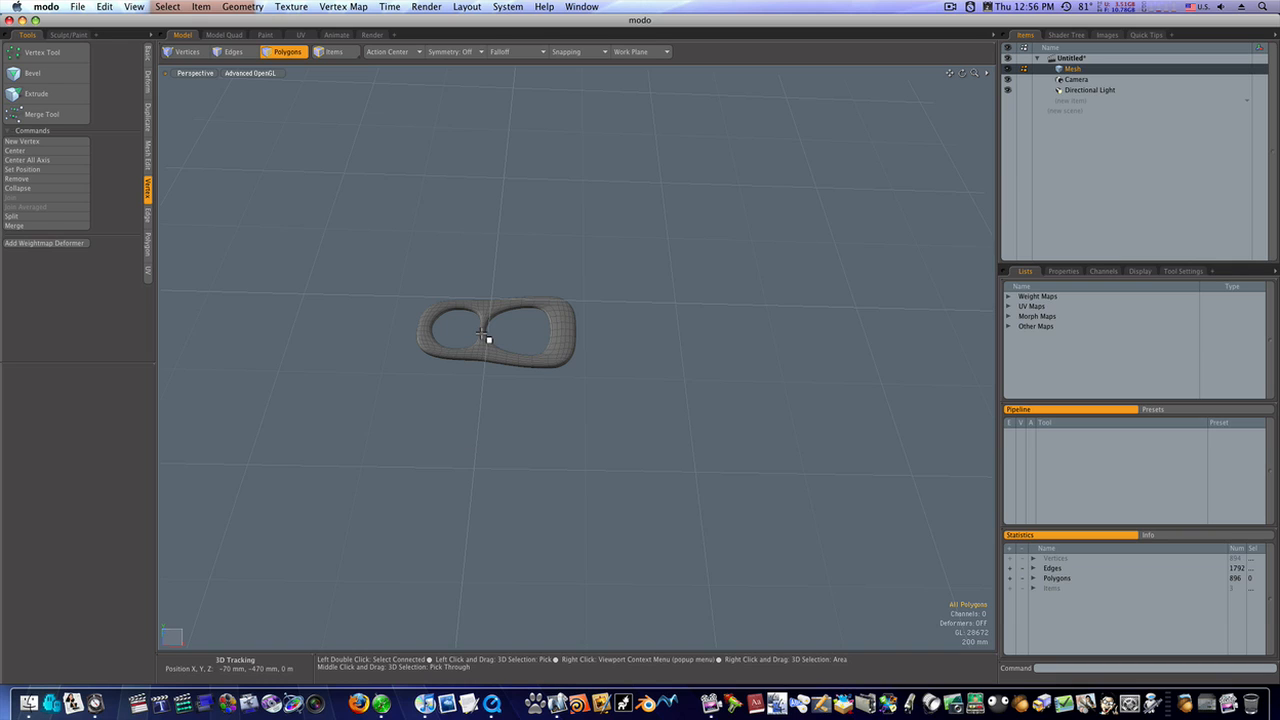
mouse_move(436, 312)
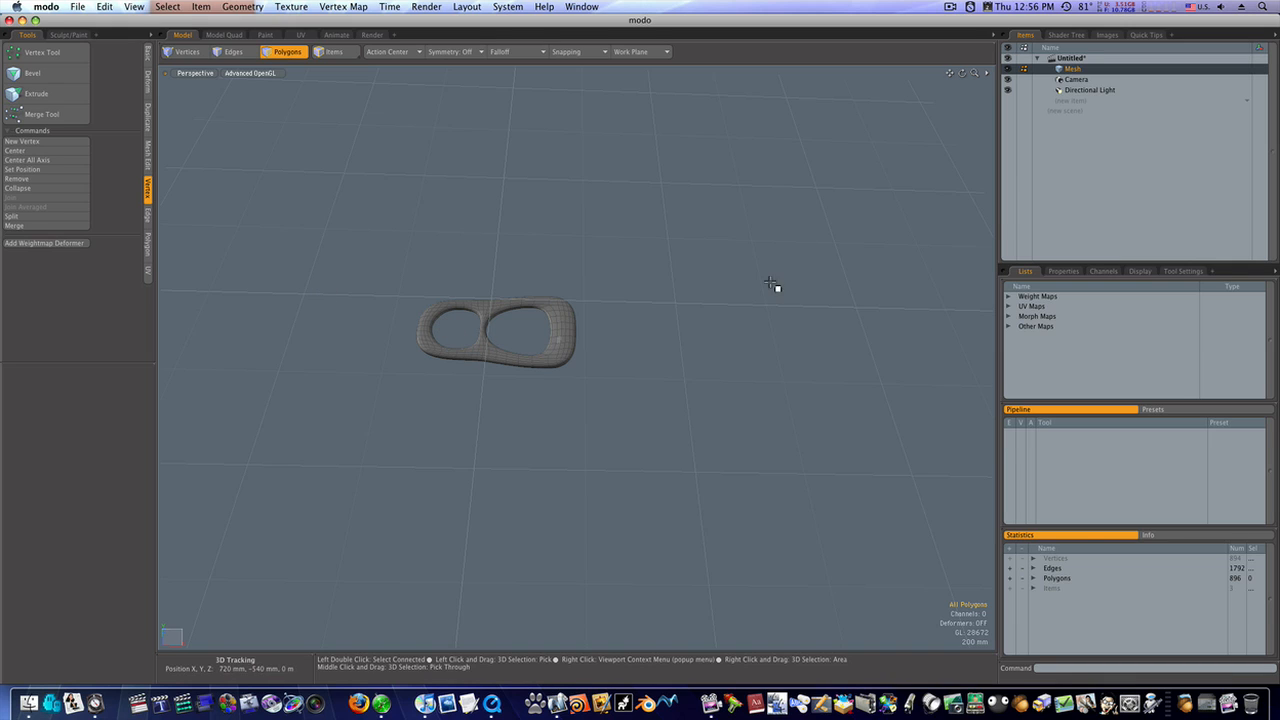
mouse_move(522, 332)
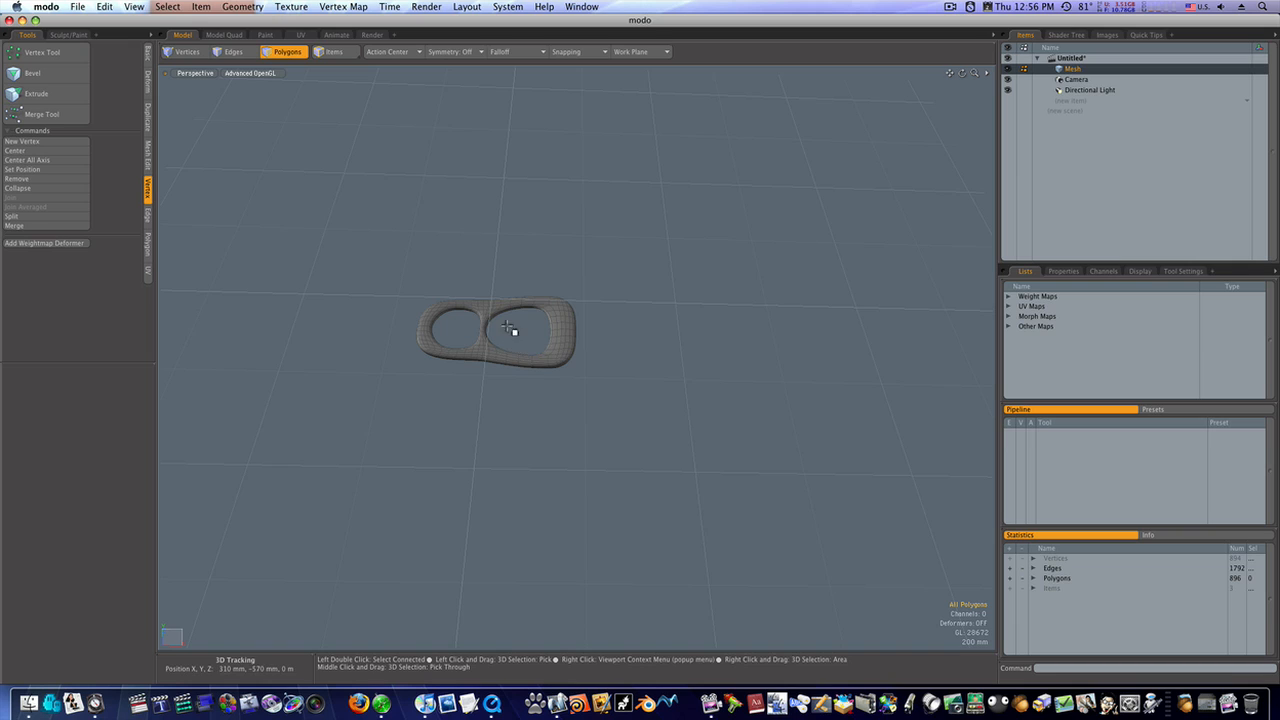
mouse_move(500, 390)
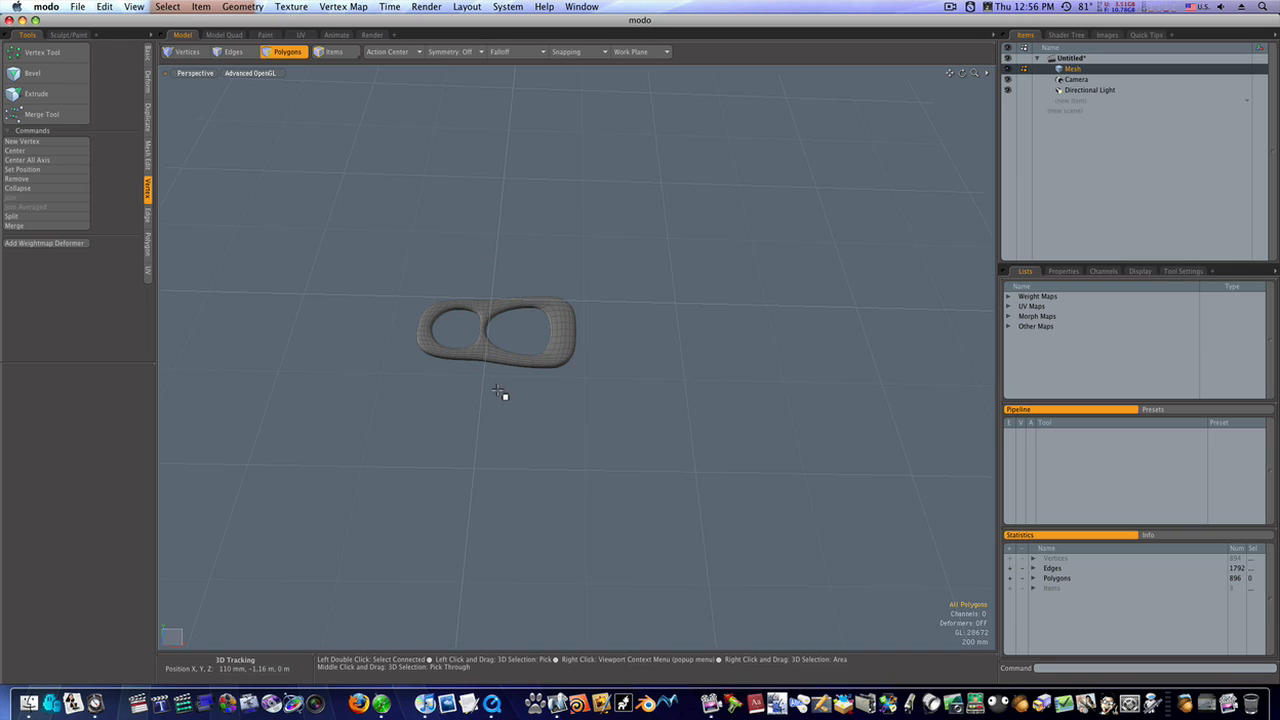
mouse_move(528, 378)
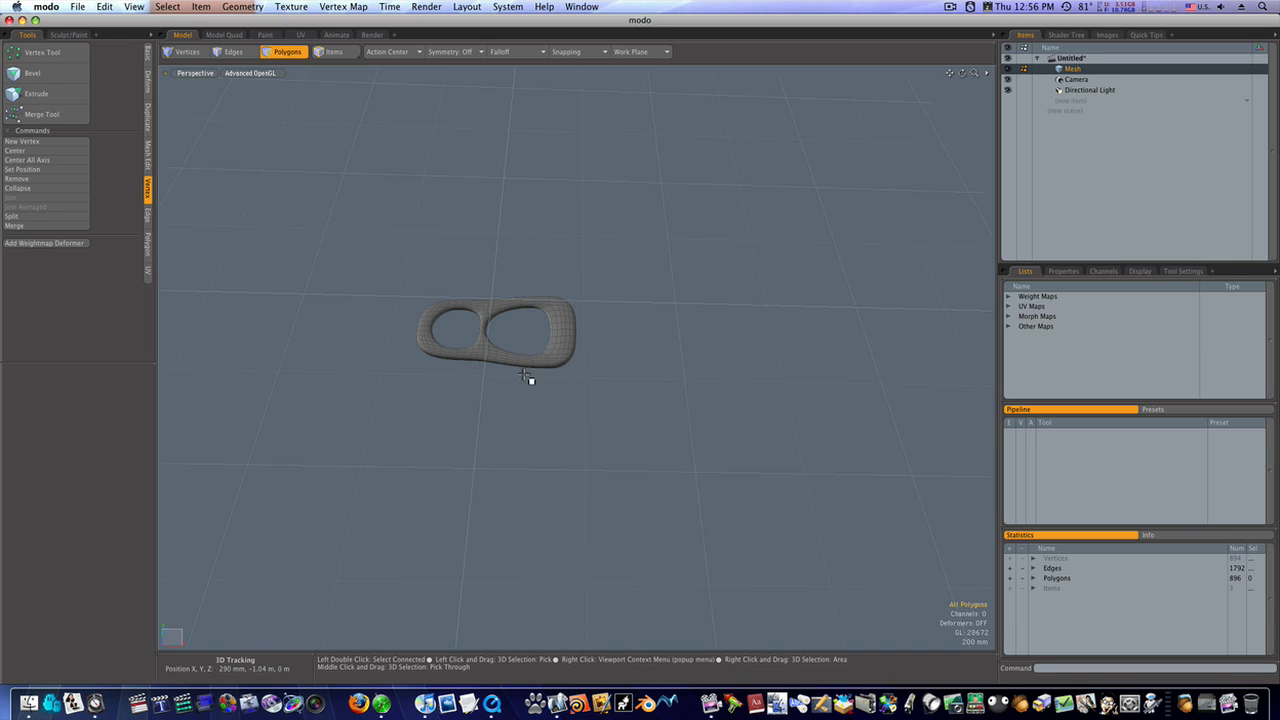
mouse_move(572, 382)
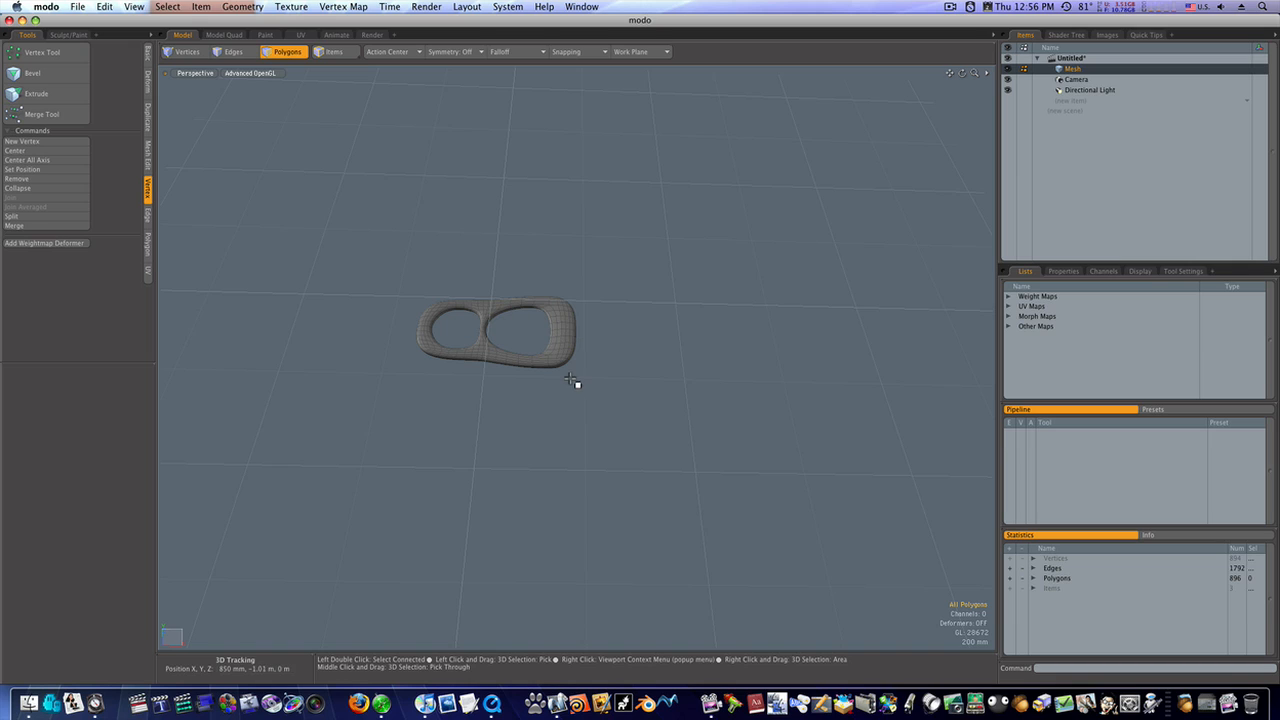
mouse_move(538, 340)
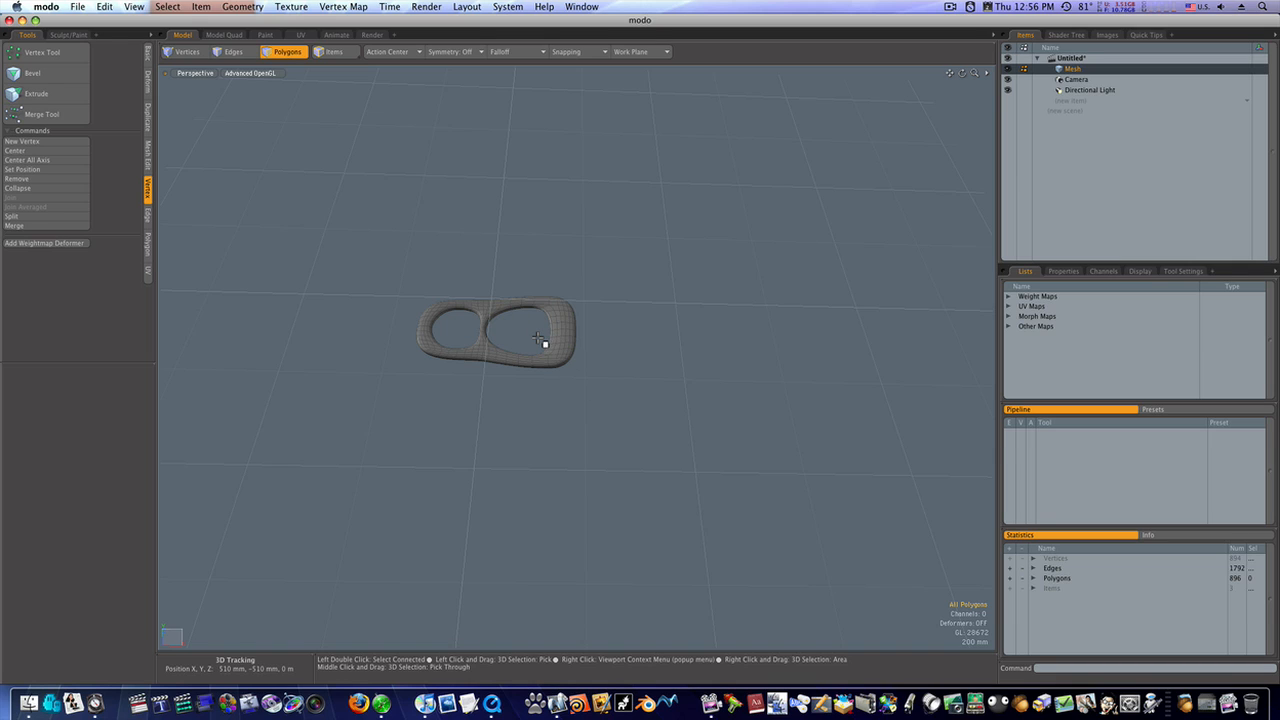
mouse_move(508, 368)
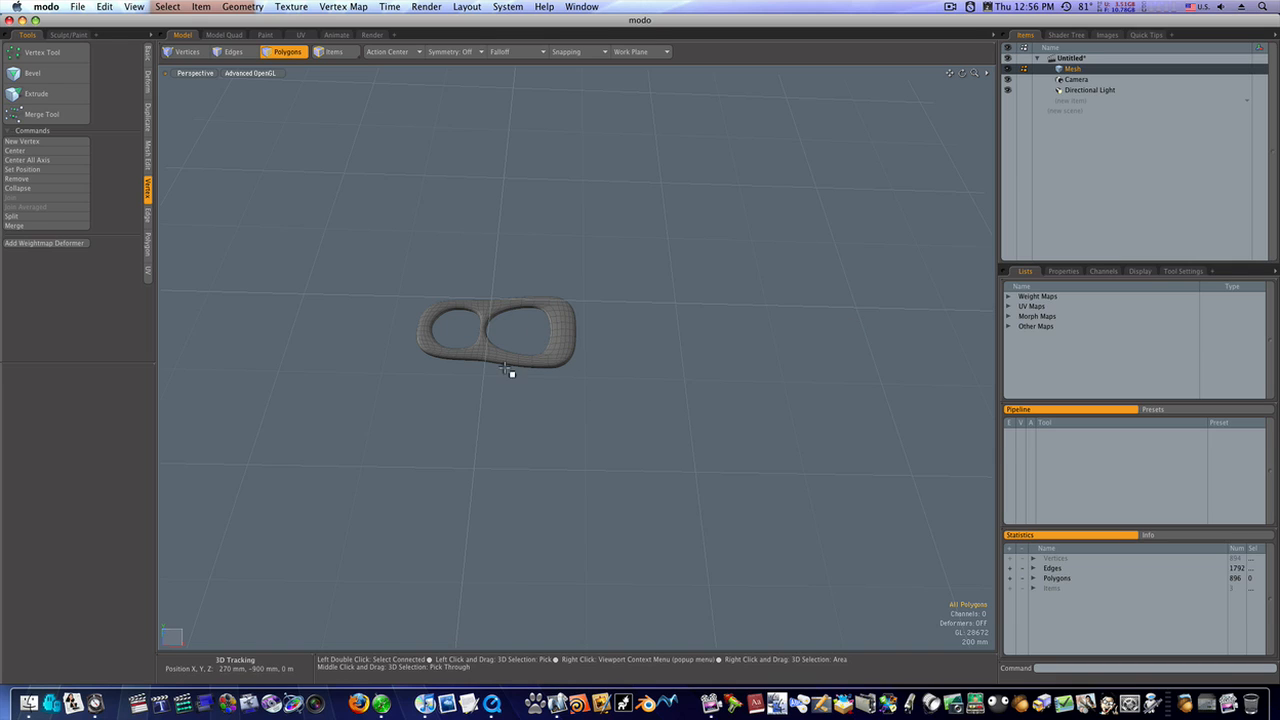
mouse_move(516, 344)
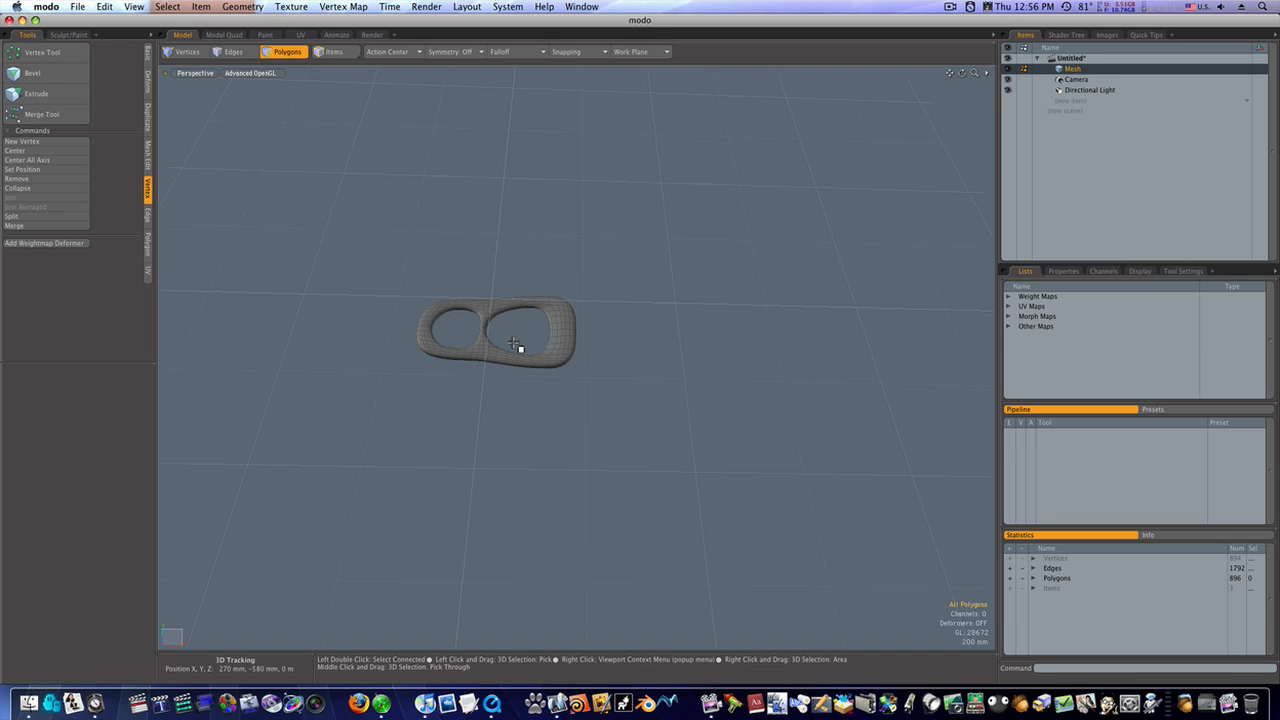